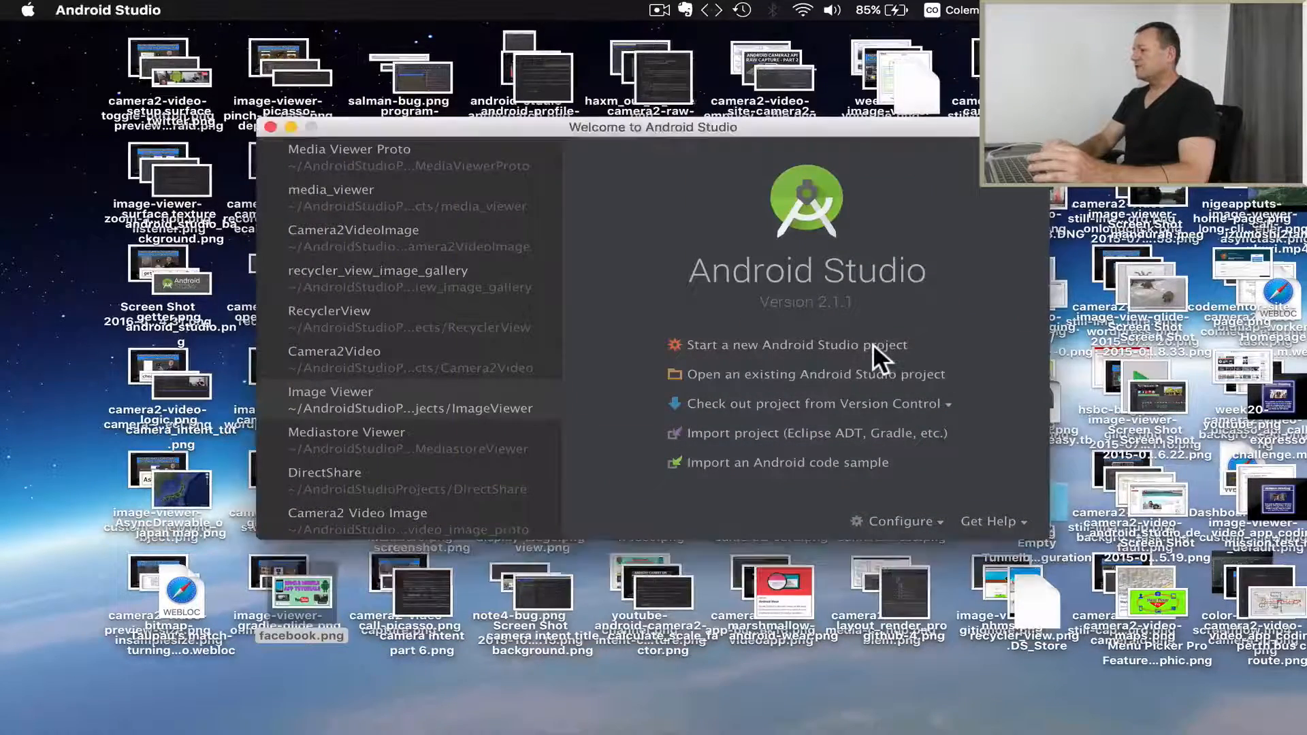
Step: Start a new Android Studio project named Media Thumb Viewer
left_click(792, 344)
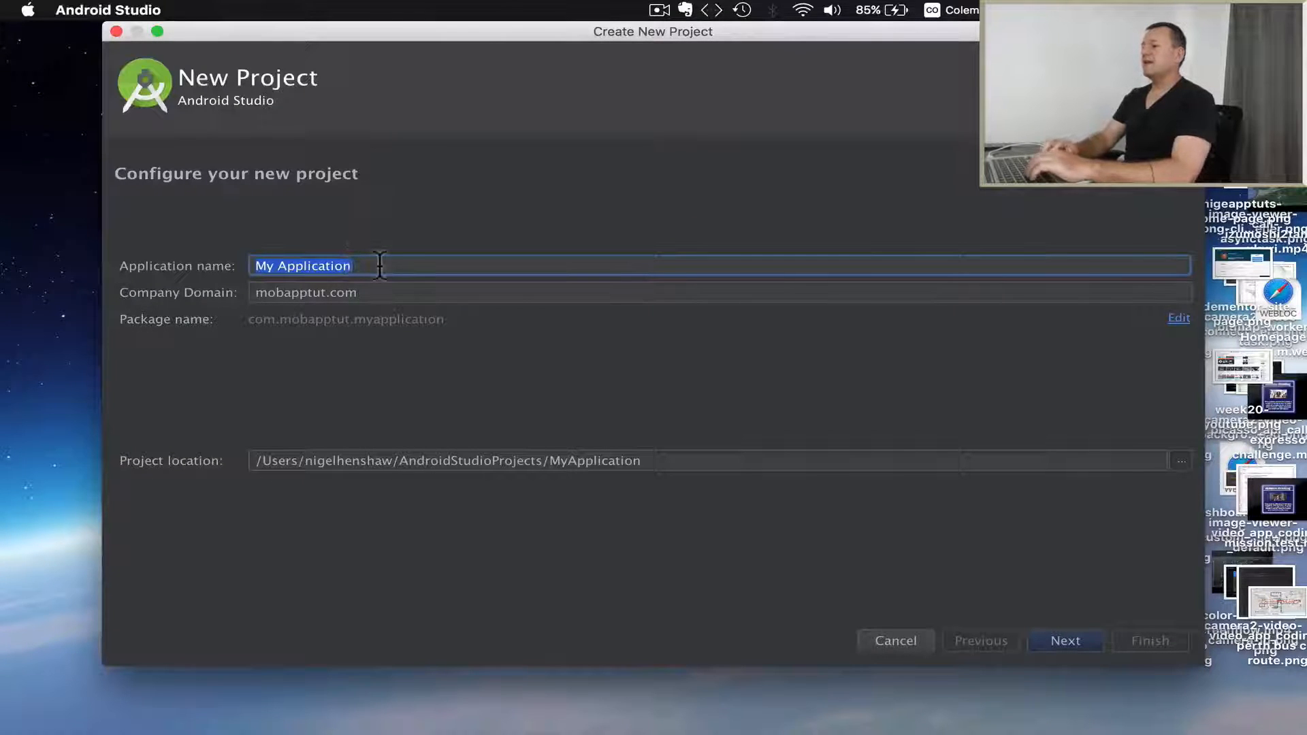
type("Media Thumb")
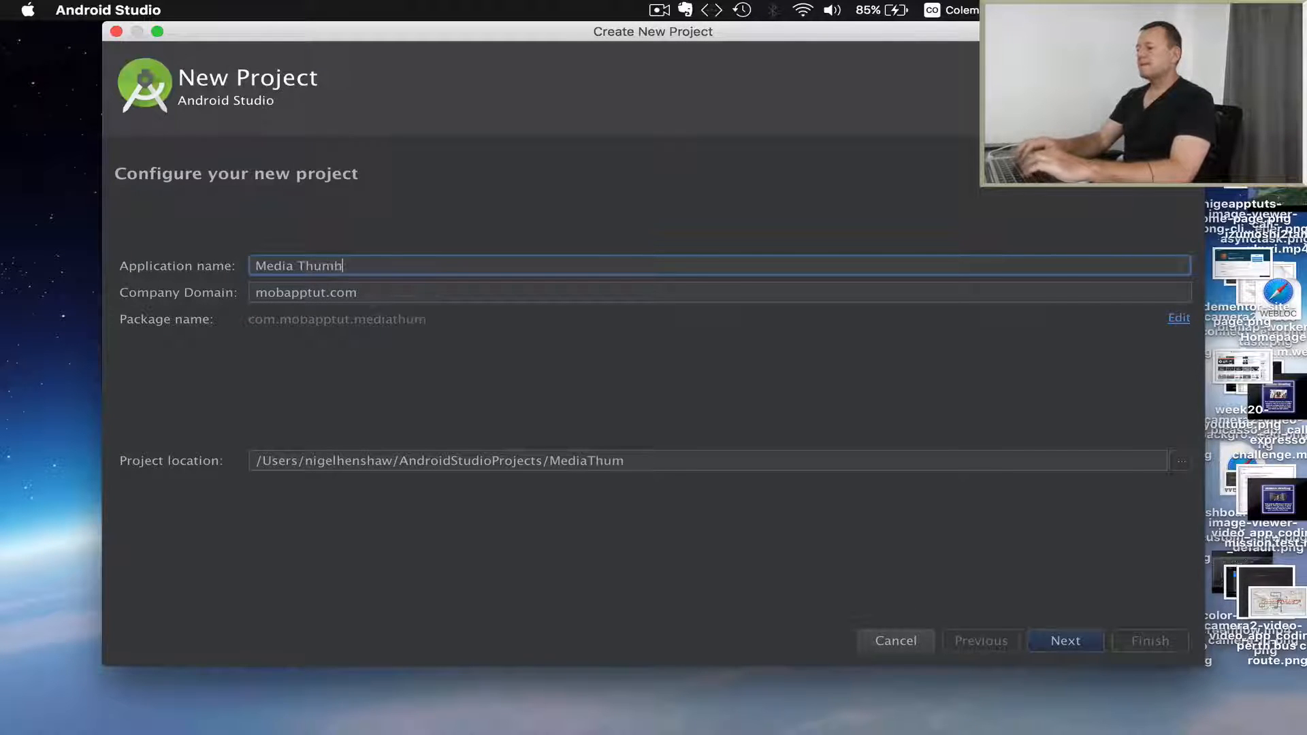
type("View")
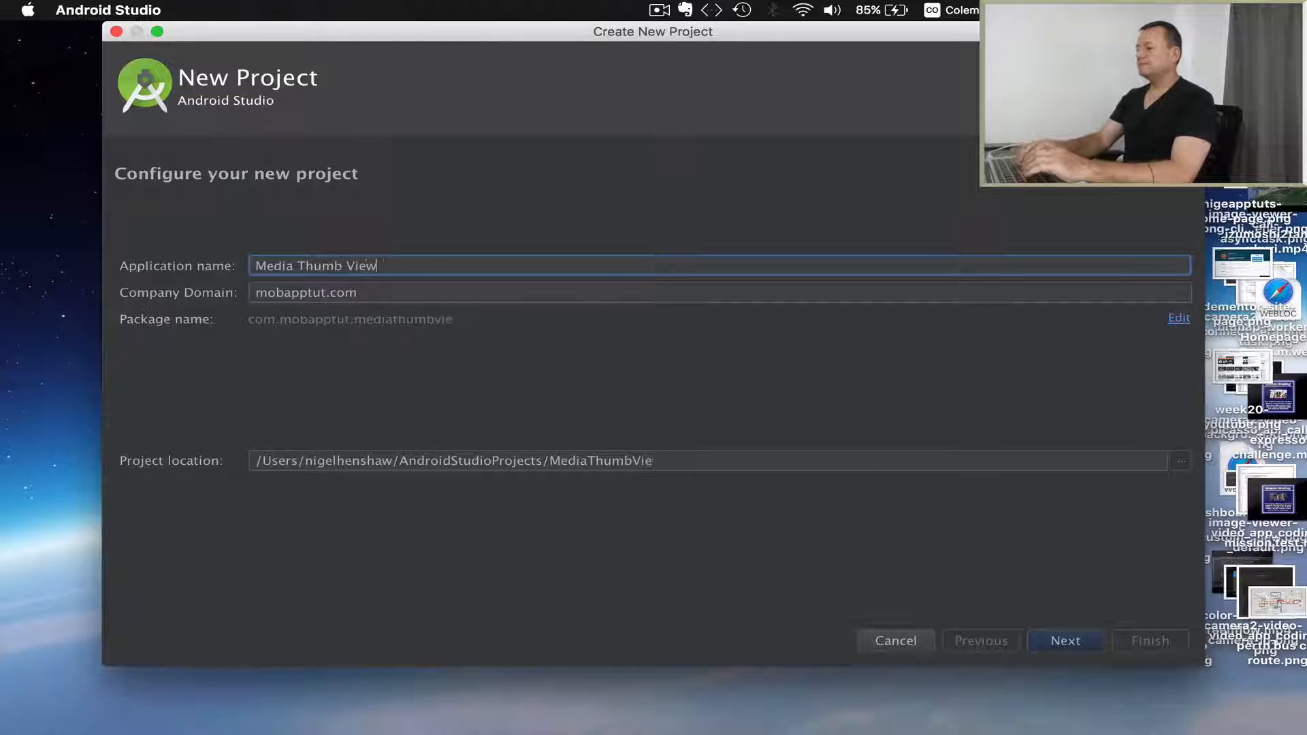
type("er")
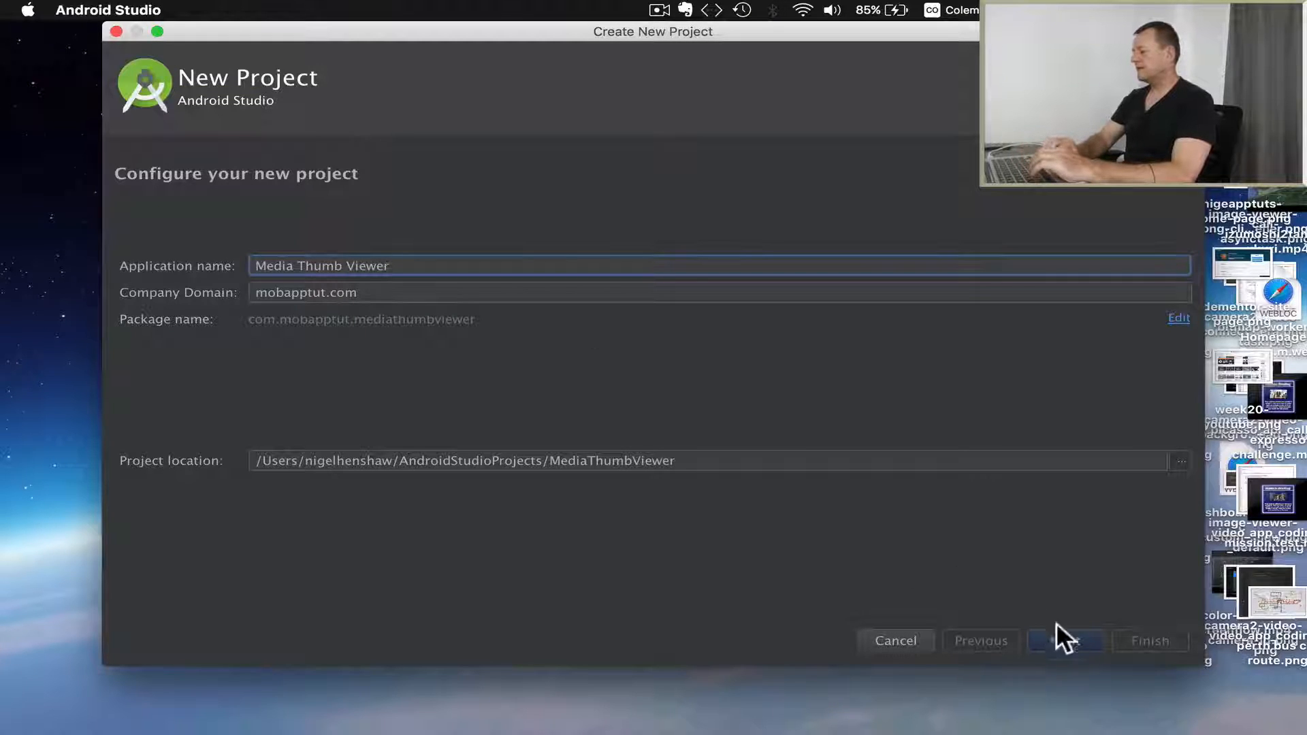
left_click(1065, 641)
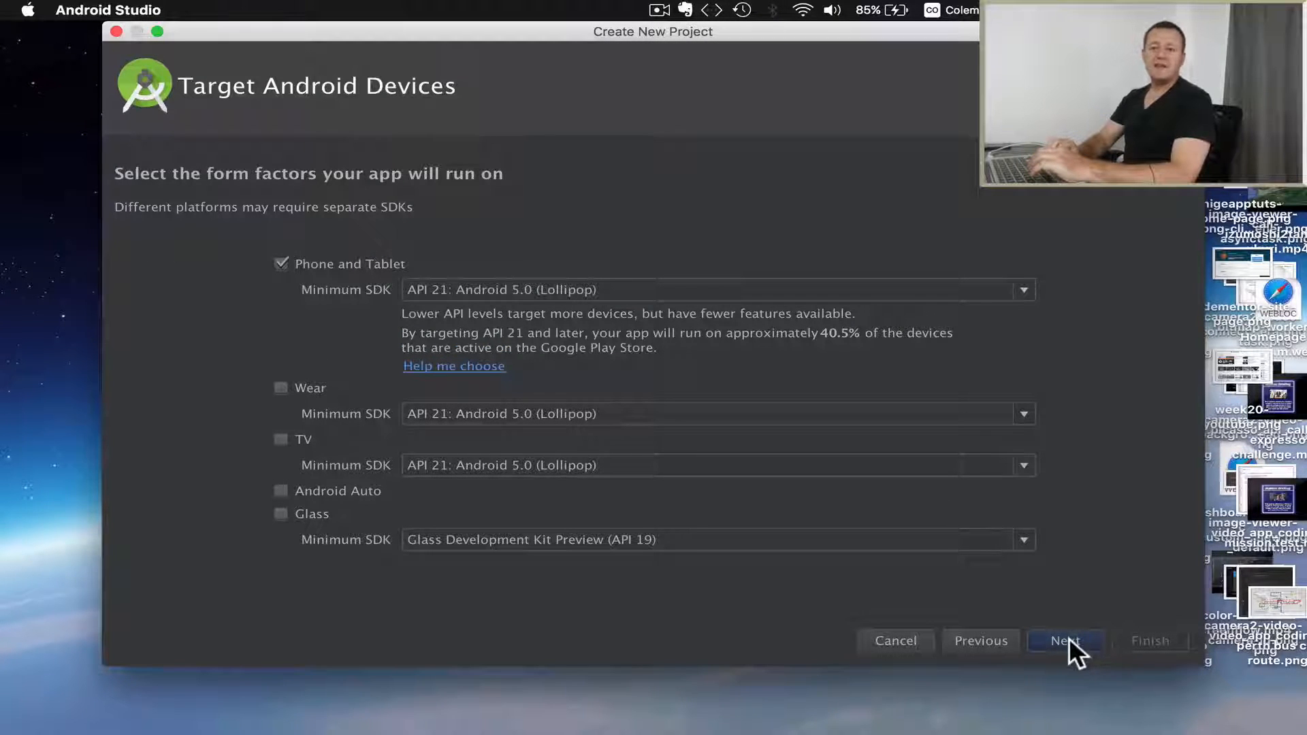
Step: Keep Phone and Tablet with minimum API 21, use Empty Activity named MediaThumbMainActivity, and finish
left_click(1065, 641)
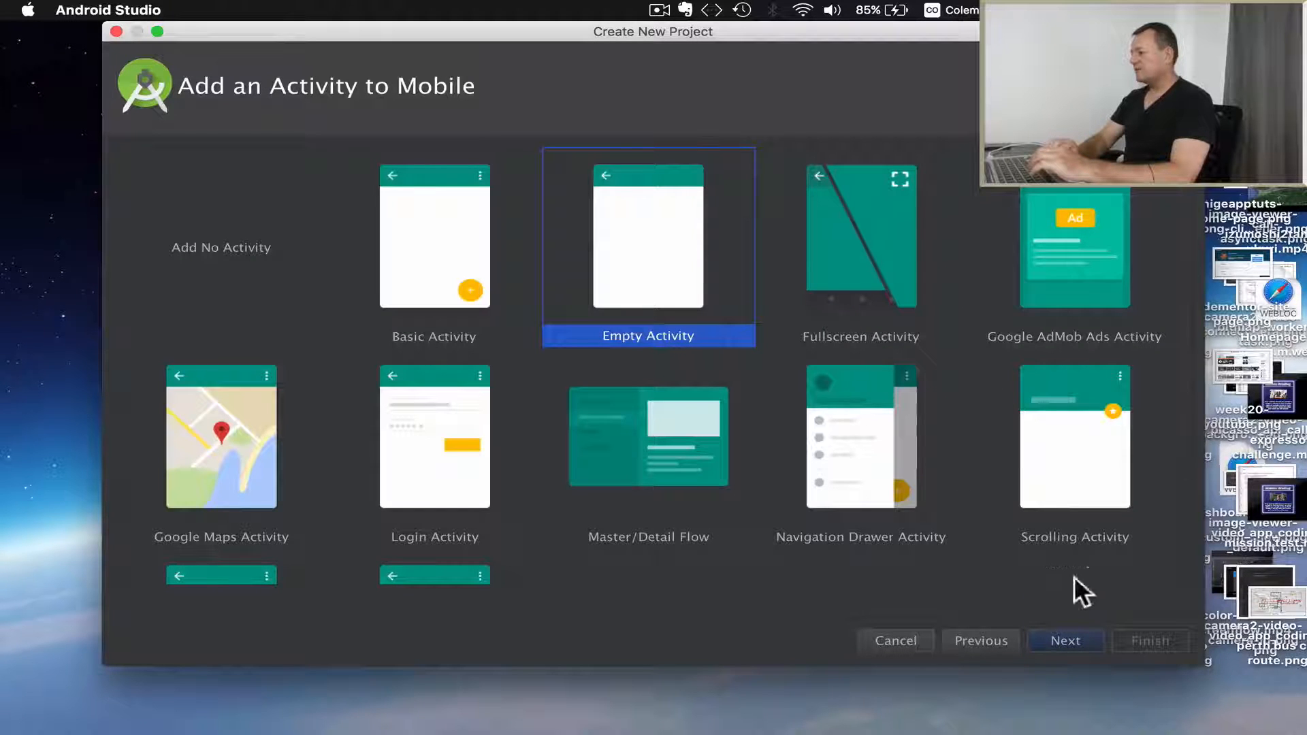
left_click(1065, 640)
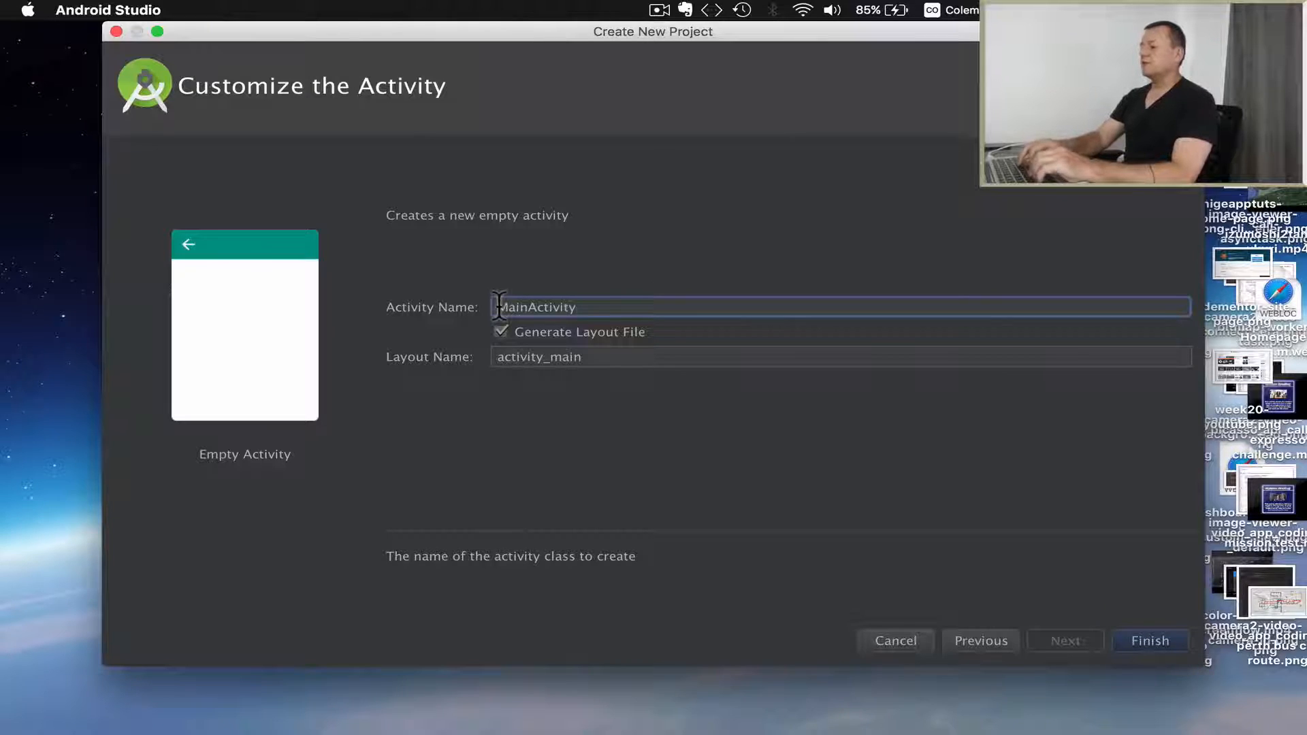
type("MediaThumb")
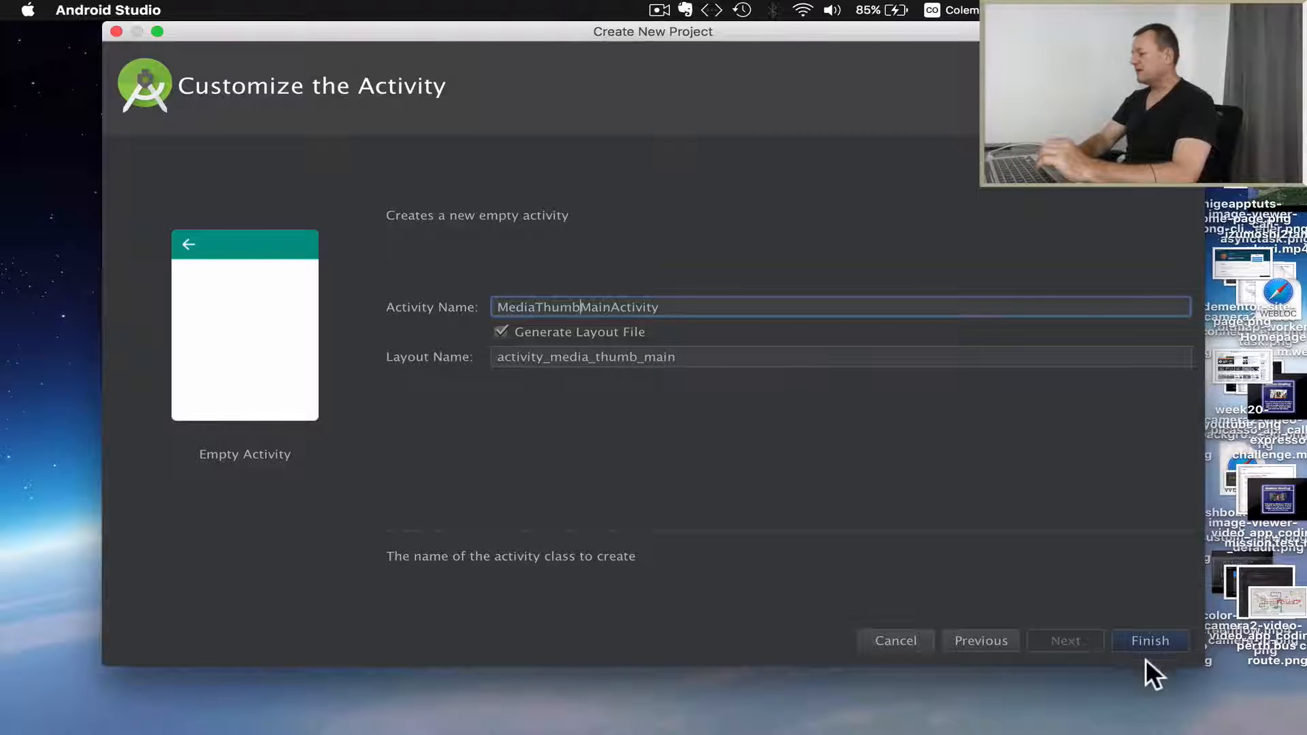
left_click(1149, 640)
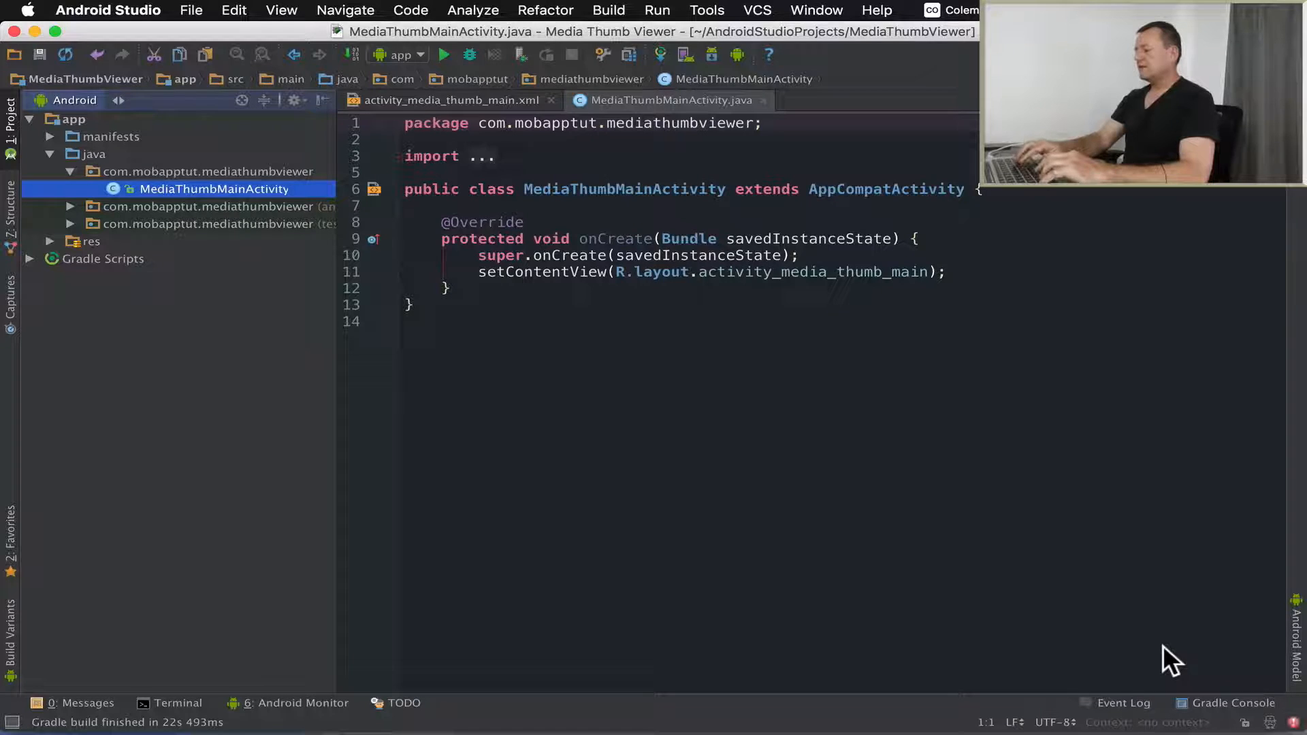
Step: Add a uses-permission for android.permission.READ_EXTERNAL_STORAGE in the manifest and return to MediaThumbMainActivity.java
type("string")
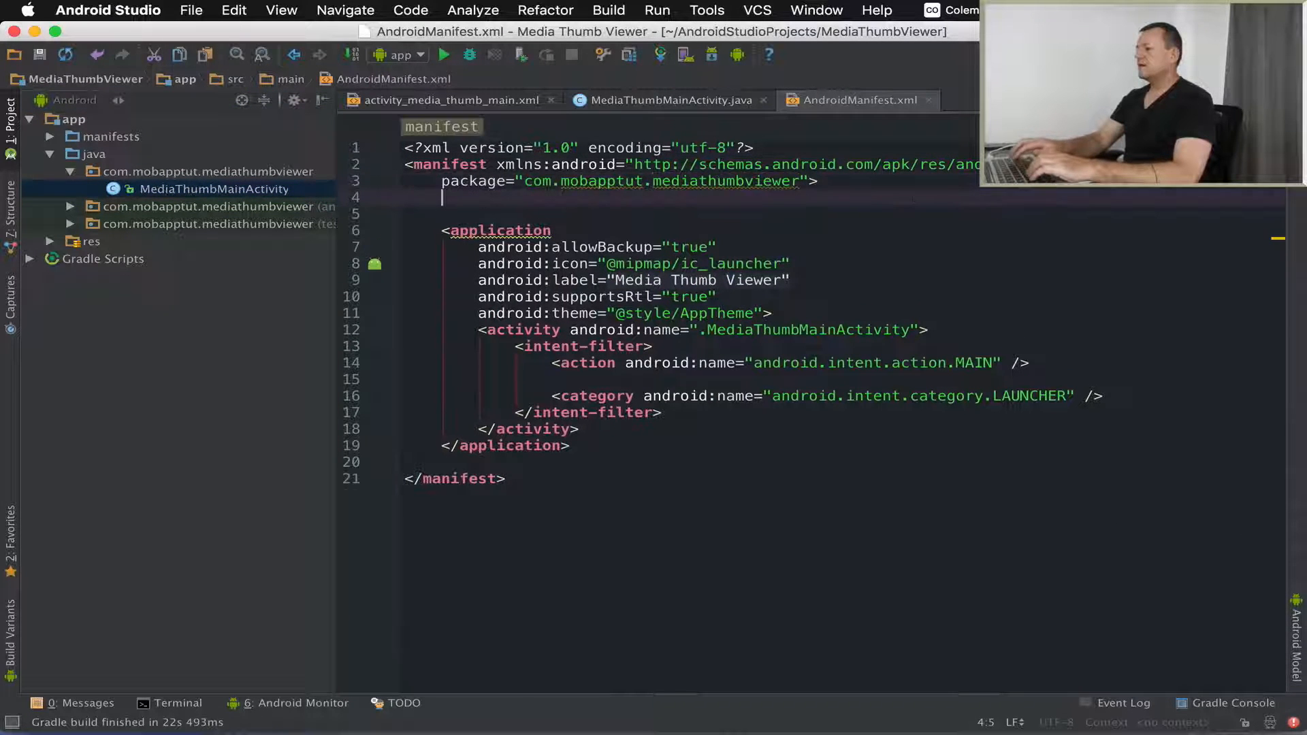
type("<uses-permission android:name=\"android.permission.READ_EXTERNAL_STORAGE\" />")
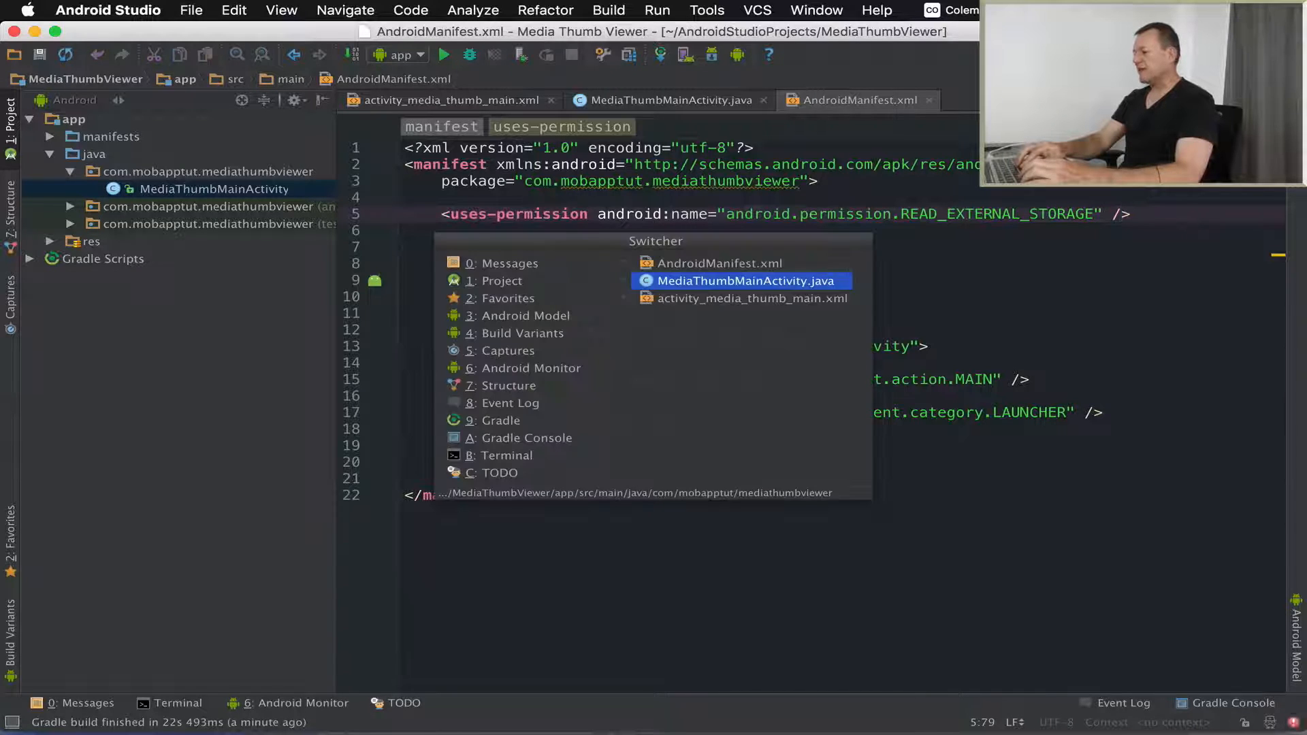
left_click(746, 280)
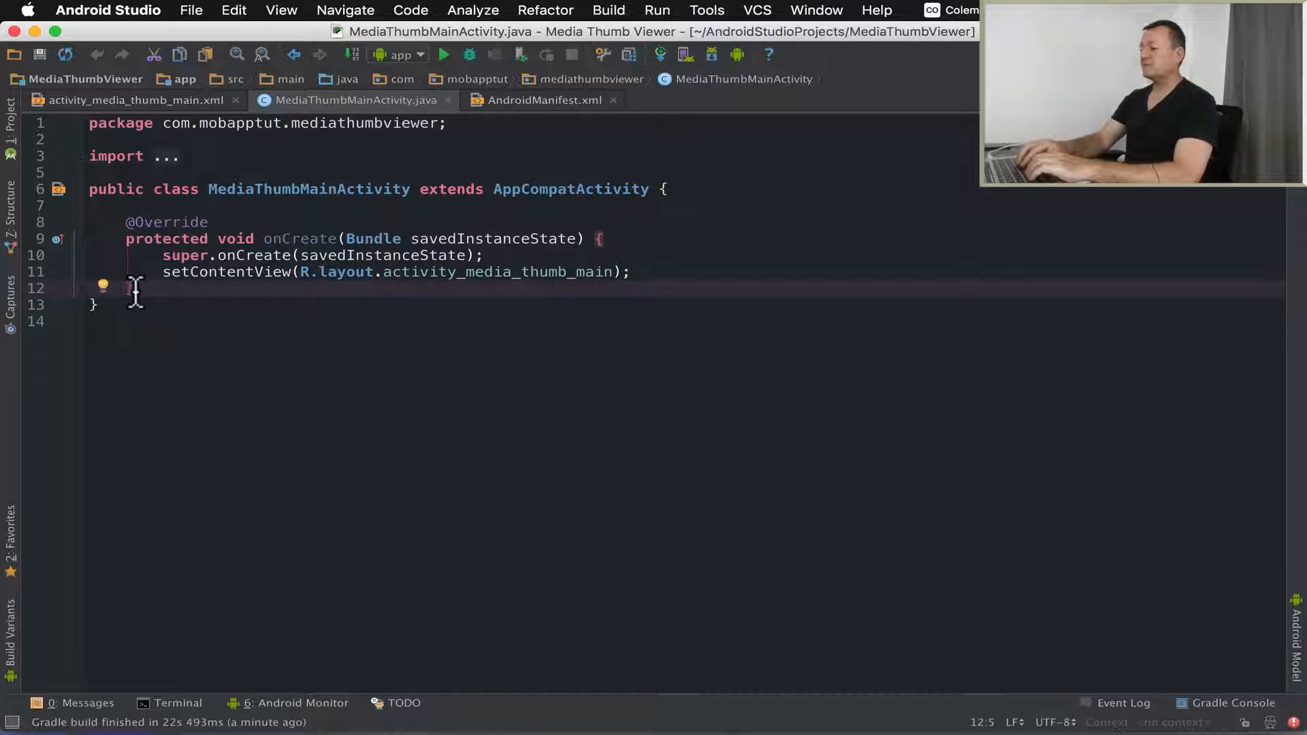
Step: Write an empty private void checkReadExternalStoragePermission() method below onCreate and start an if inside it
key("enter")
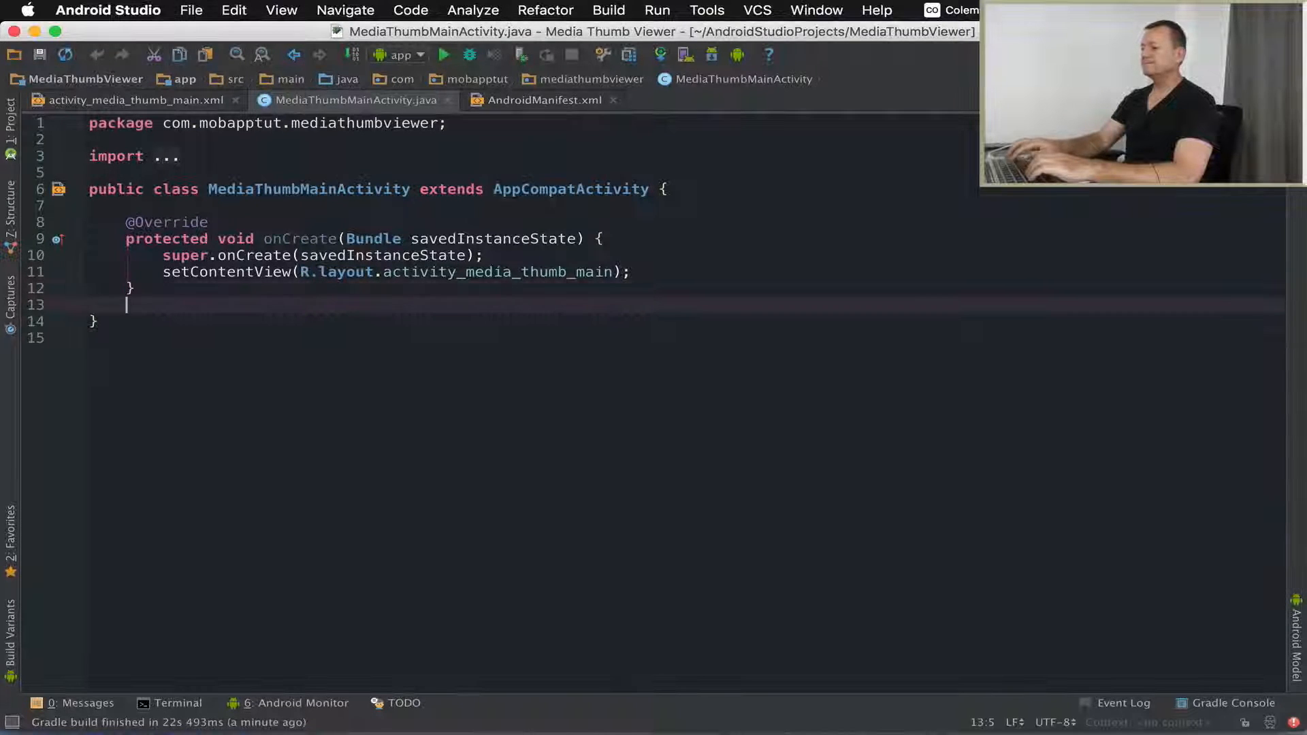
type("pi")
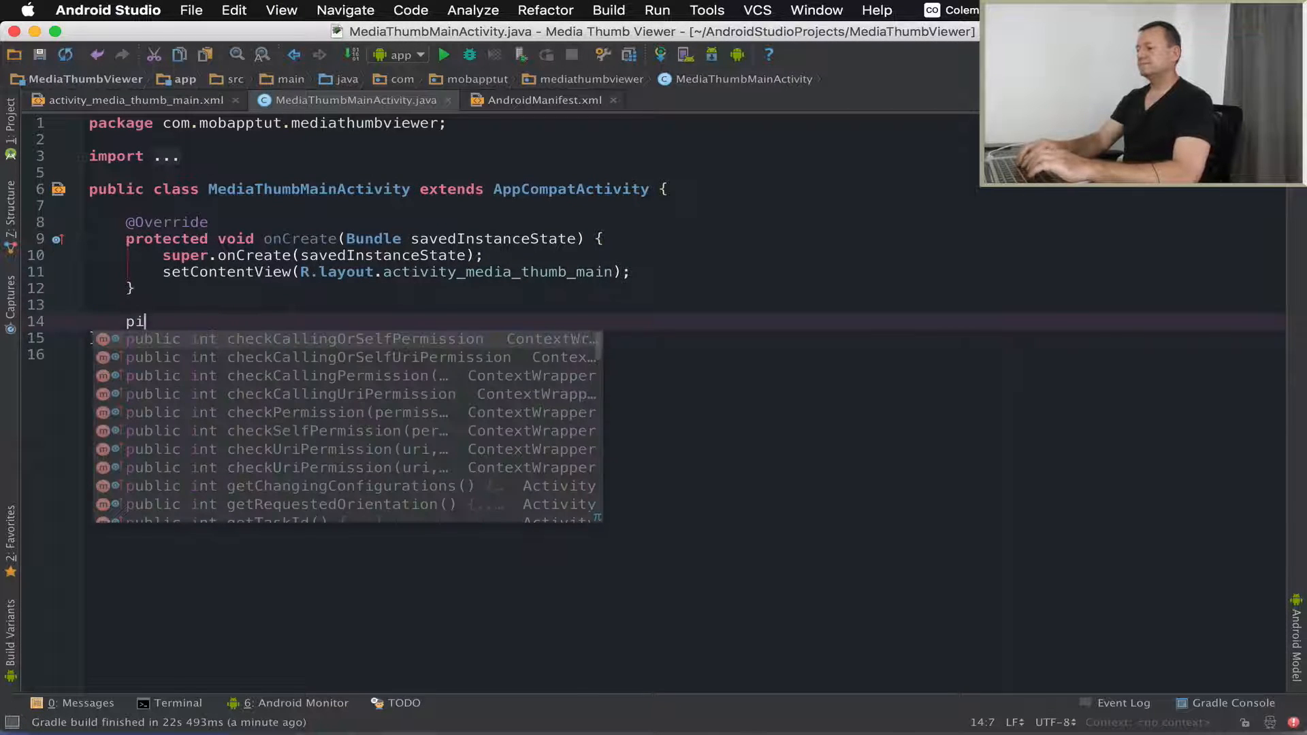
type("private")
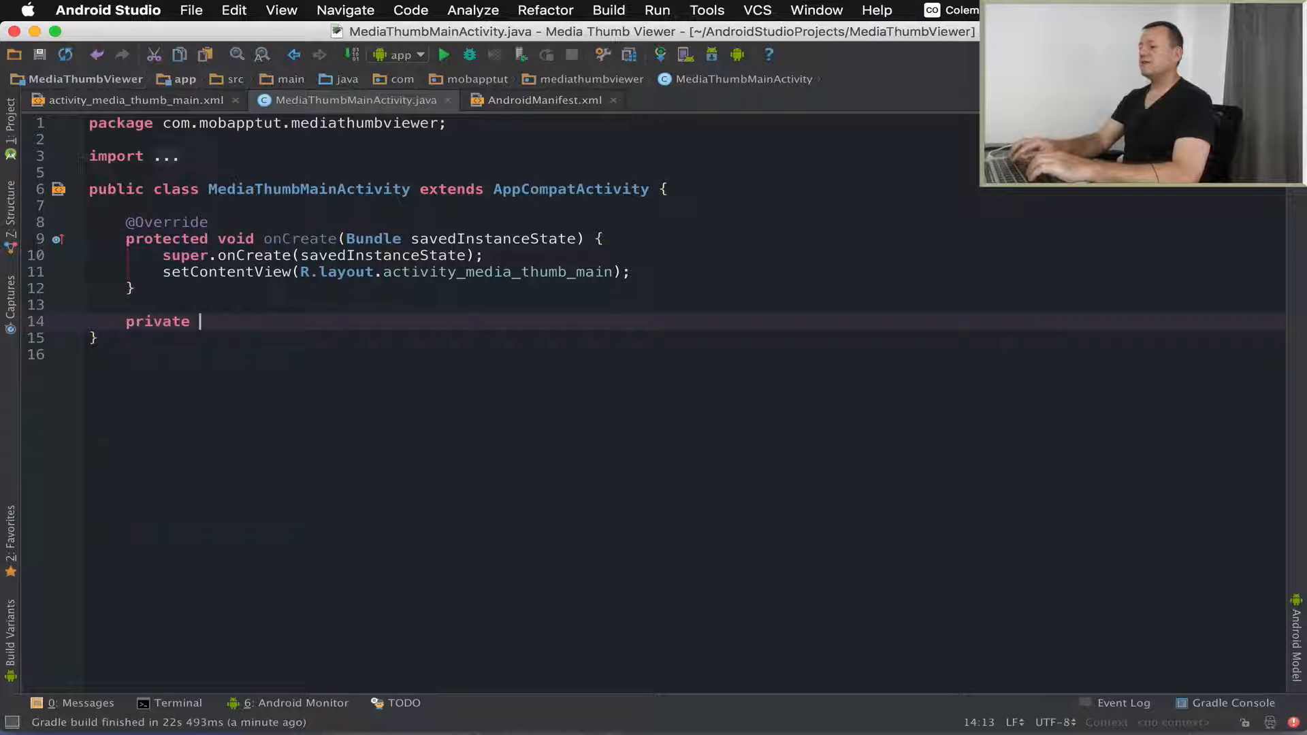
type("void c")
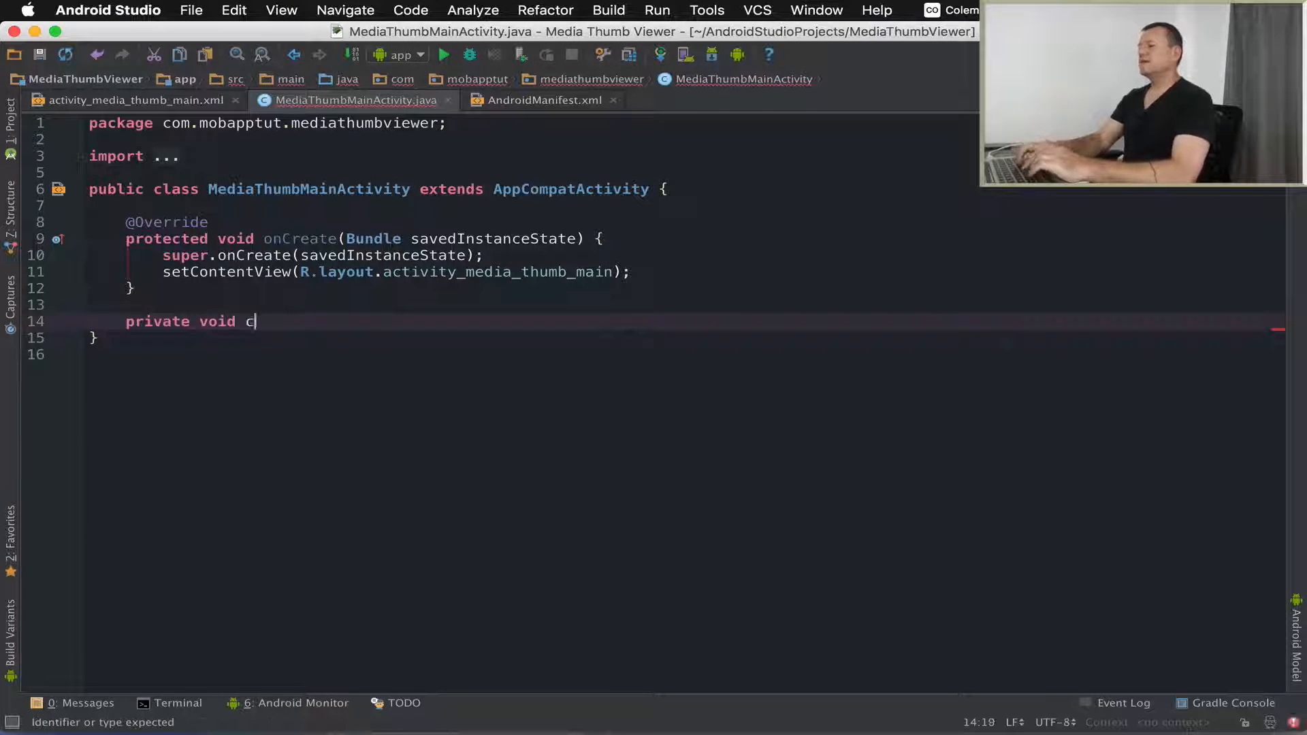
type("heckReade")
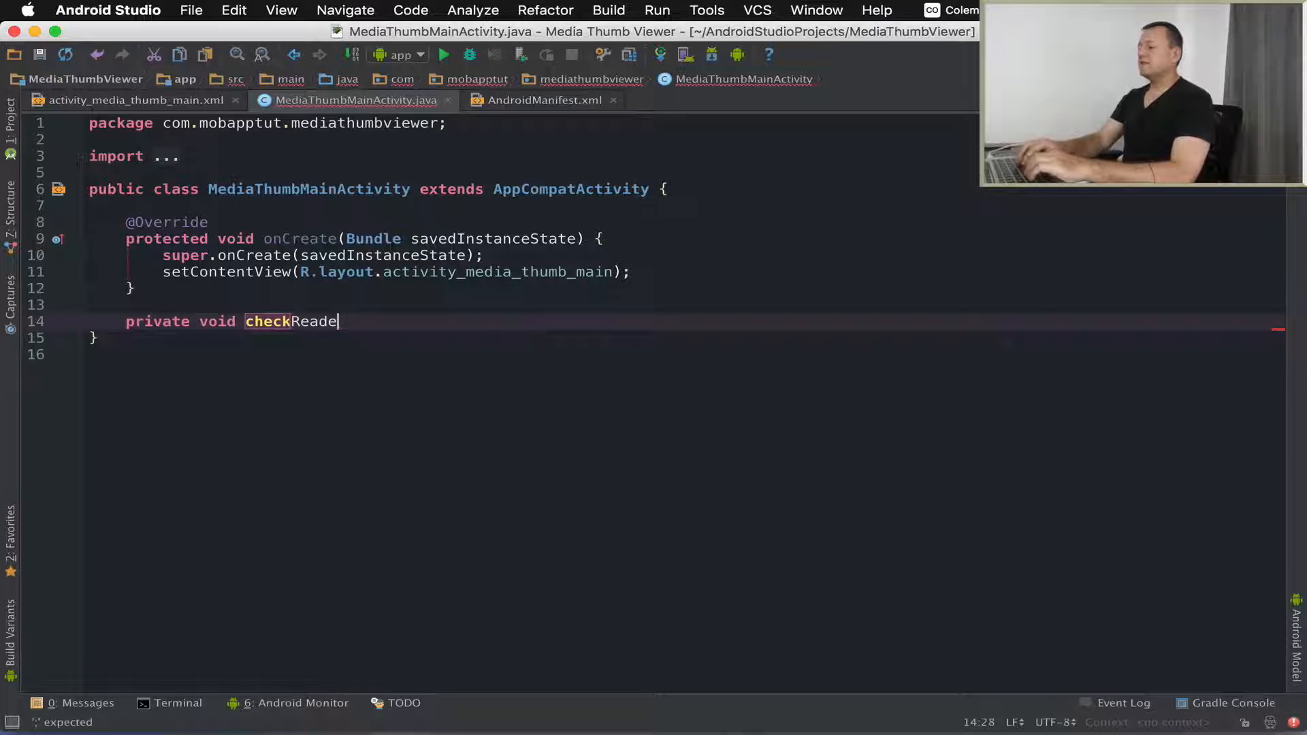
type("dExtur")
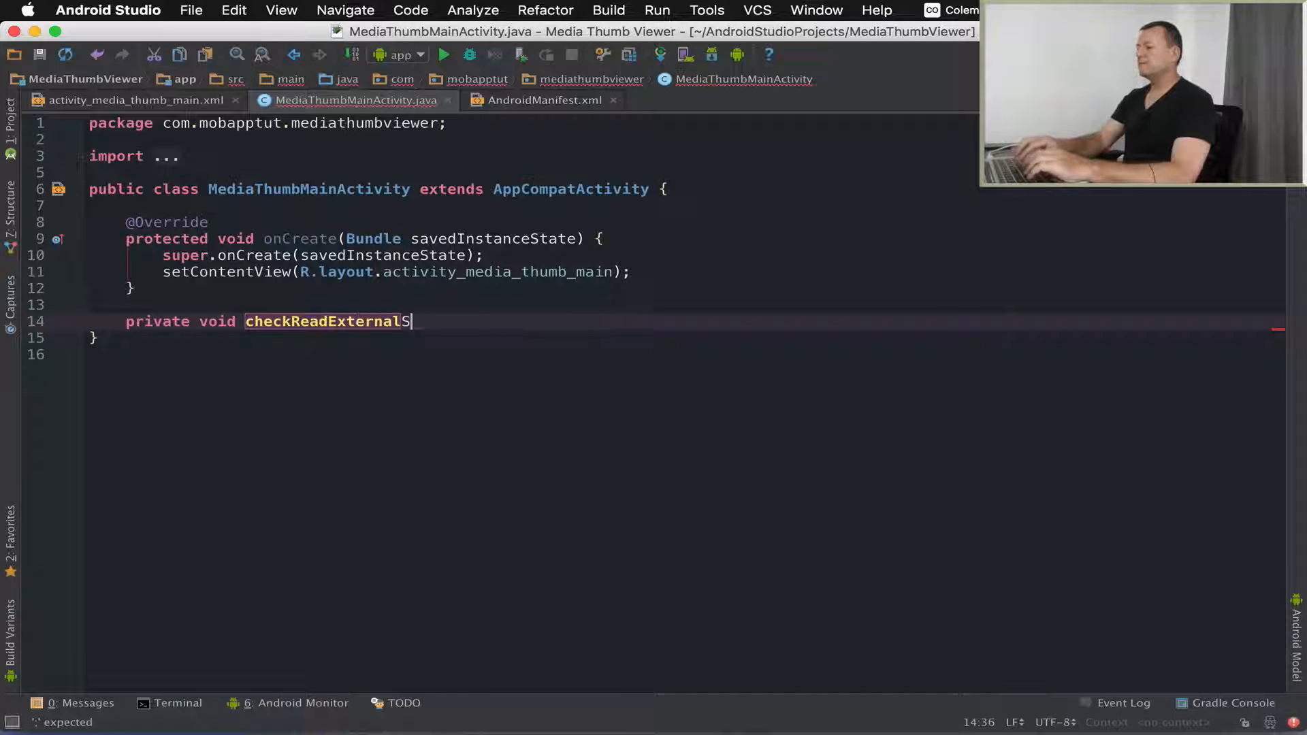
type("toragePm")
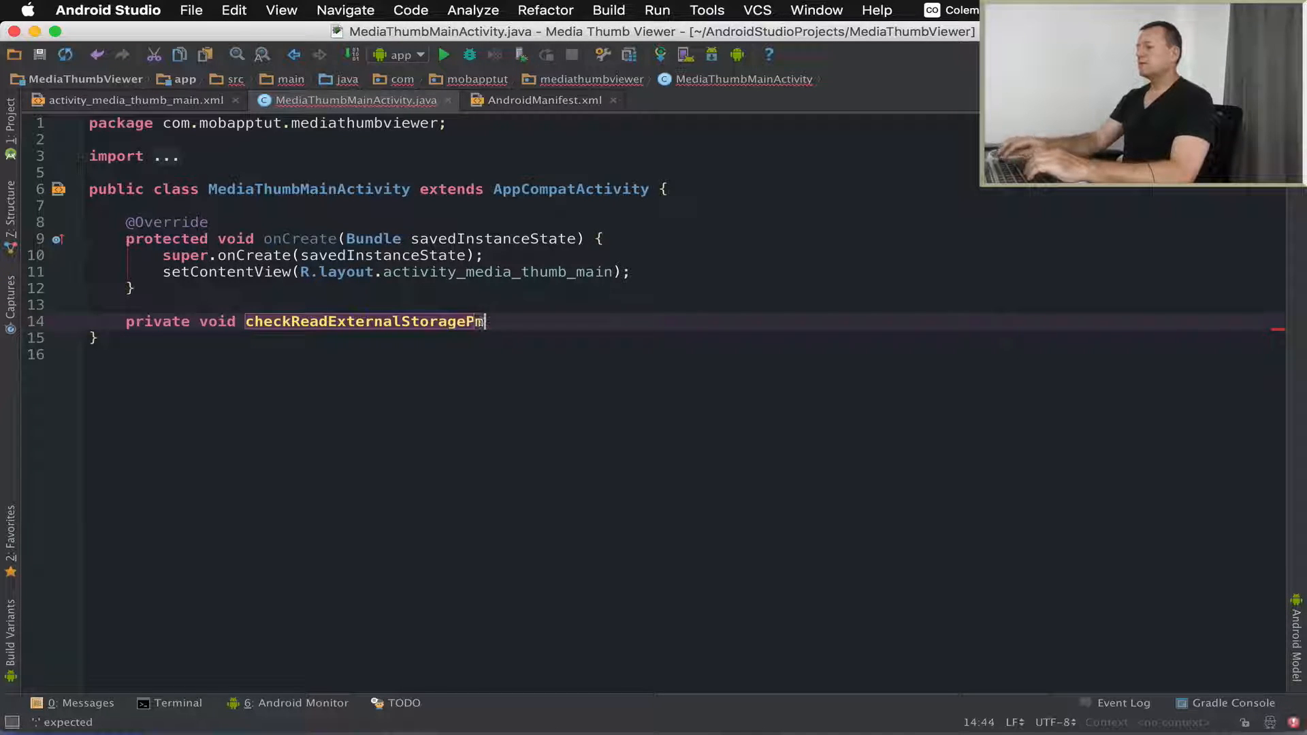
type("rmission(")
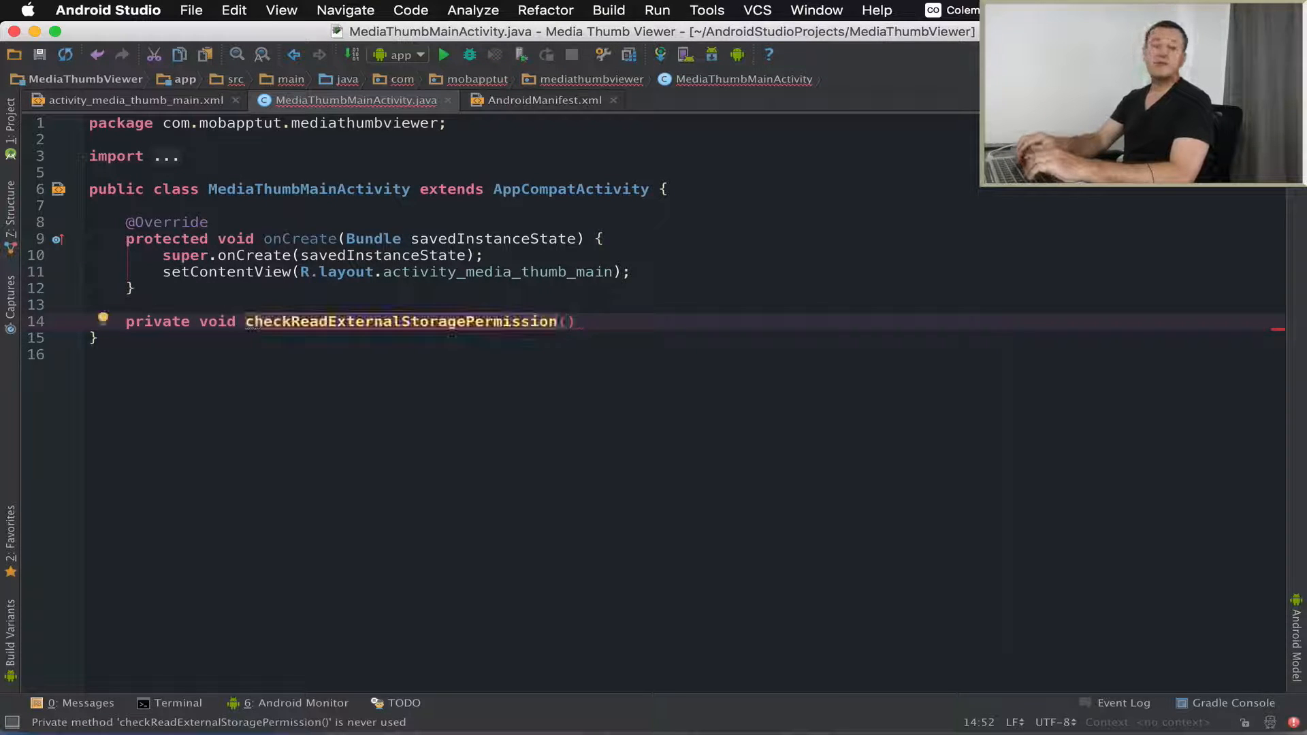
type("{}")
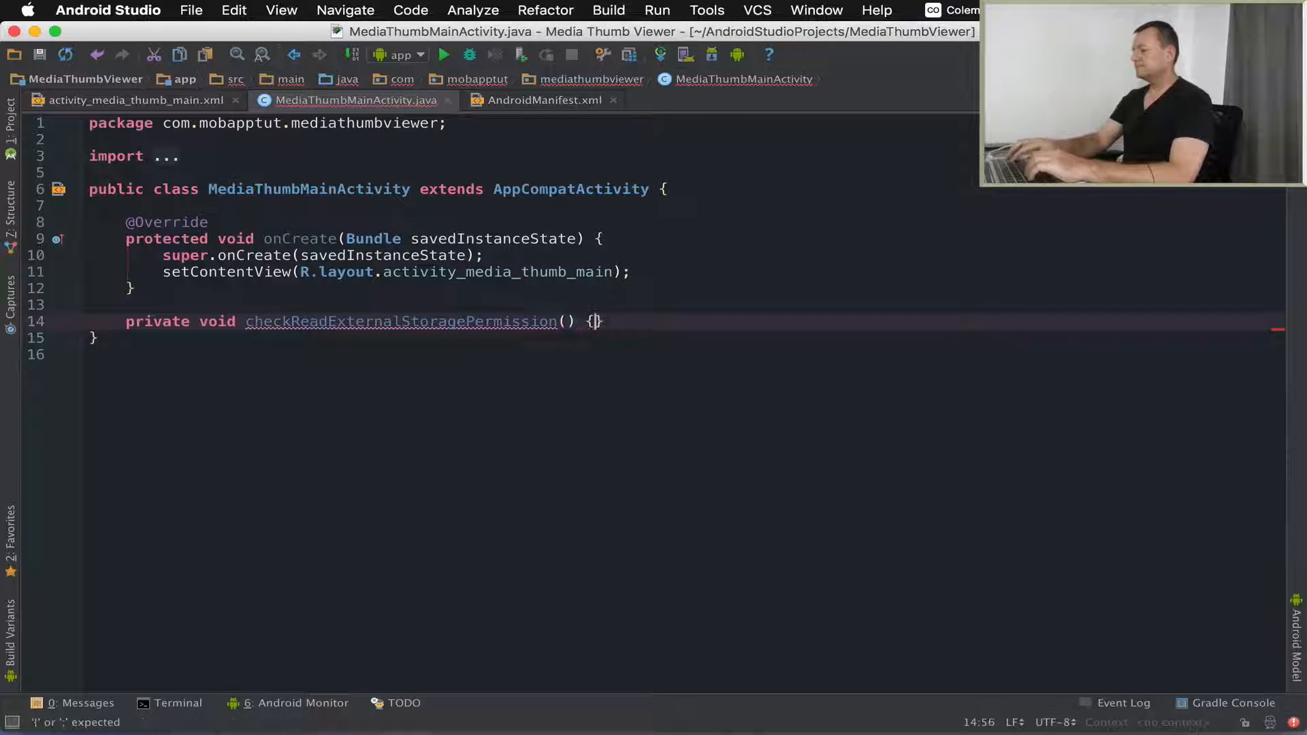
type("if")
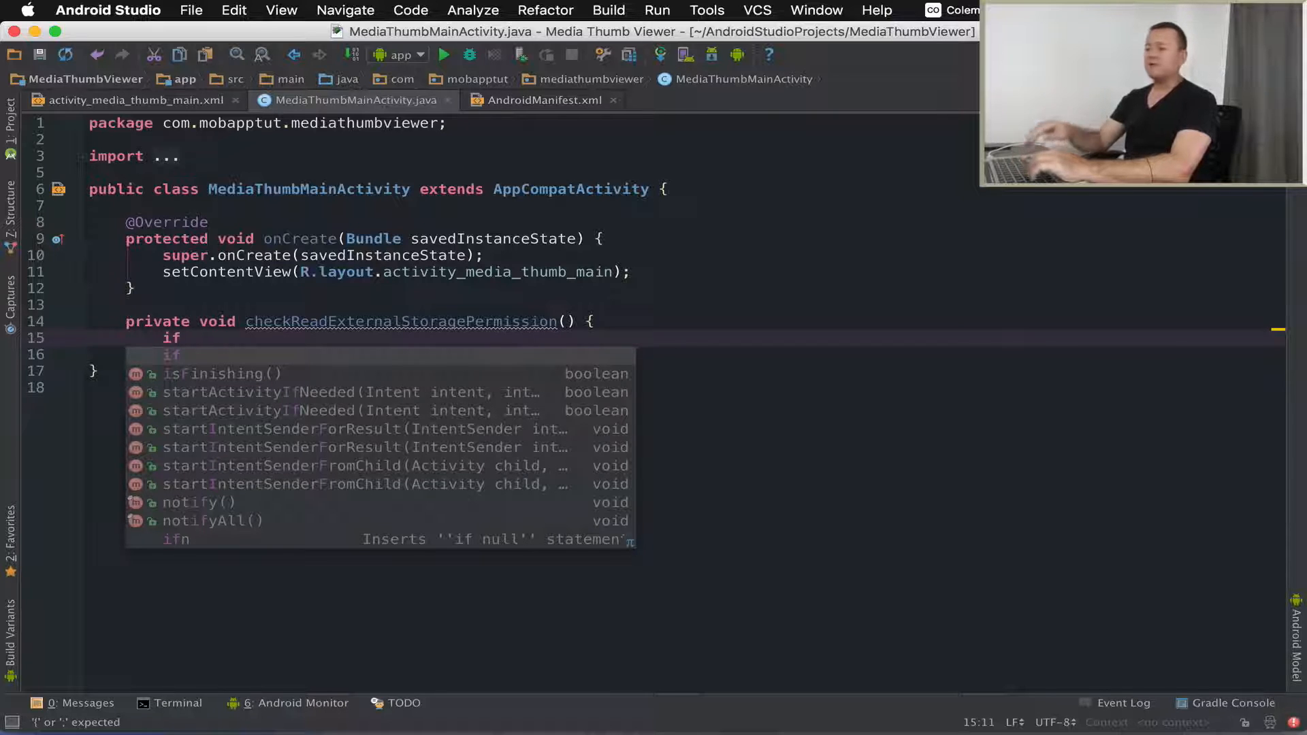
Step: Complete the condition Build.VERSION.SDK_INT >= Build.VERSION_CODES.M with an opening brace
type("(")
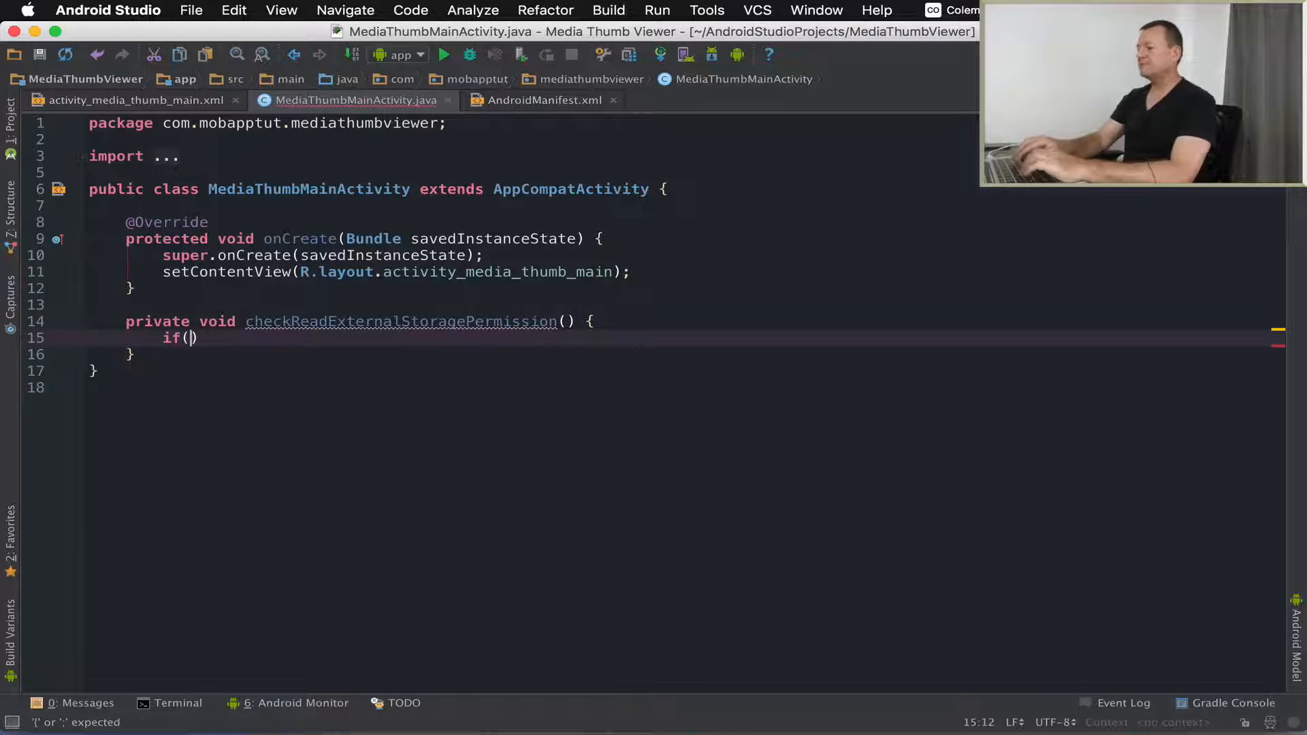
type("B")
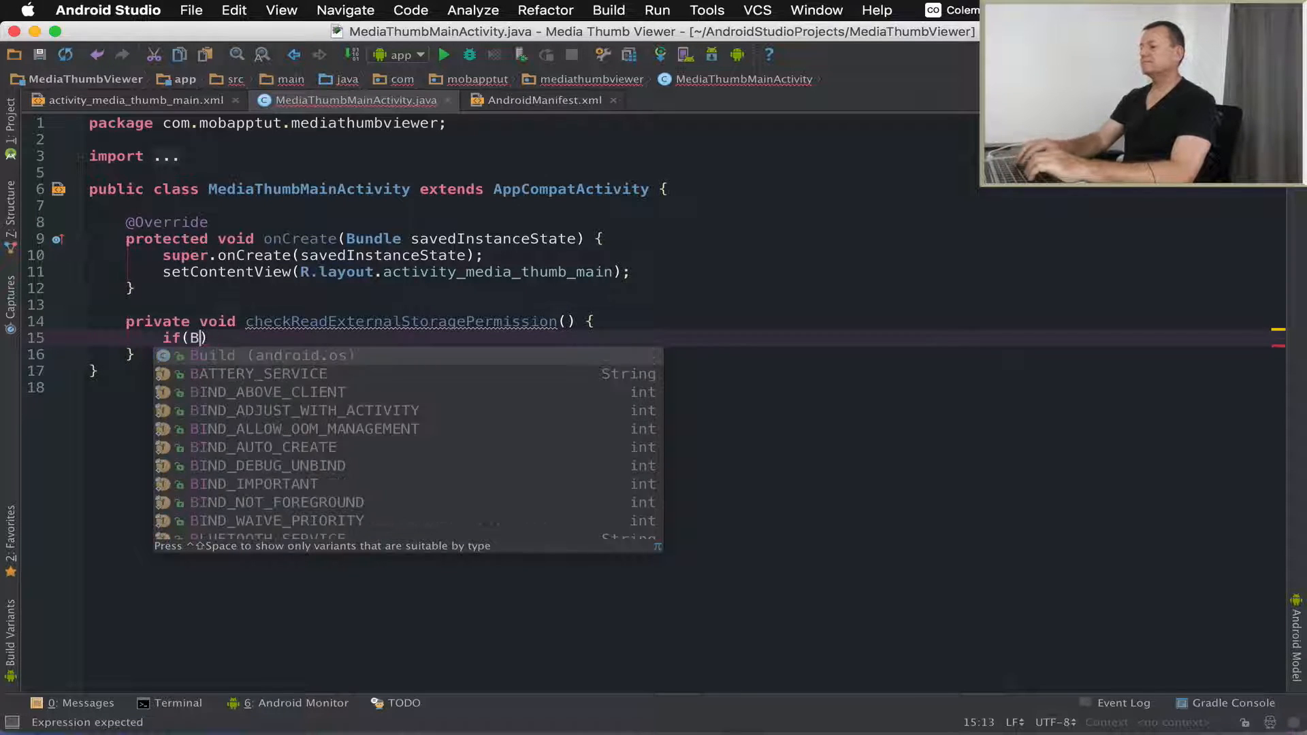
type("uild.")
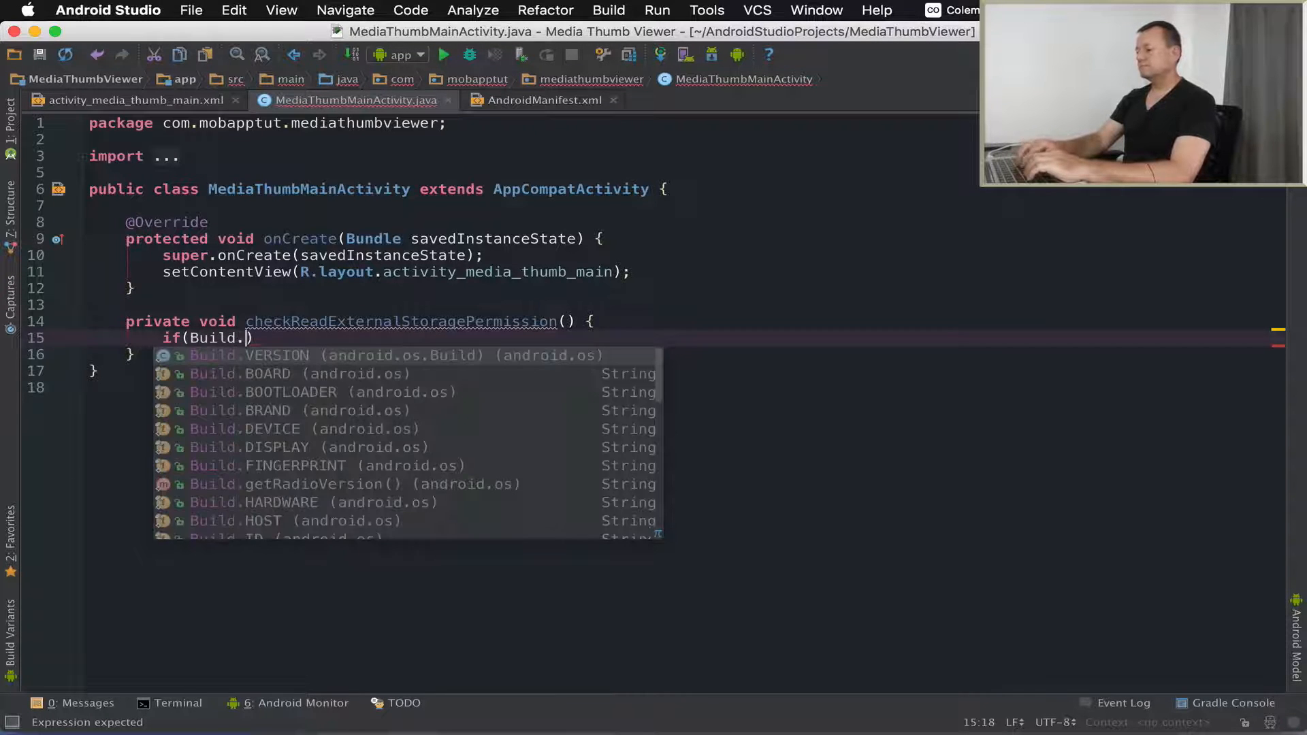
type("VERSION.SDK_INT")
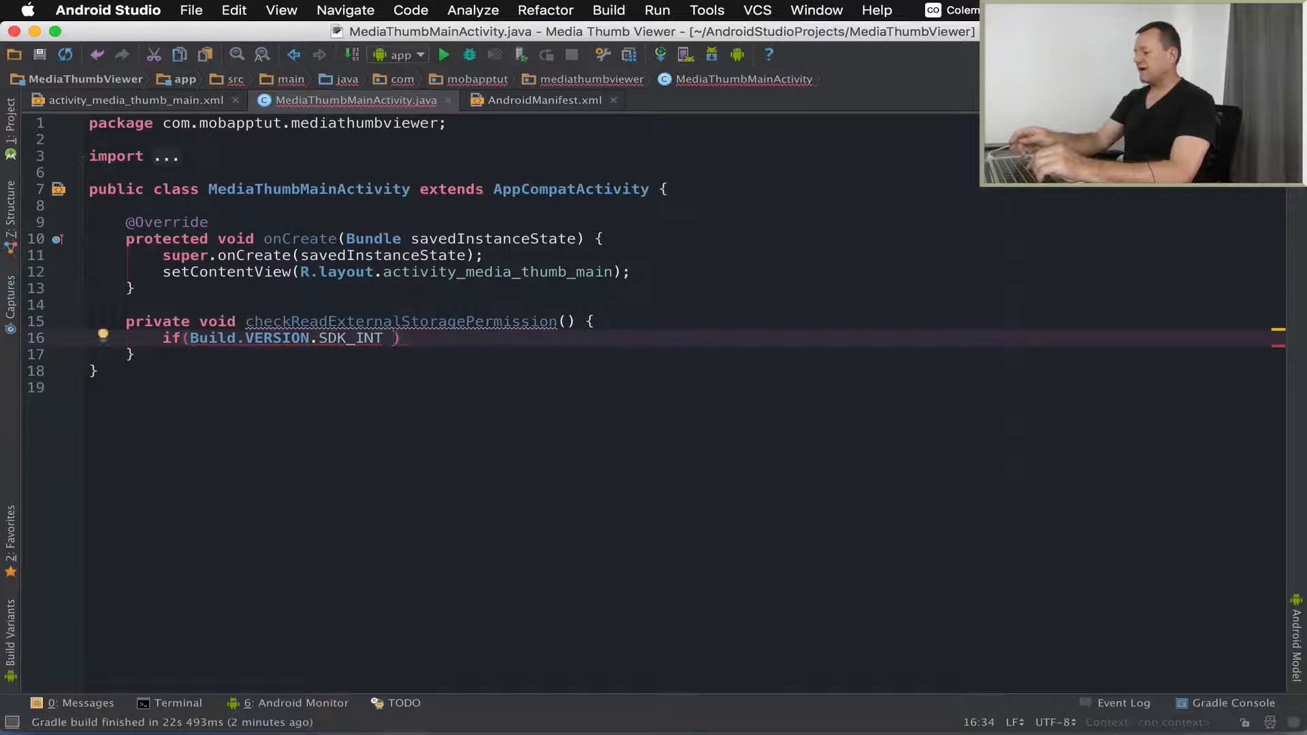
type(">=")
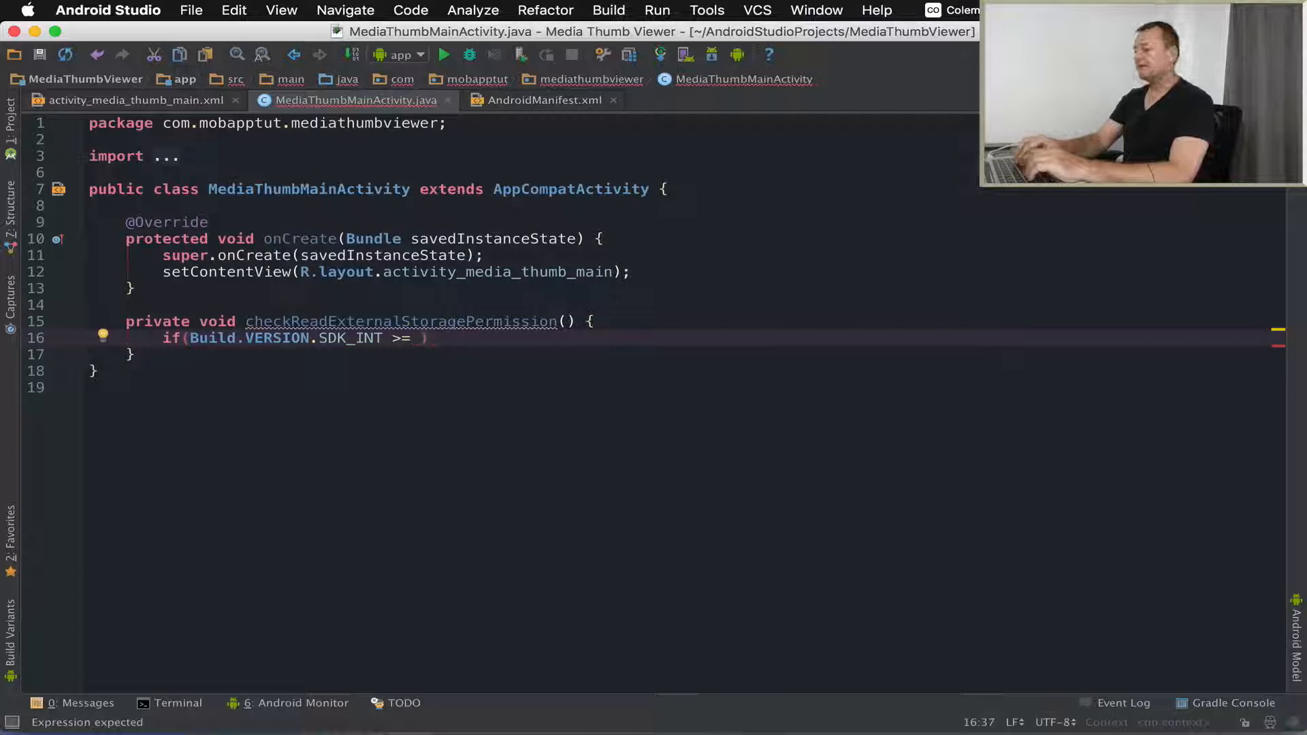
type("Build.")
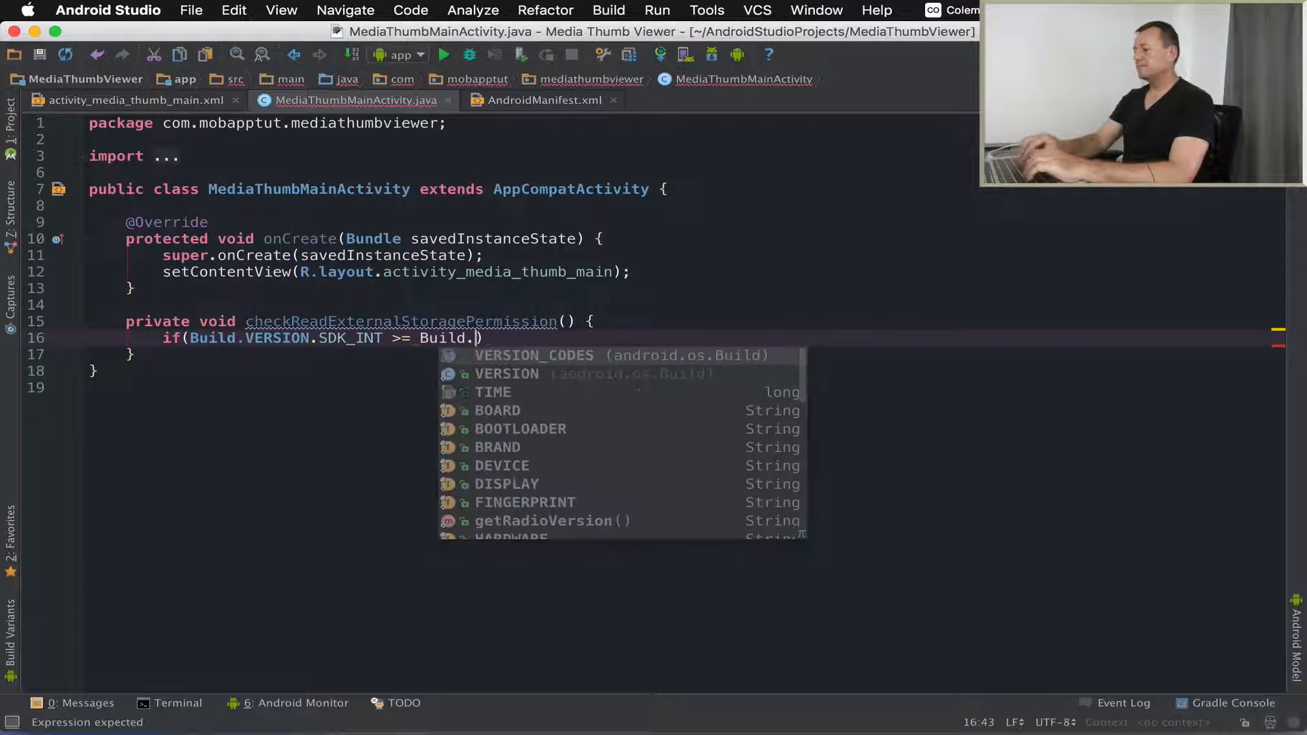
type("VERSION_CODES.M")
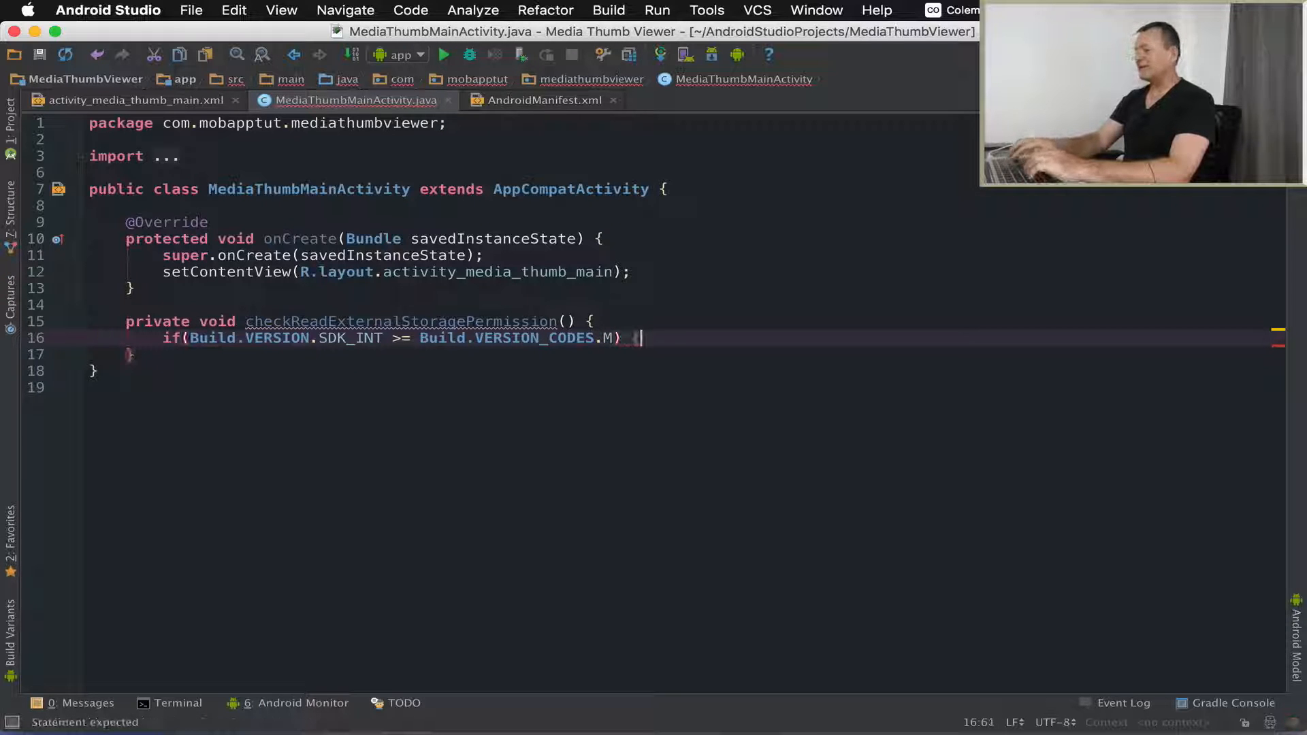
type("{")
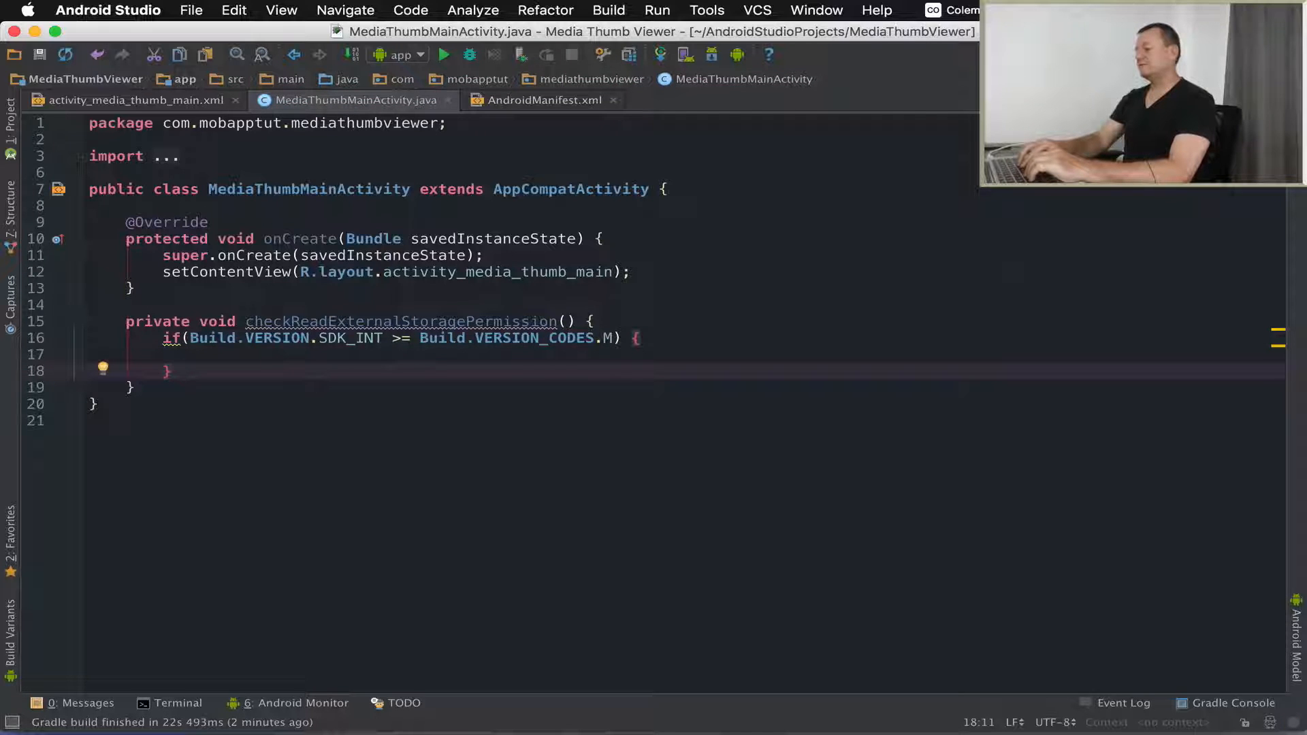
Step: Add an else branch containing the comment // Start cursor loader
type("else {")
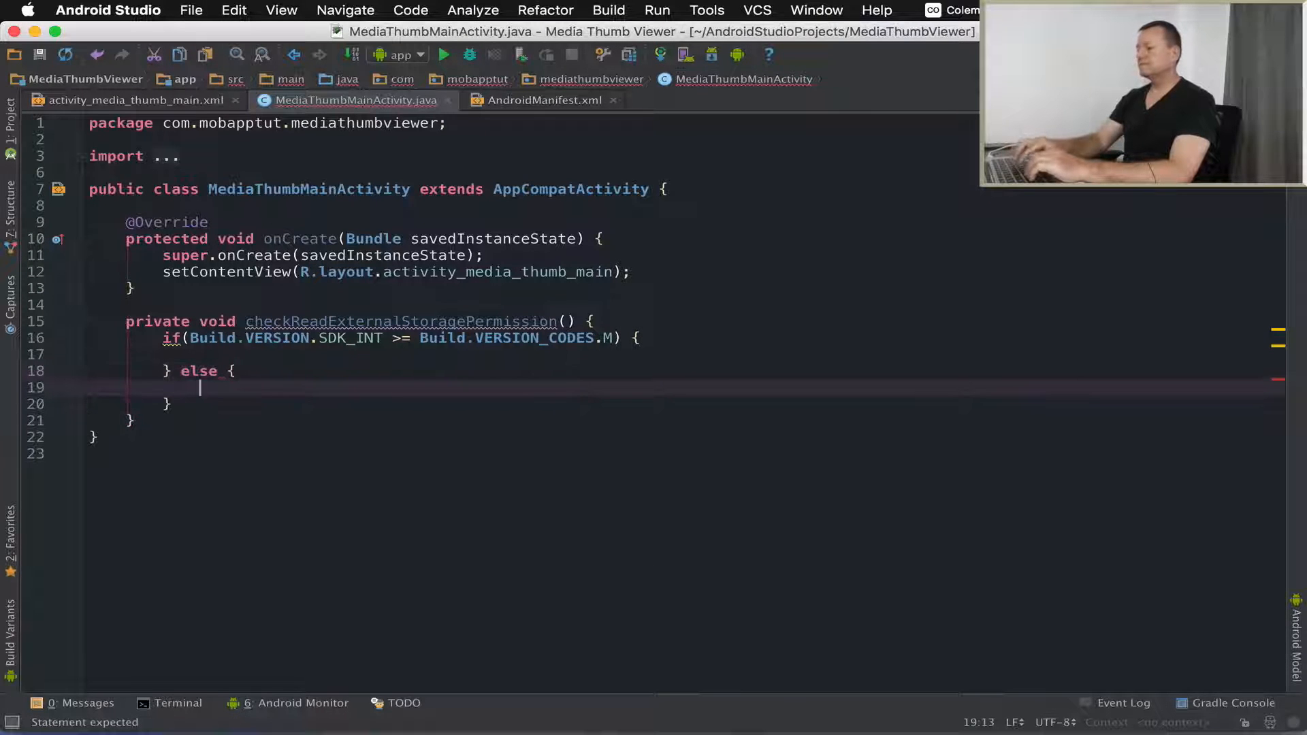
type("//")
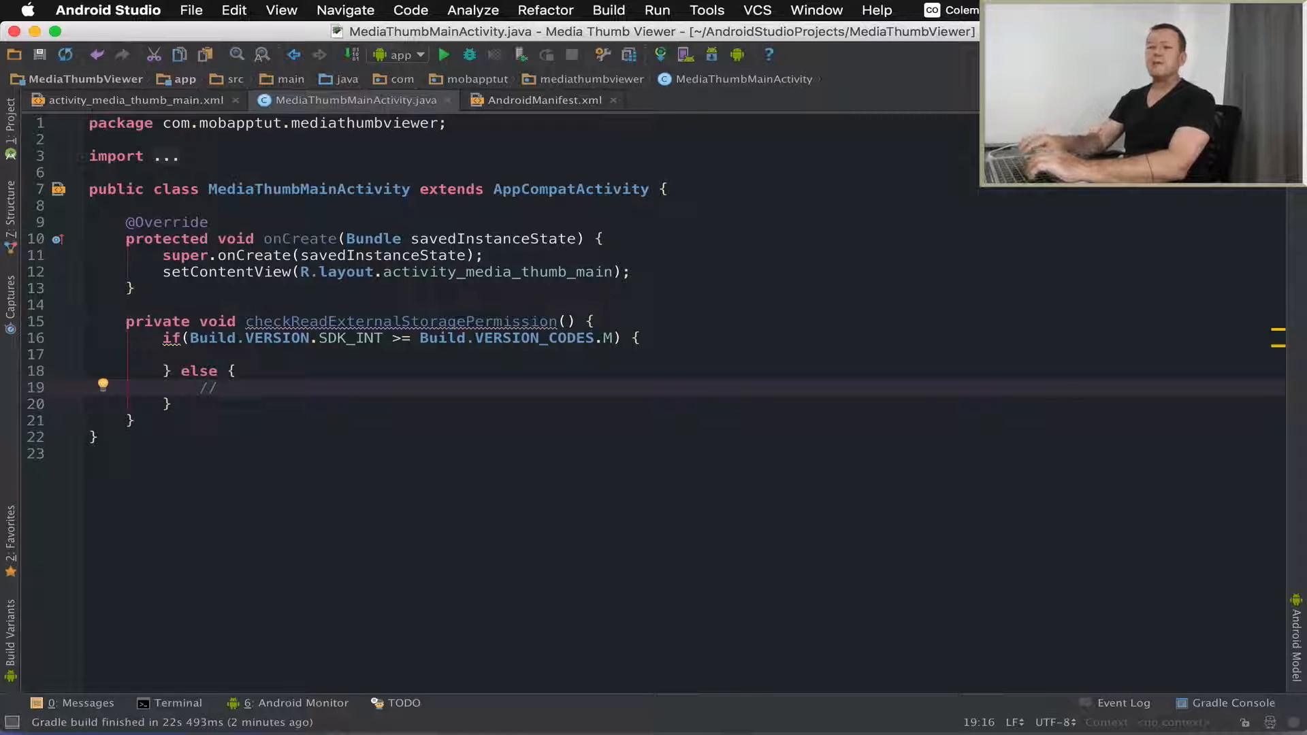
type("Start cursor loa")
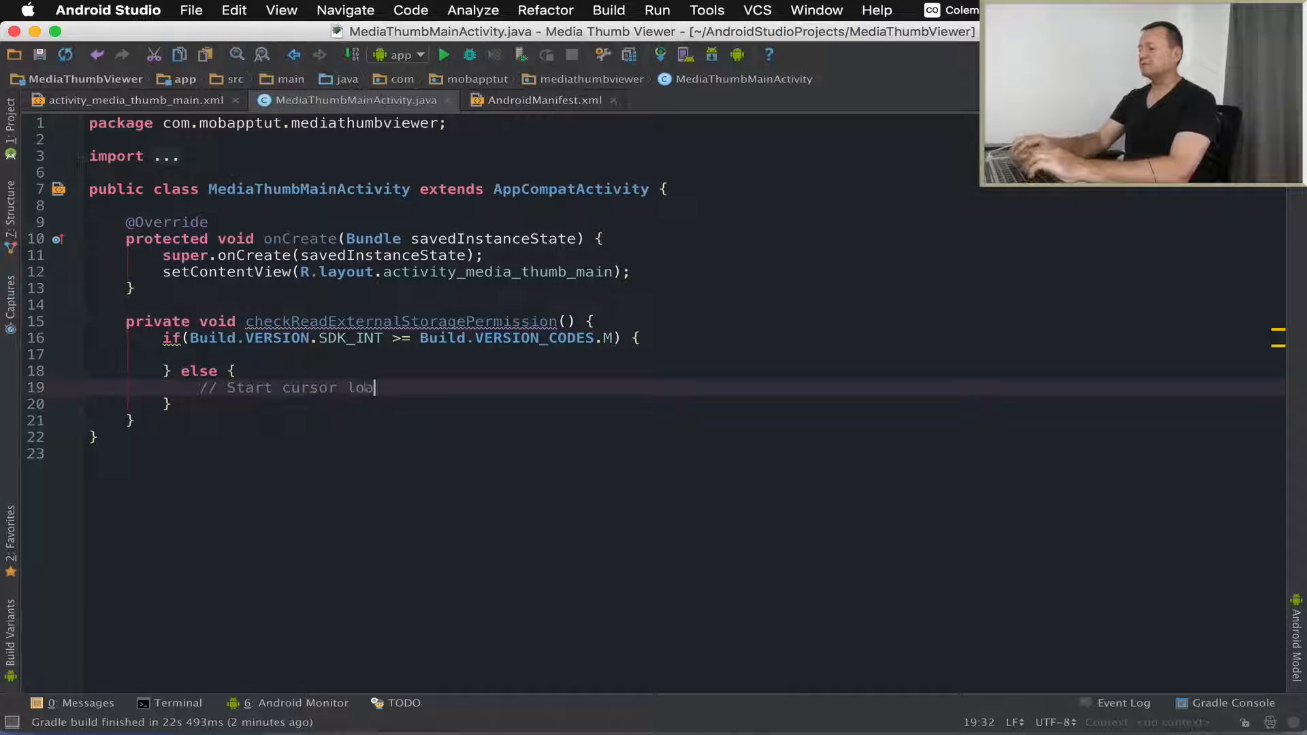
type("der")
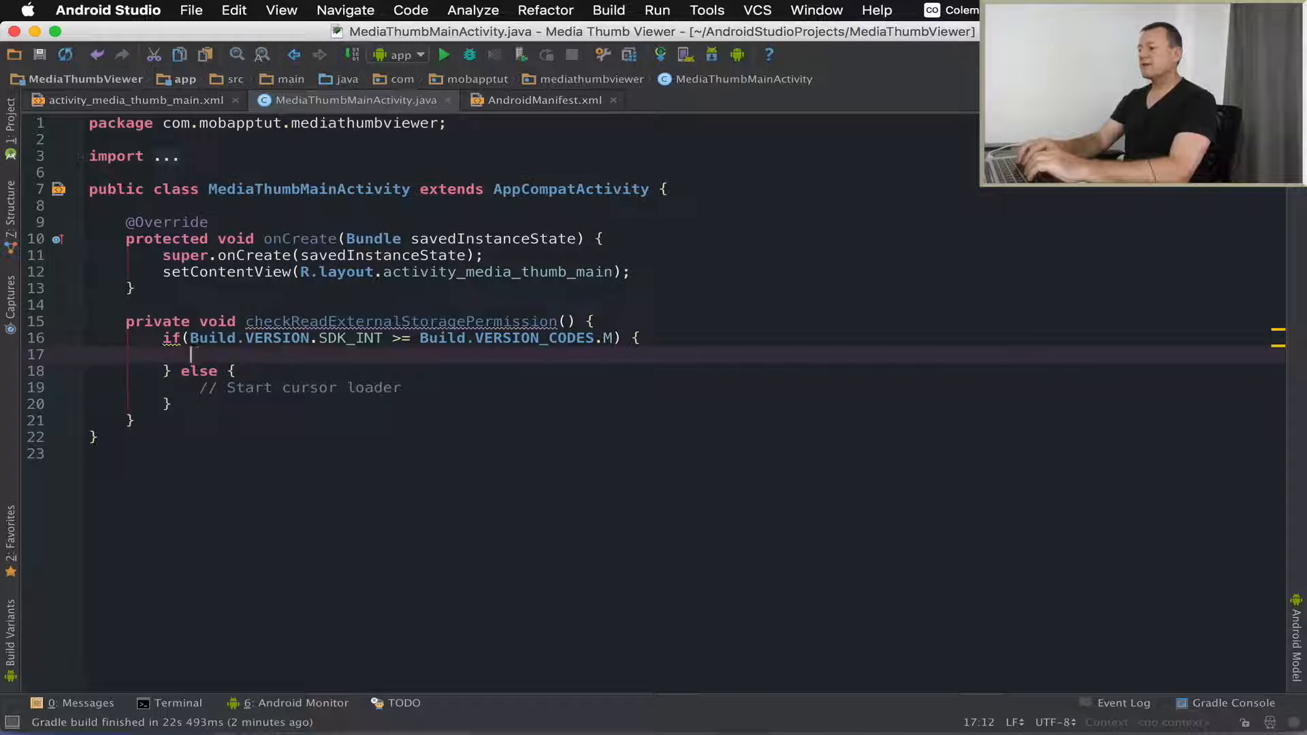
Step: Add if ContextCompat.checkSelfPermission(this, READ_EXTERNAL_STORAGE) == PERMISSION_GRANTED with a // Start cursor loader comment inside
type("if(")
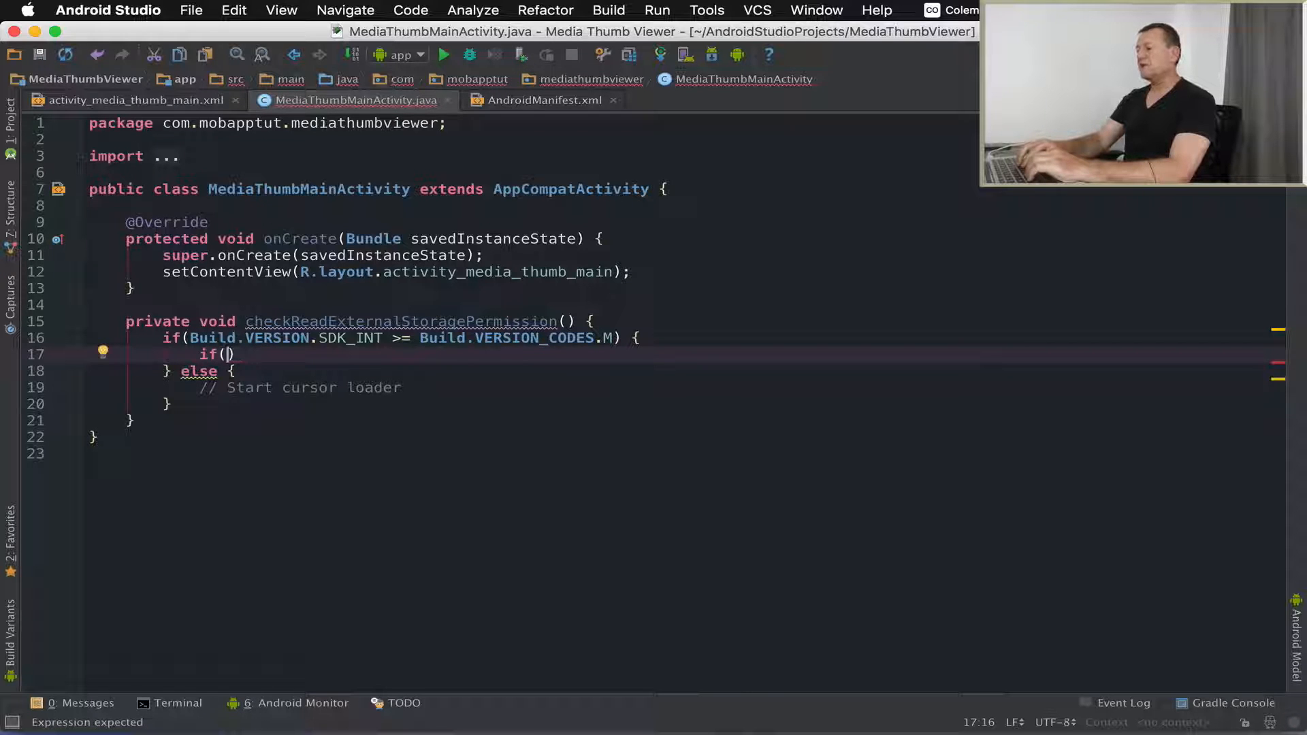
type("ContextCompat.")
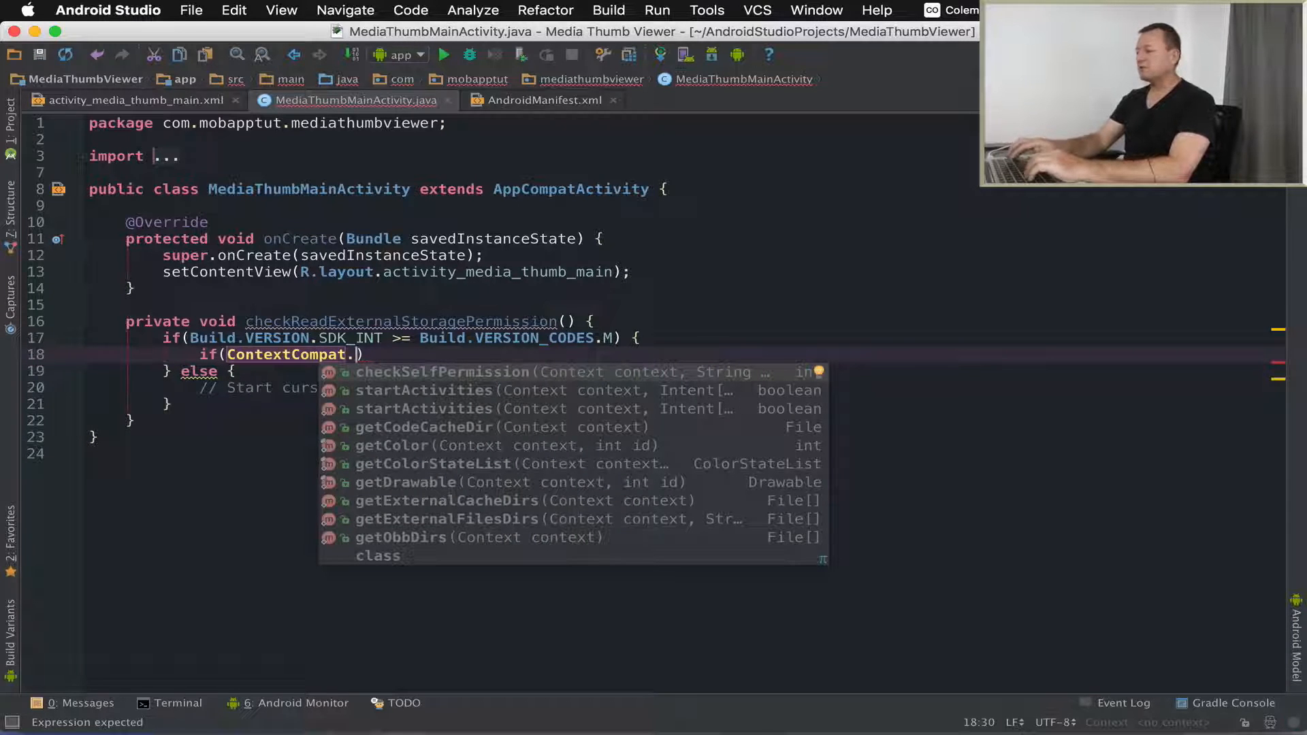
type("checkSelfPermission(this")
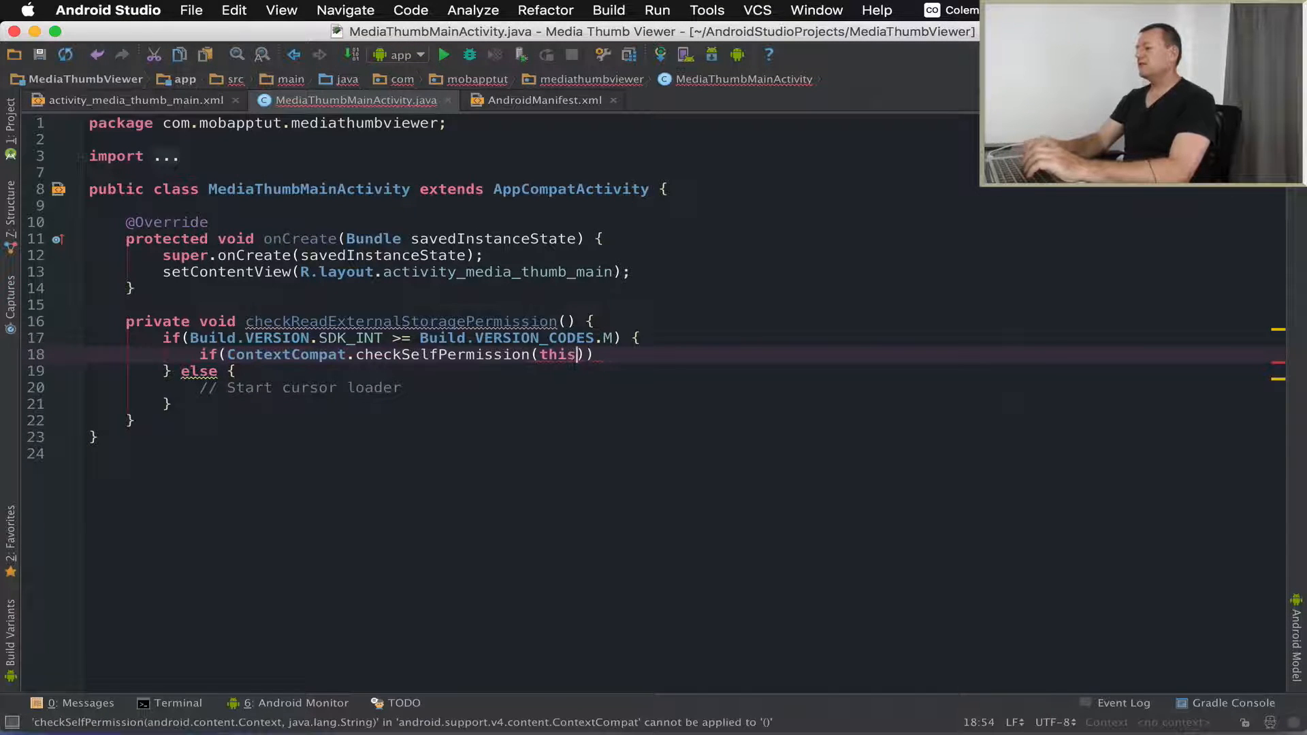
type(",")
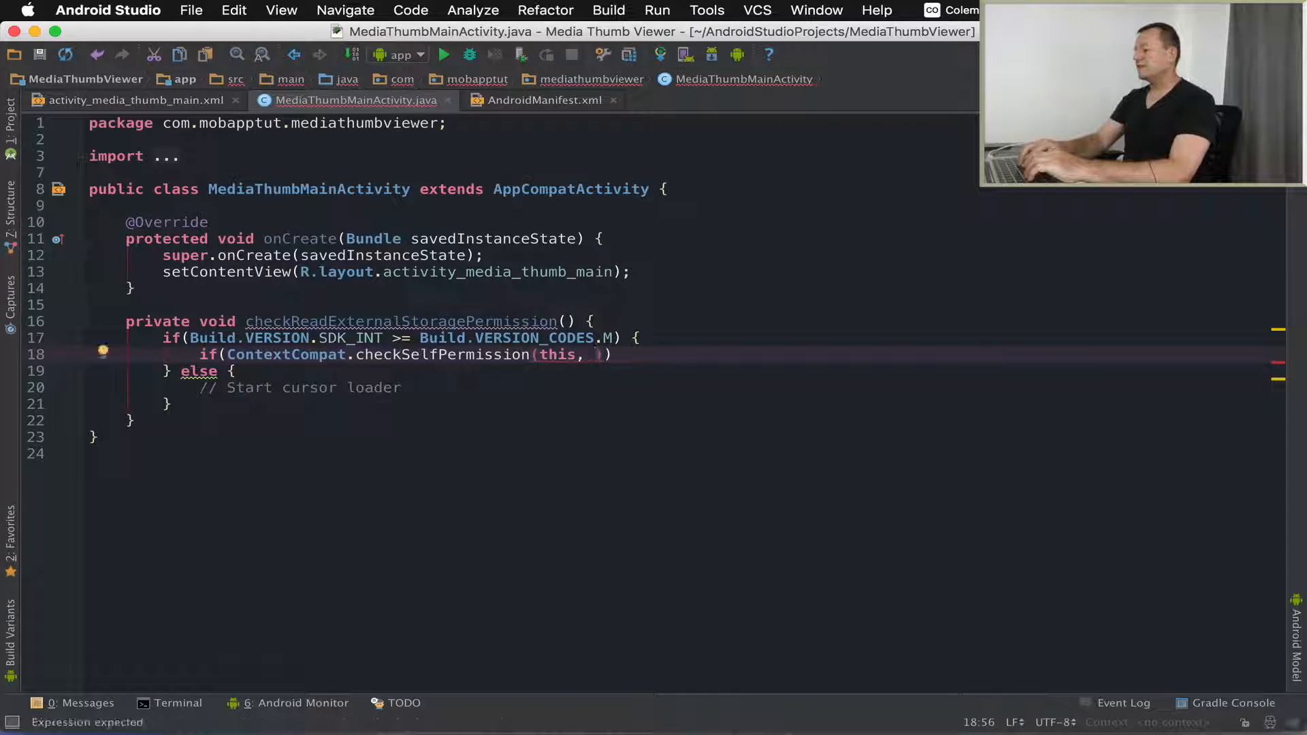
type("Manifest")
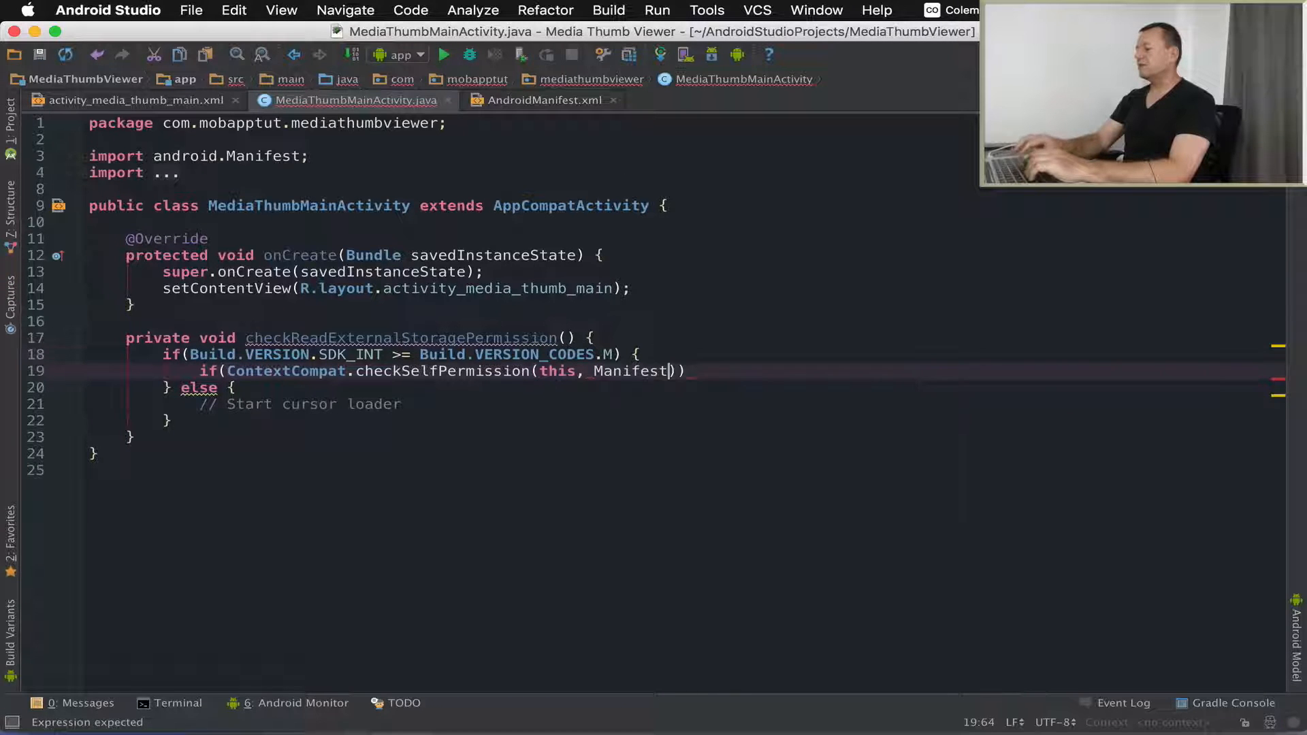
type(".permission.READ_EXTERNAL_STORAGE")
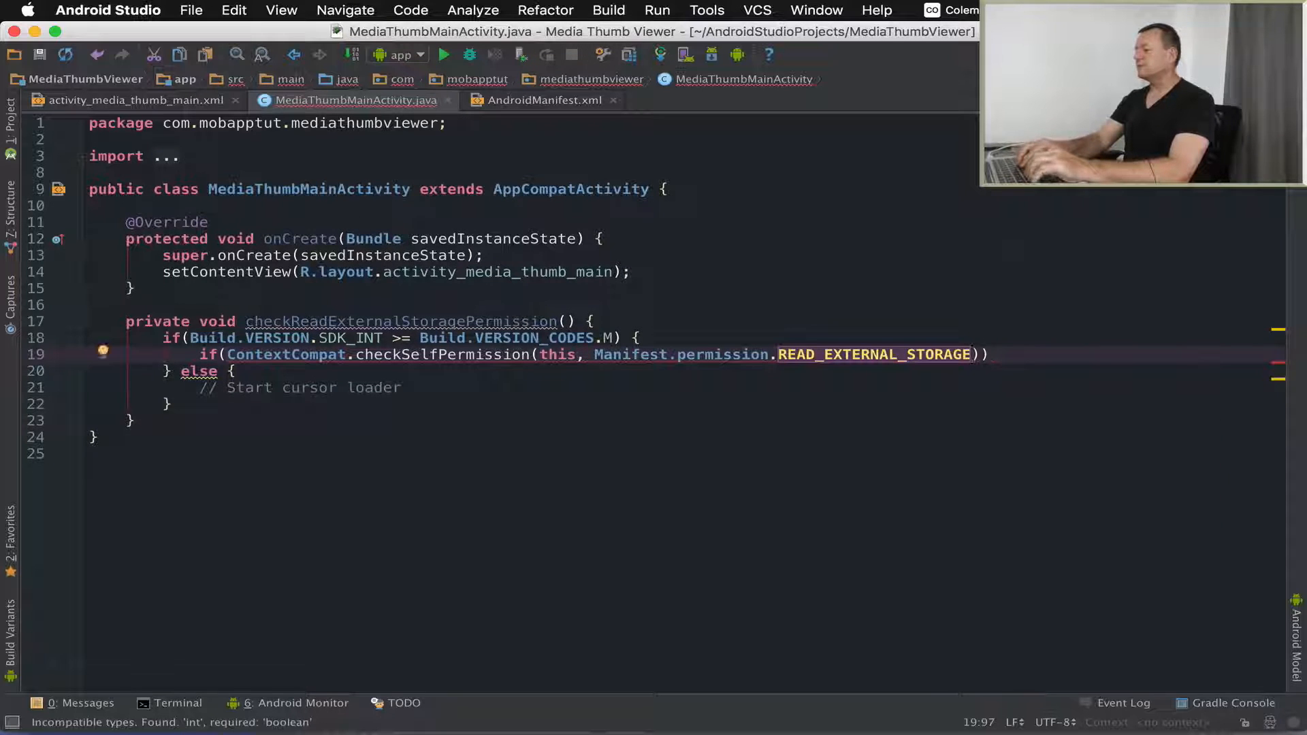
type("==")
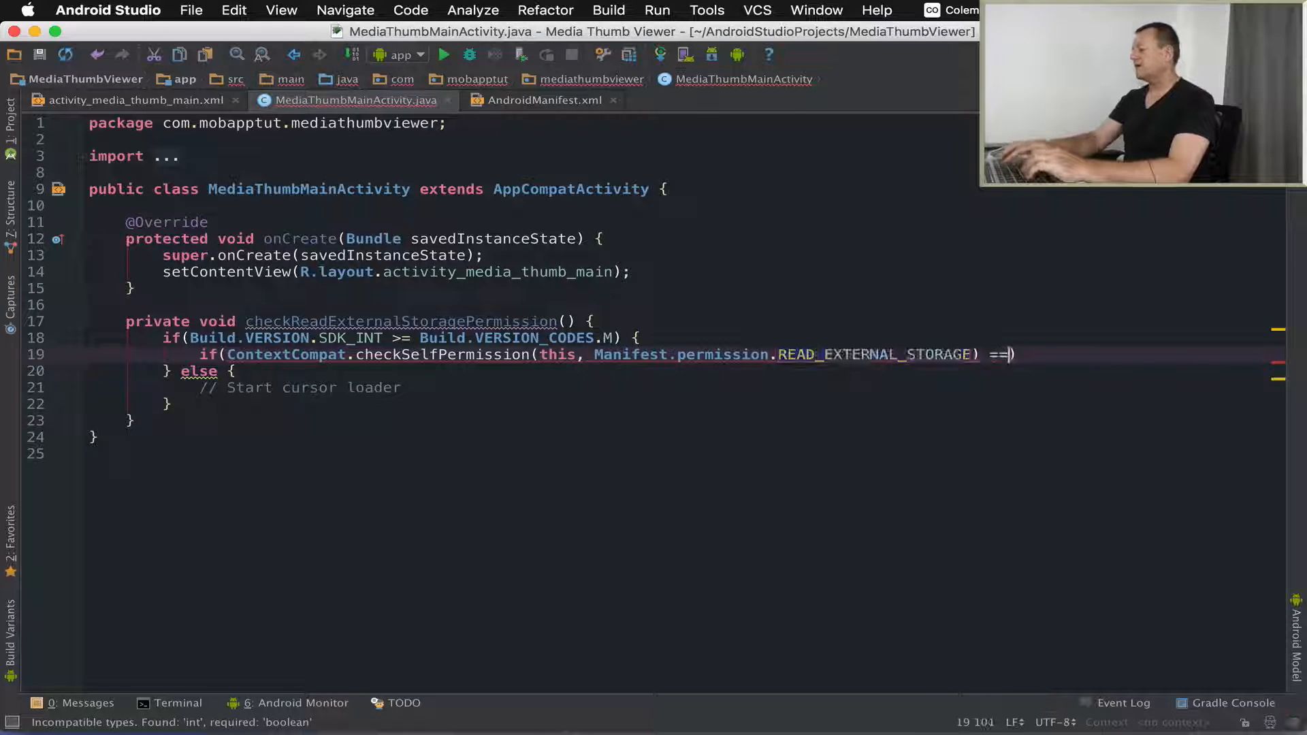
type("Pa")
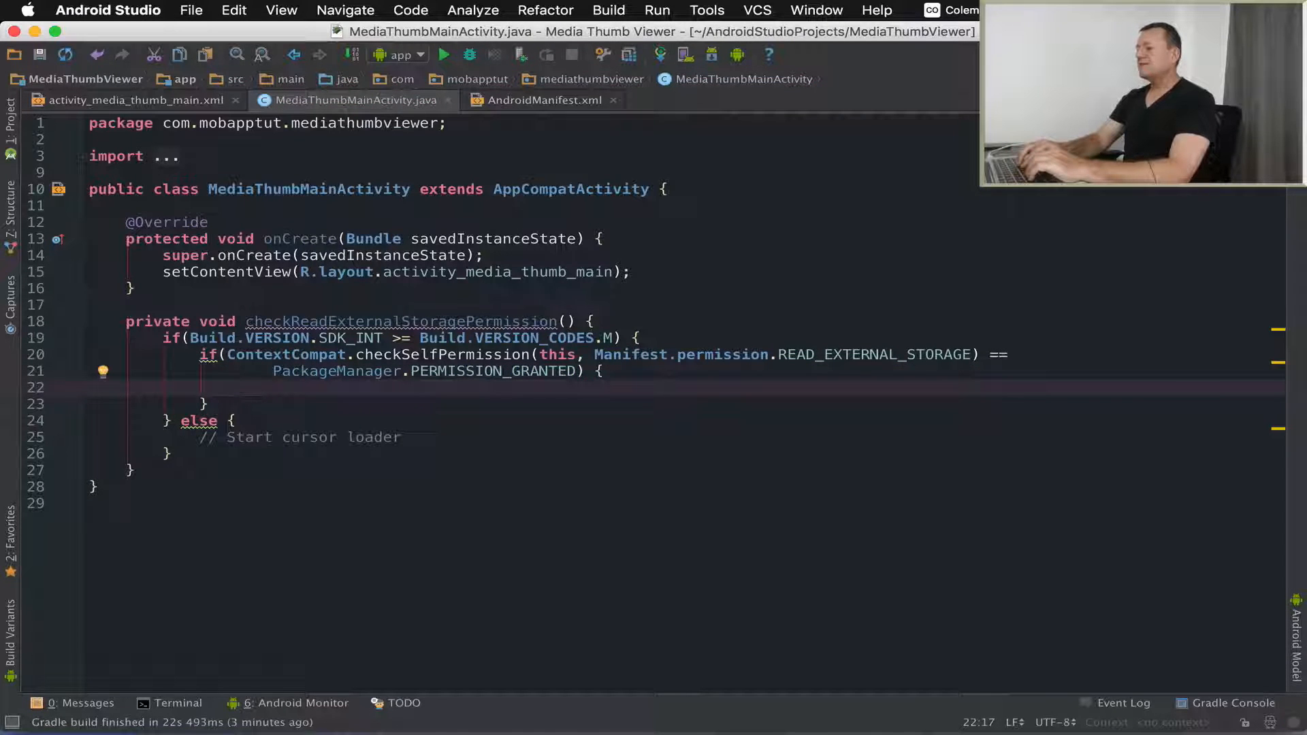
left_click(229, 437)
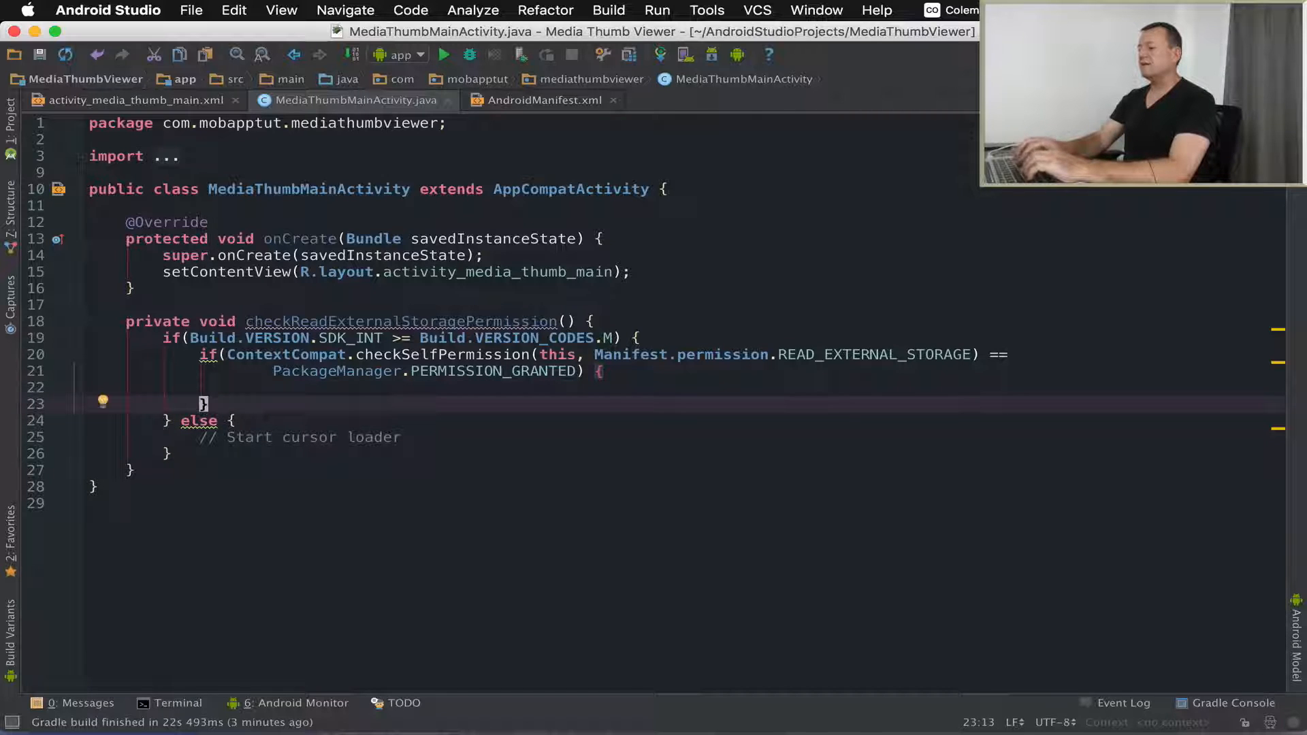
type("// Start cursor loader")
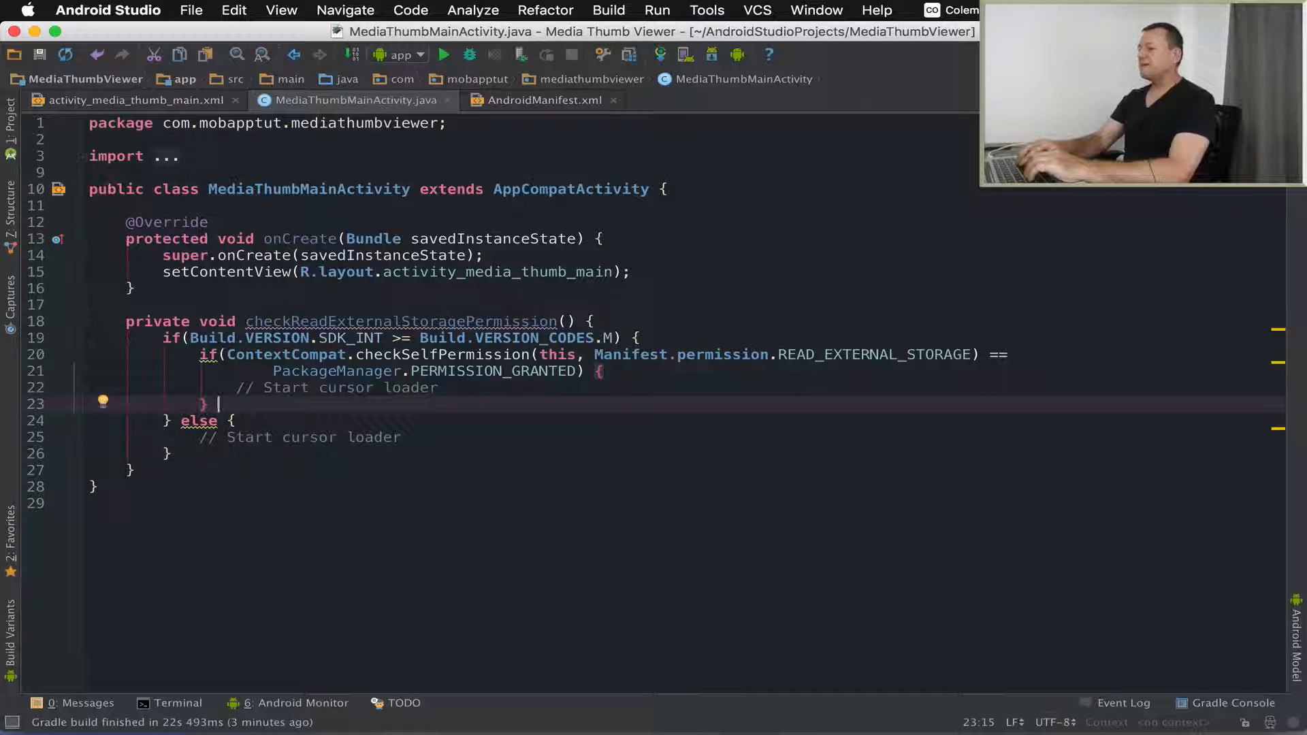
Step: Add else { if(shouldShowRequestPermissionRationale(Manifest.permission.READ_EXTERNAL_STORAGE)) } after the granted block
type("else")
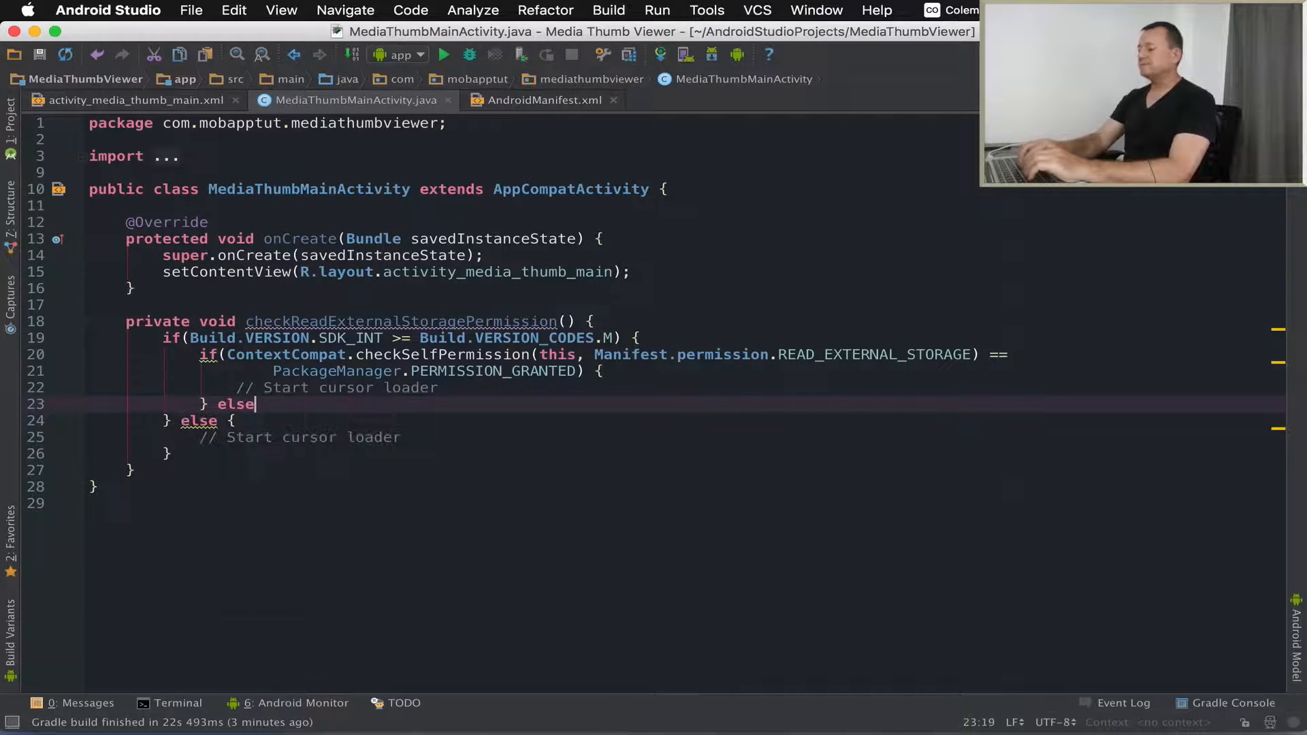
type("{")
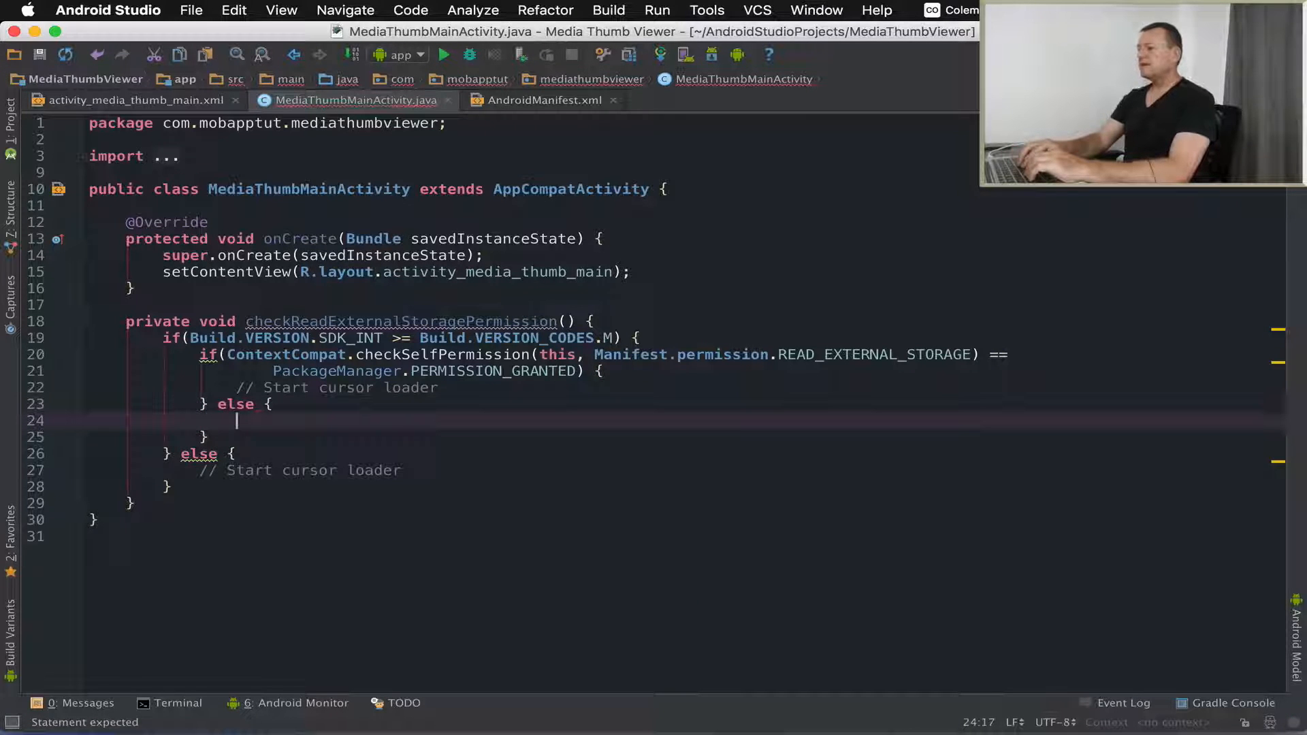
type("if()")
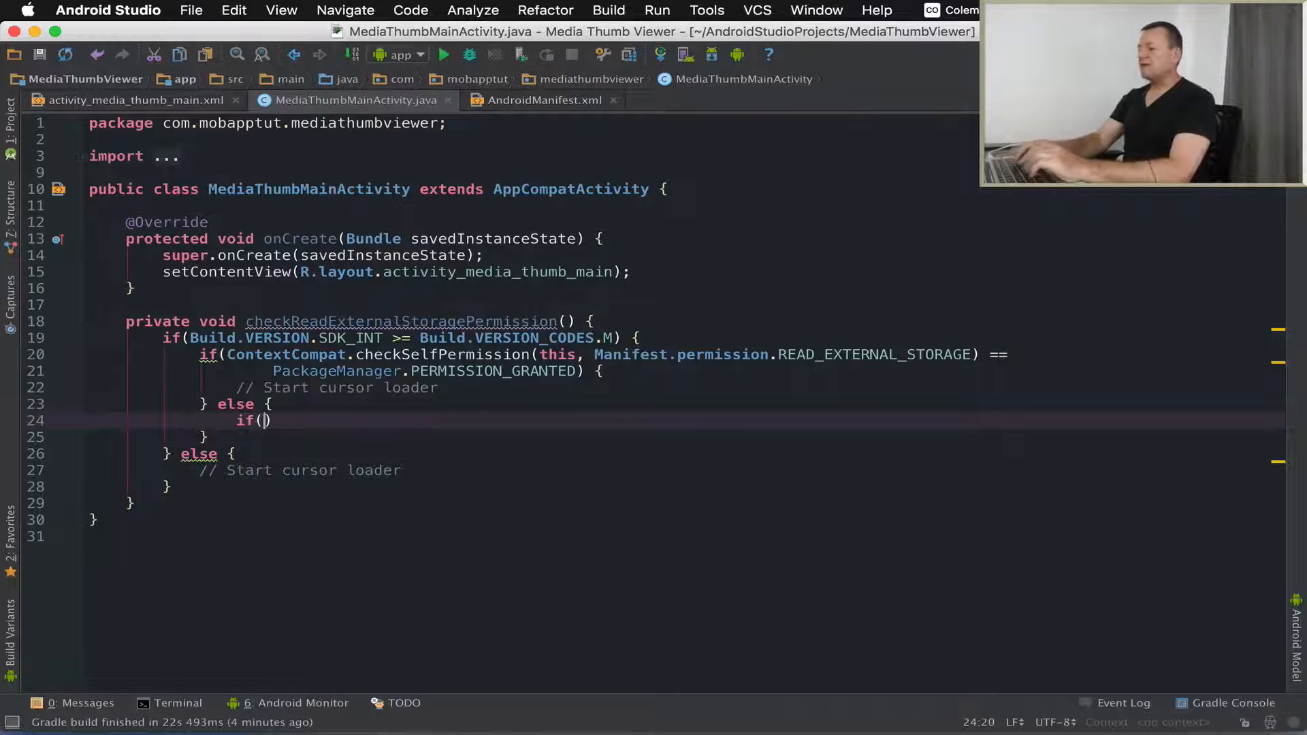
type("s")
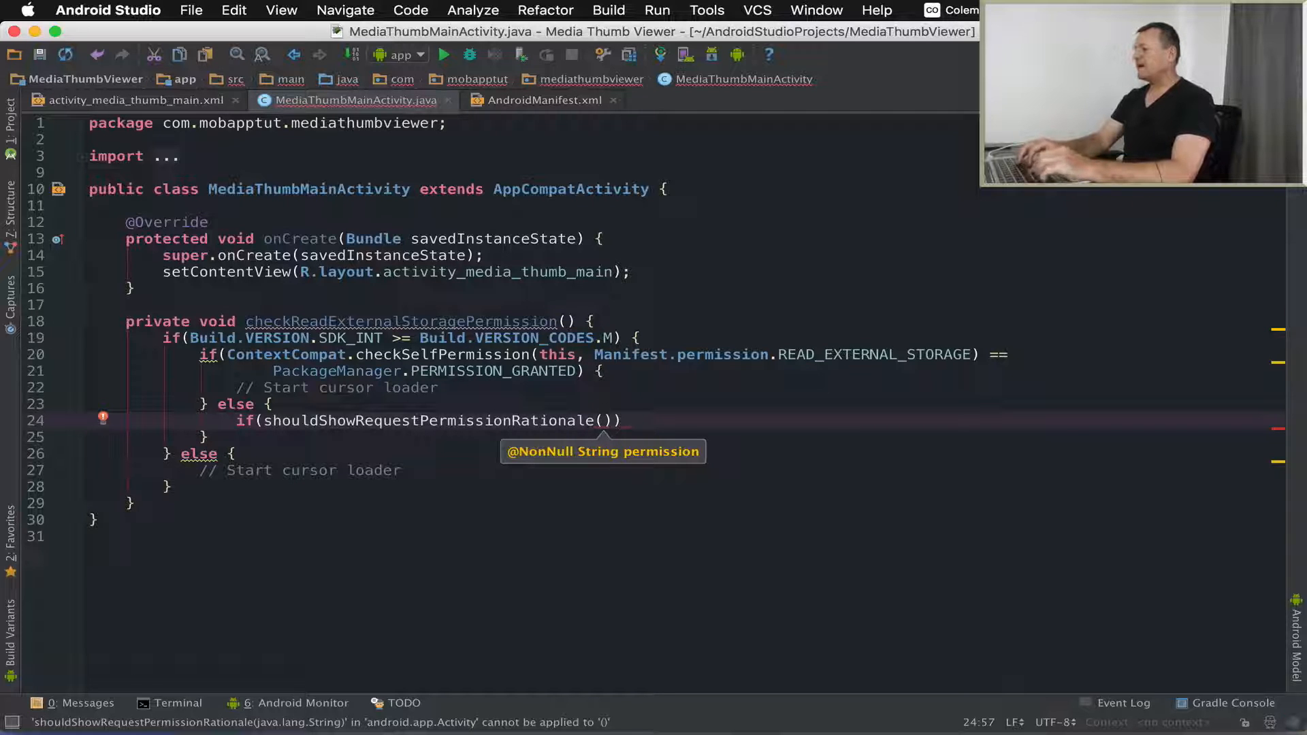
type("Manifest.")
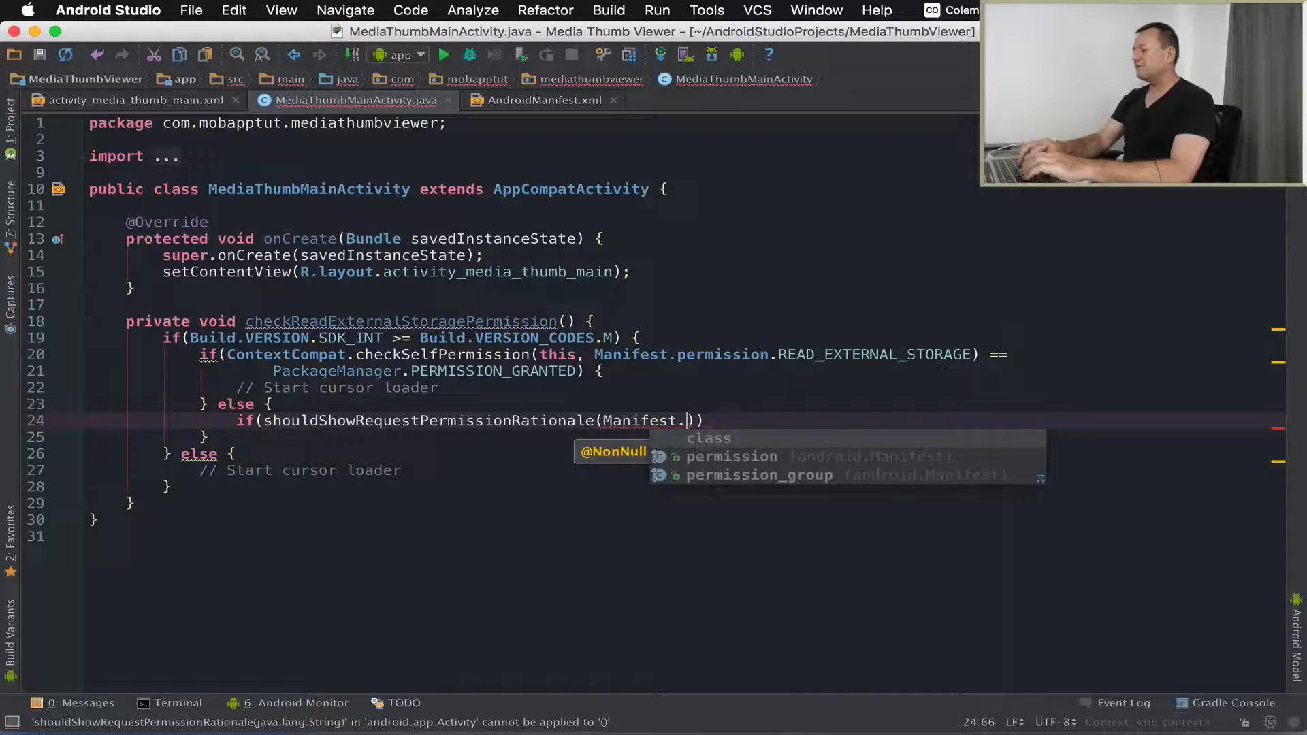
type("permission.READ_EXTERNAL_STORAGE")
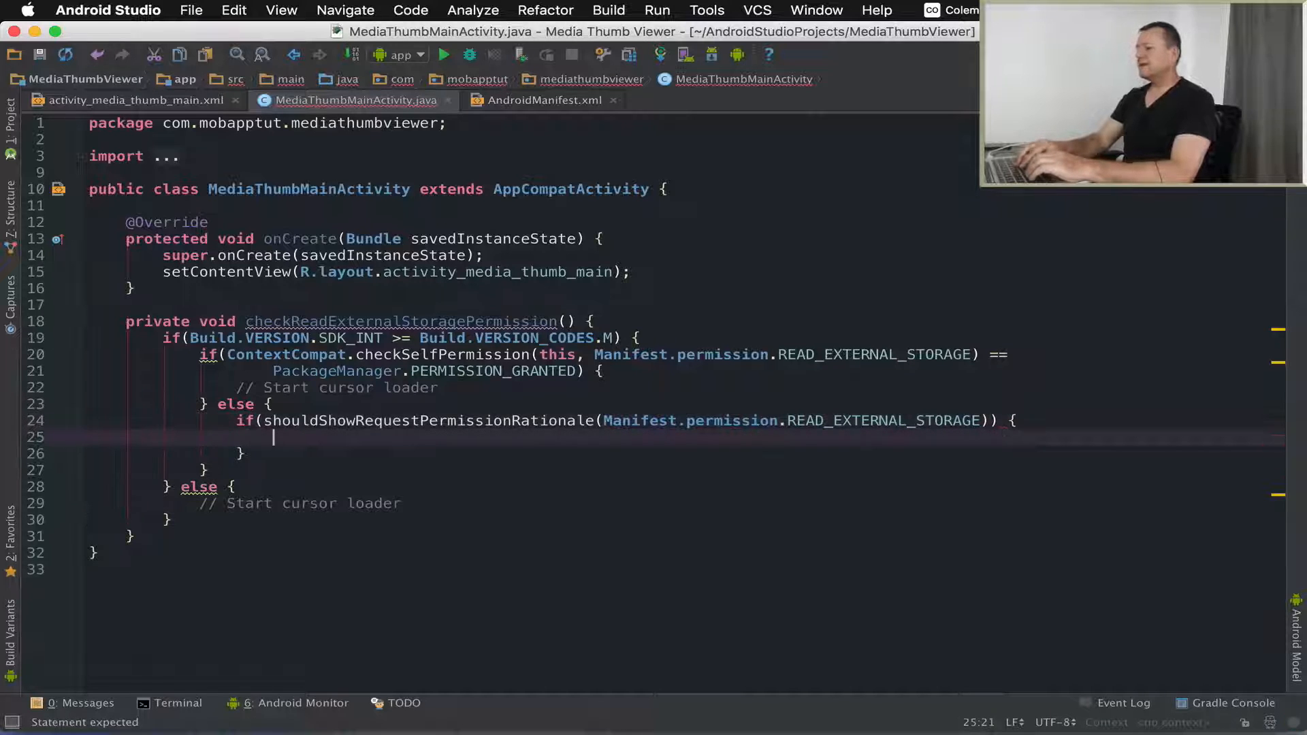
Step: Show a LENGTH_SHORT Toast saying "App needs to view thumbnails" and begin a requestPermissions call
type("Toast.makeText(")
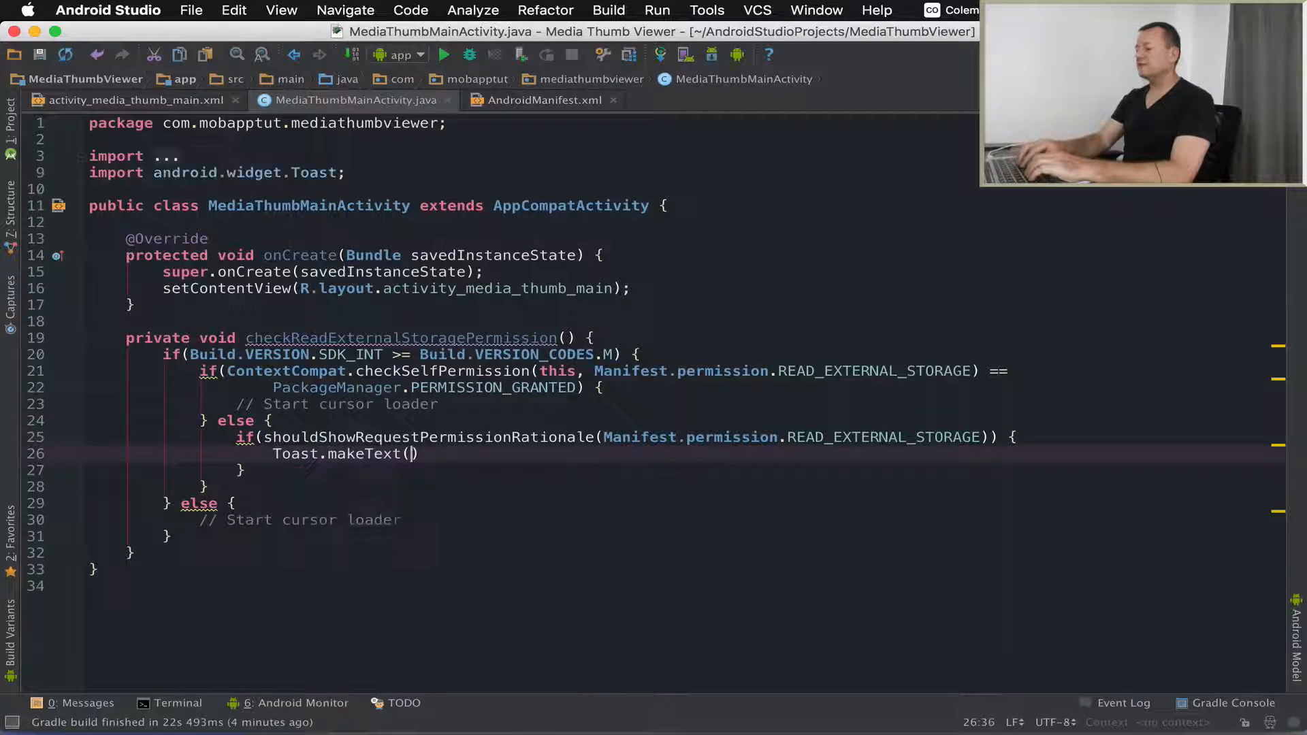
type("this, \"")
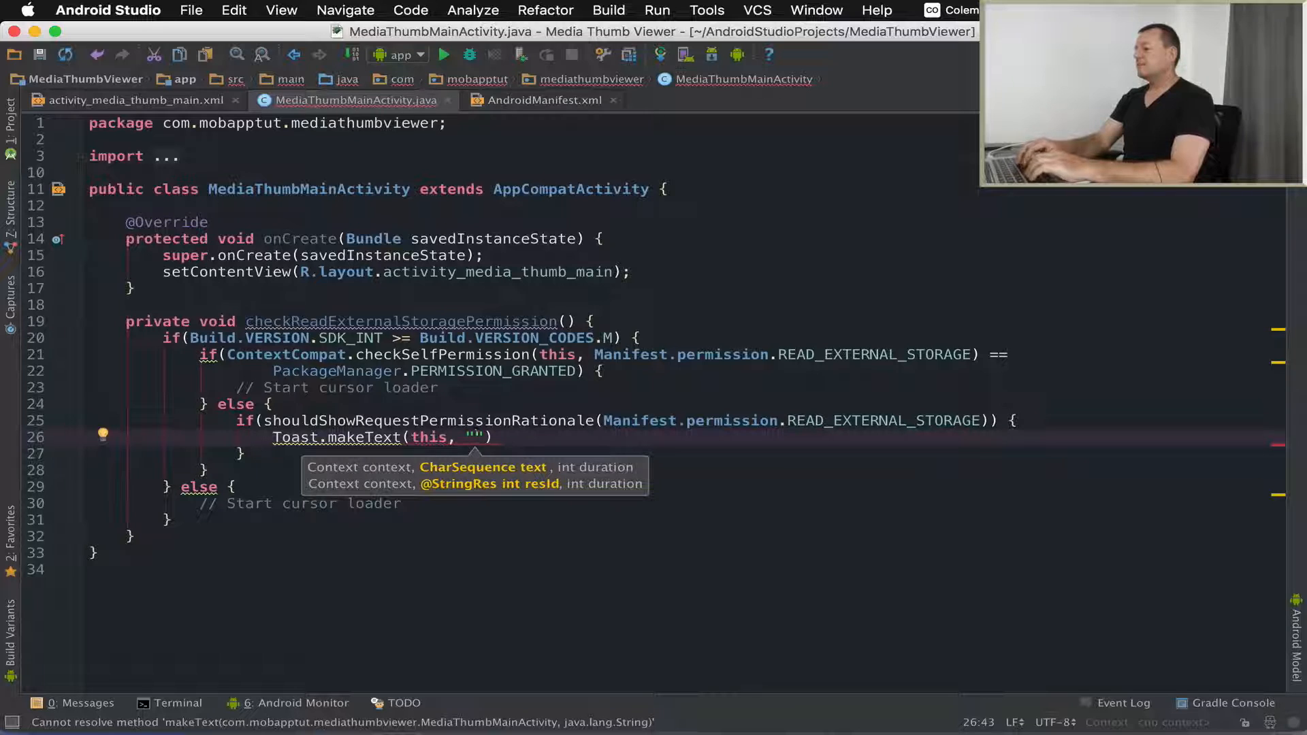
type("App")
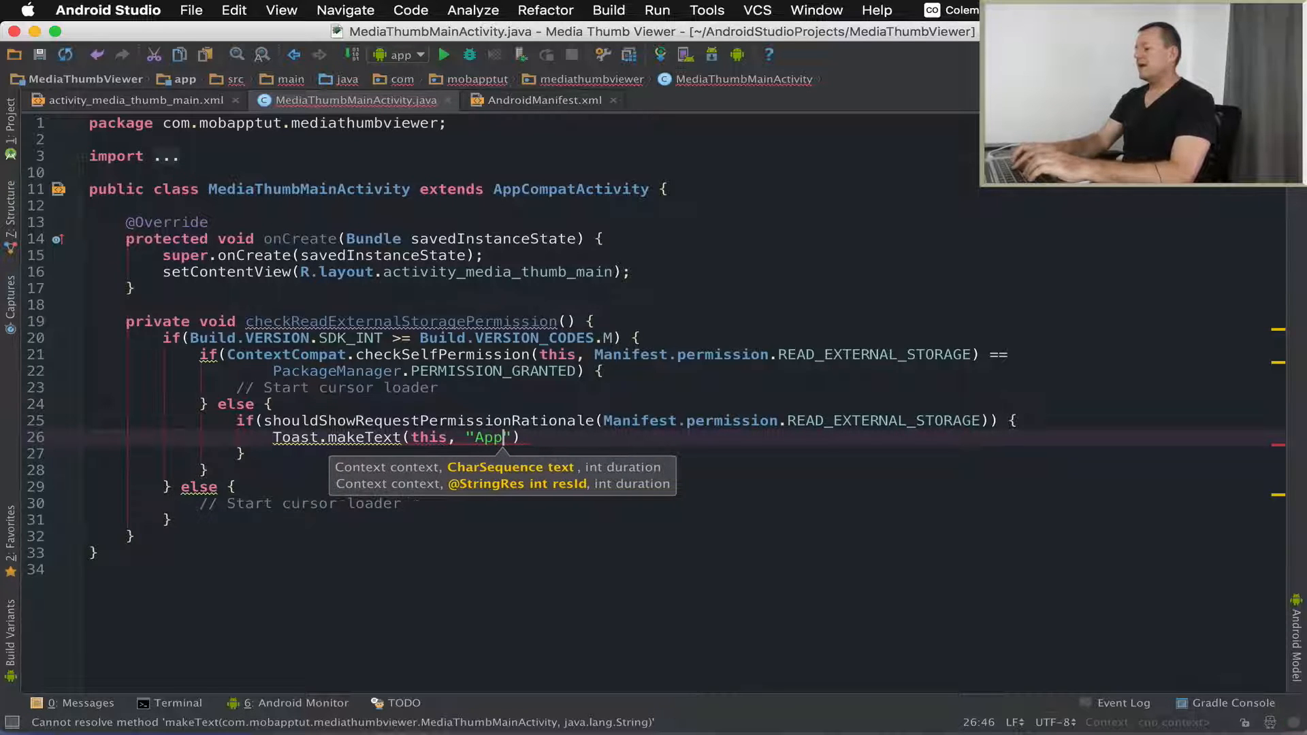
type("needs")
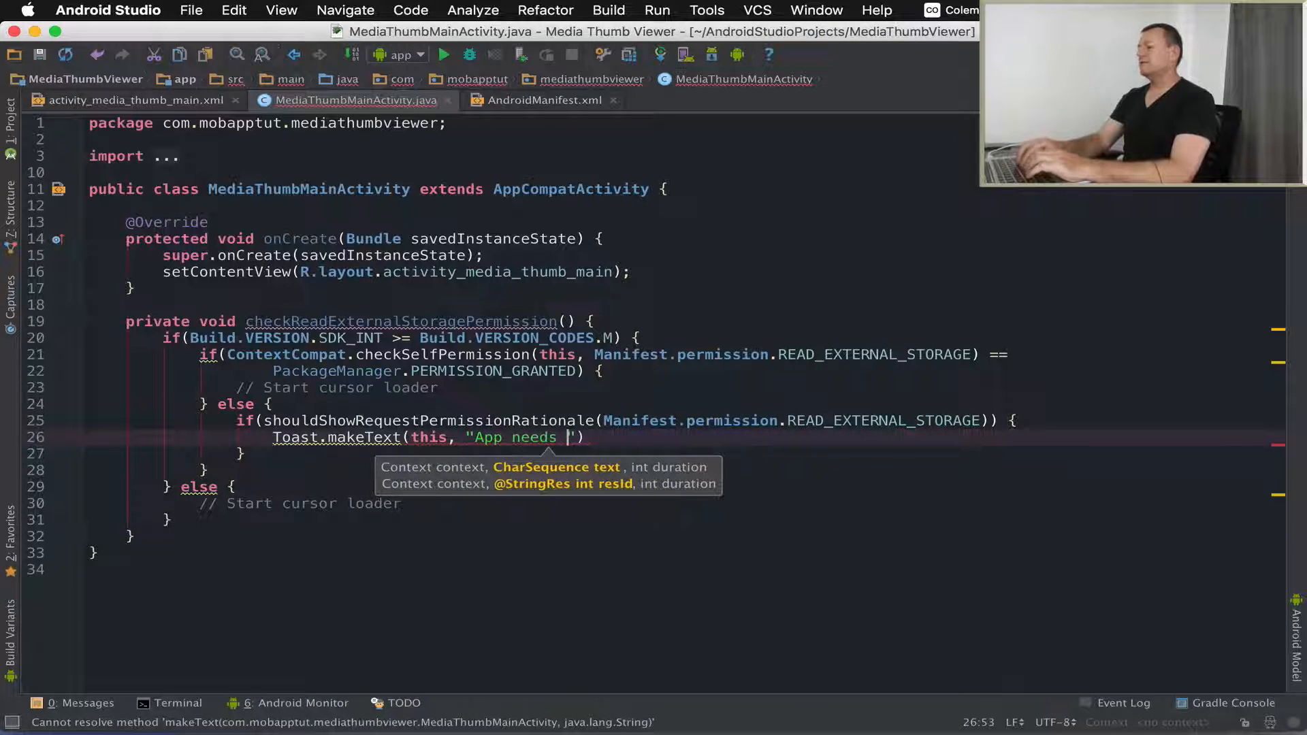
type("to view")
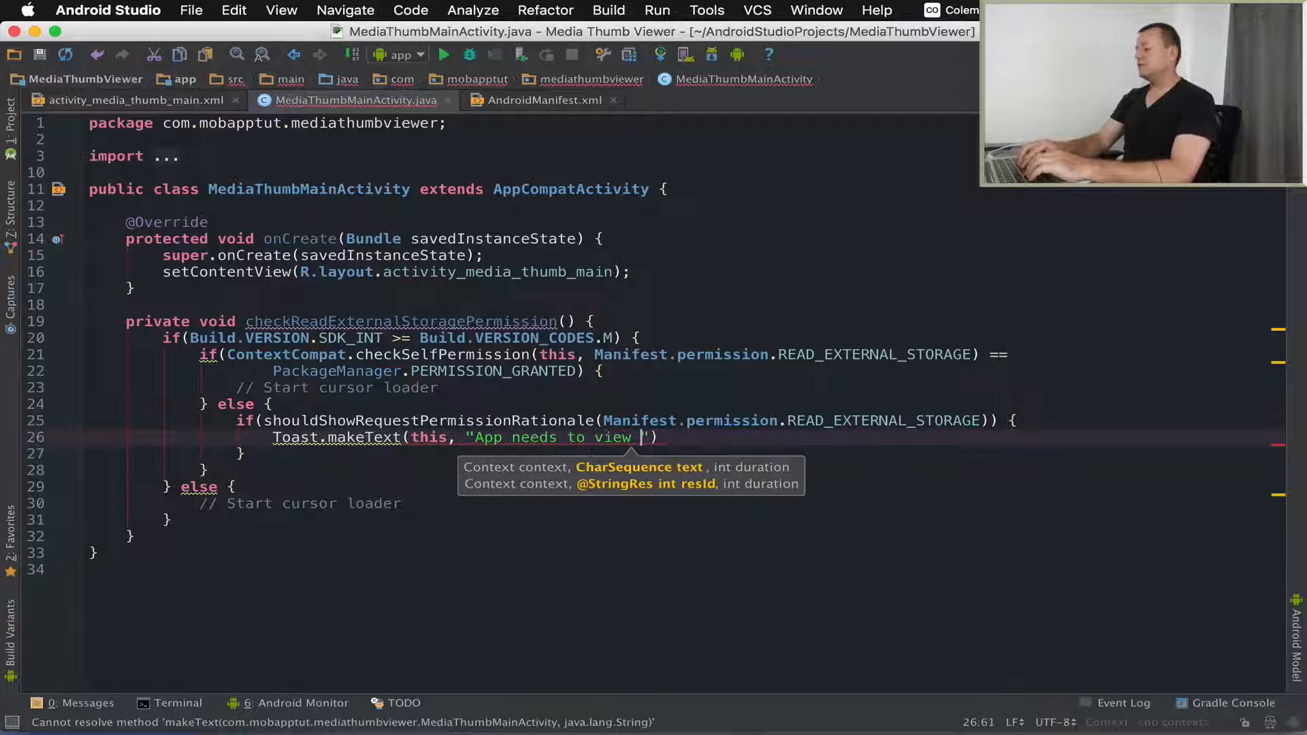
type("thumb")
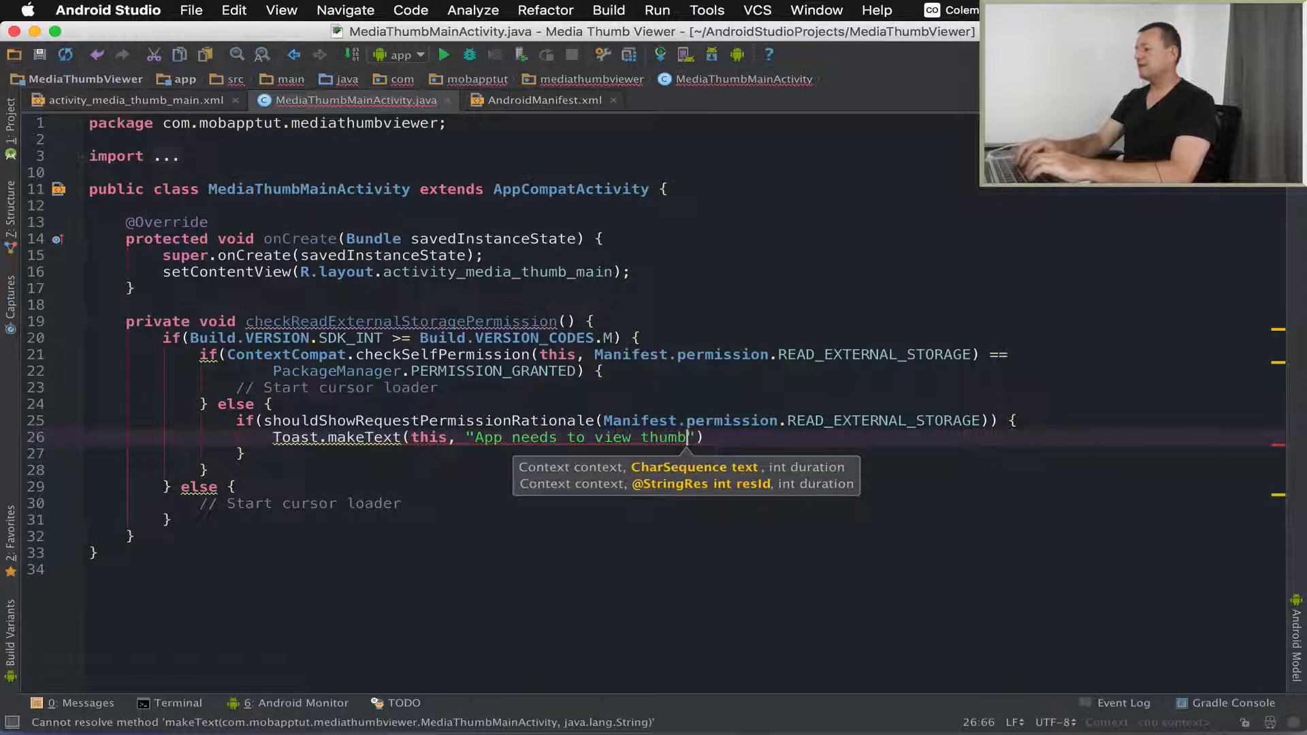
type("nails")
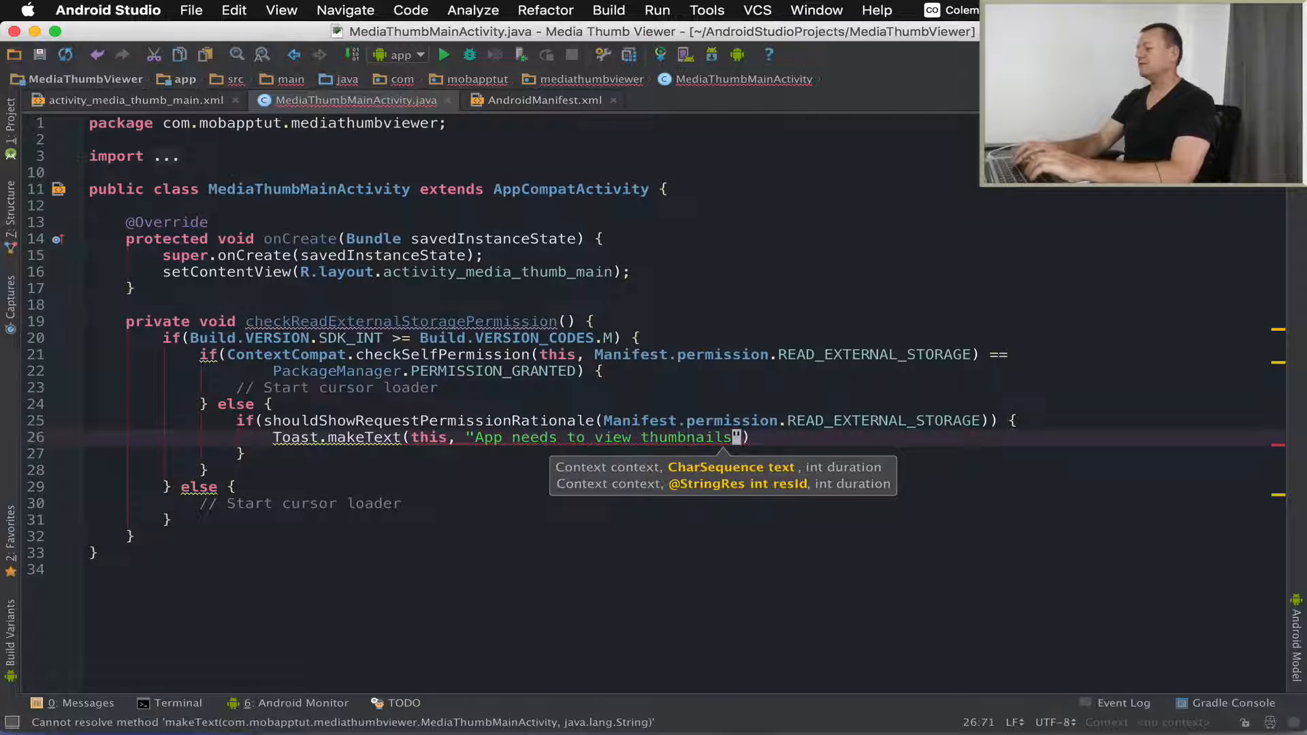
type("\",")
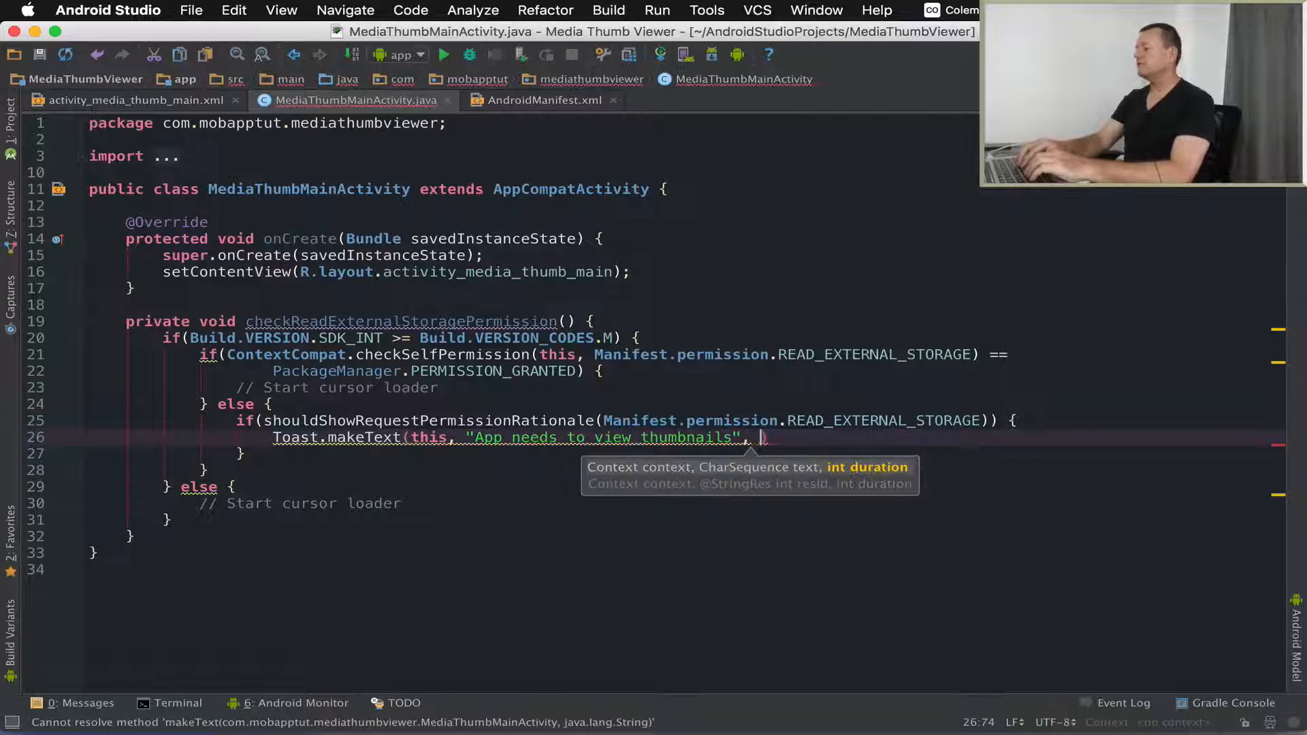
type("Toast.")
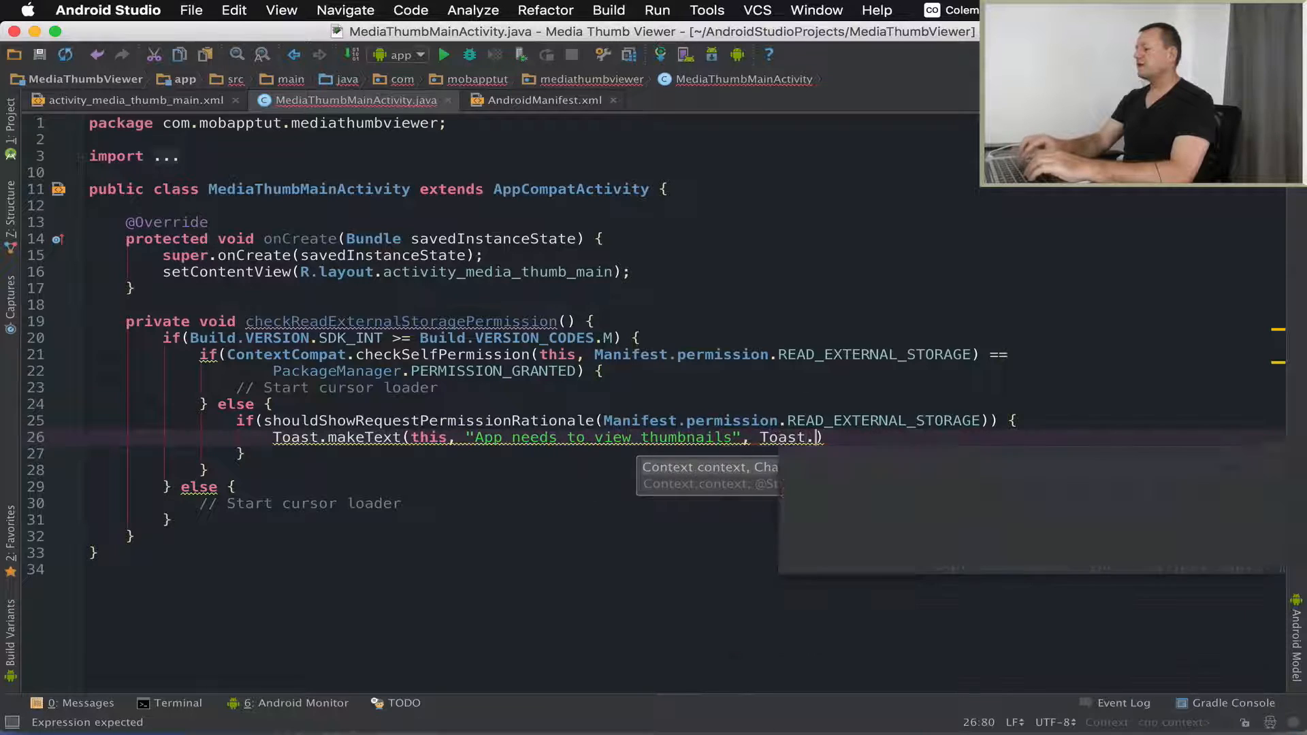
type("LENGTH_SHORT).show();")
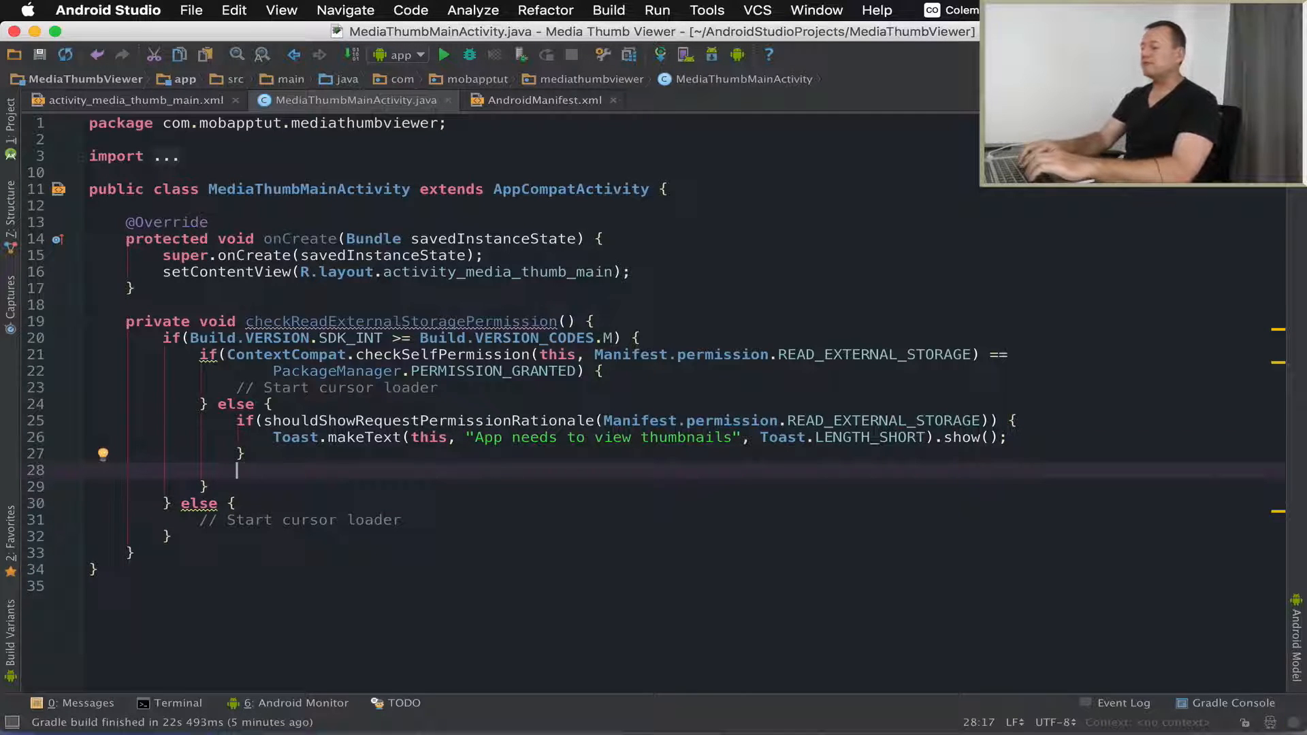
type("requestPermissions();")
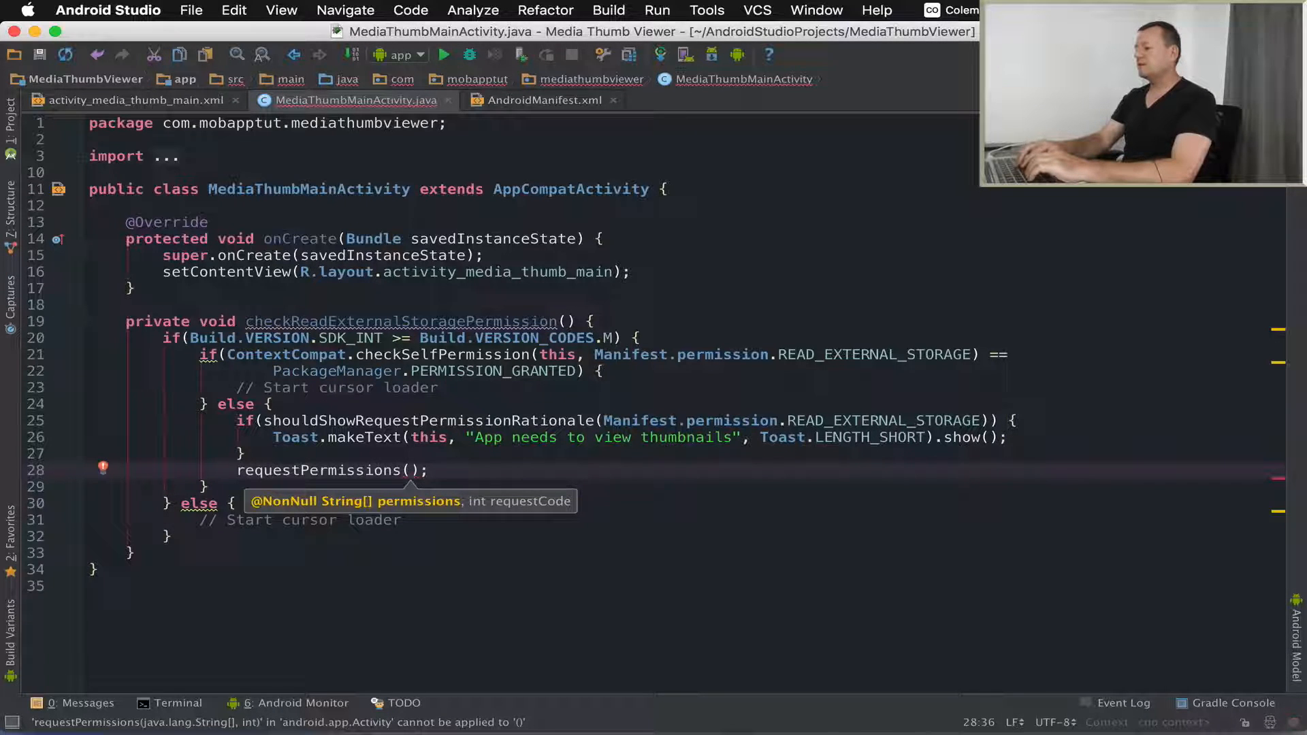
Step: Pass new String[]{Manifest.permission.READ_EXTERNAL_STORAGE} as requestPermissions' first argument, followed by a comma
type("M")
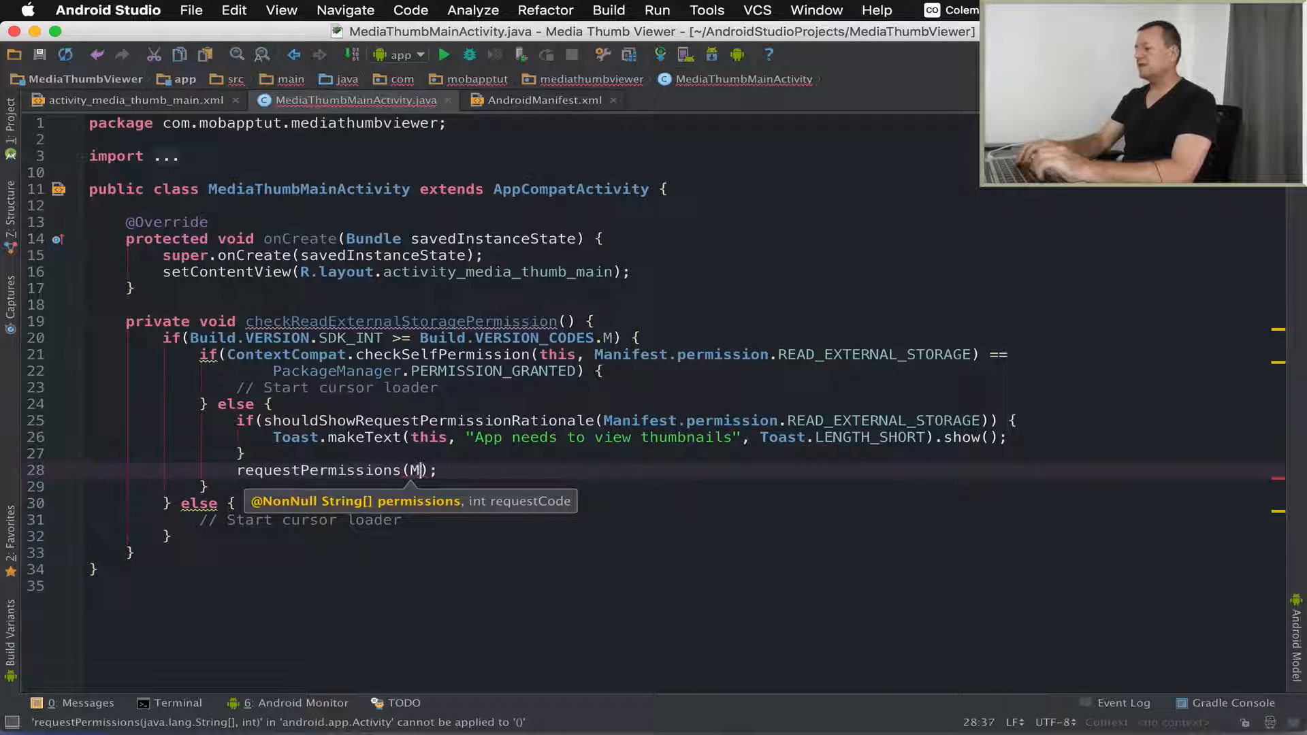
key("Backspace")
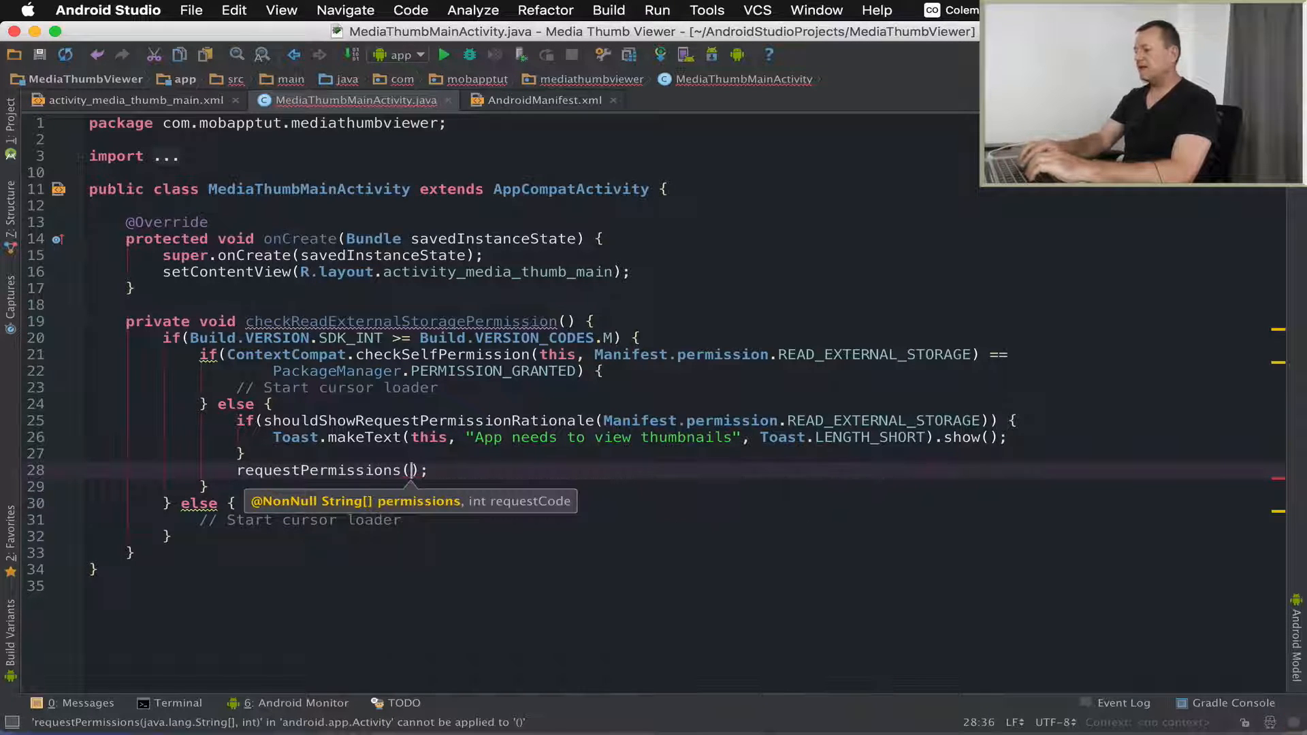
type("new")
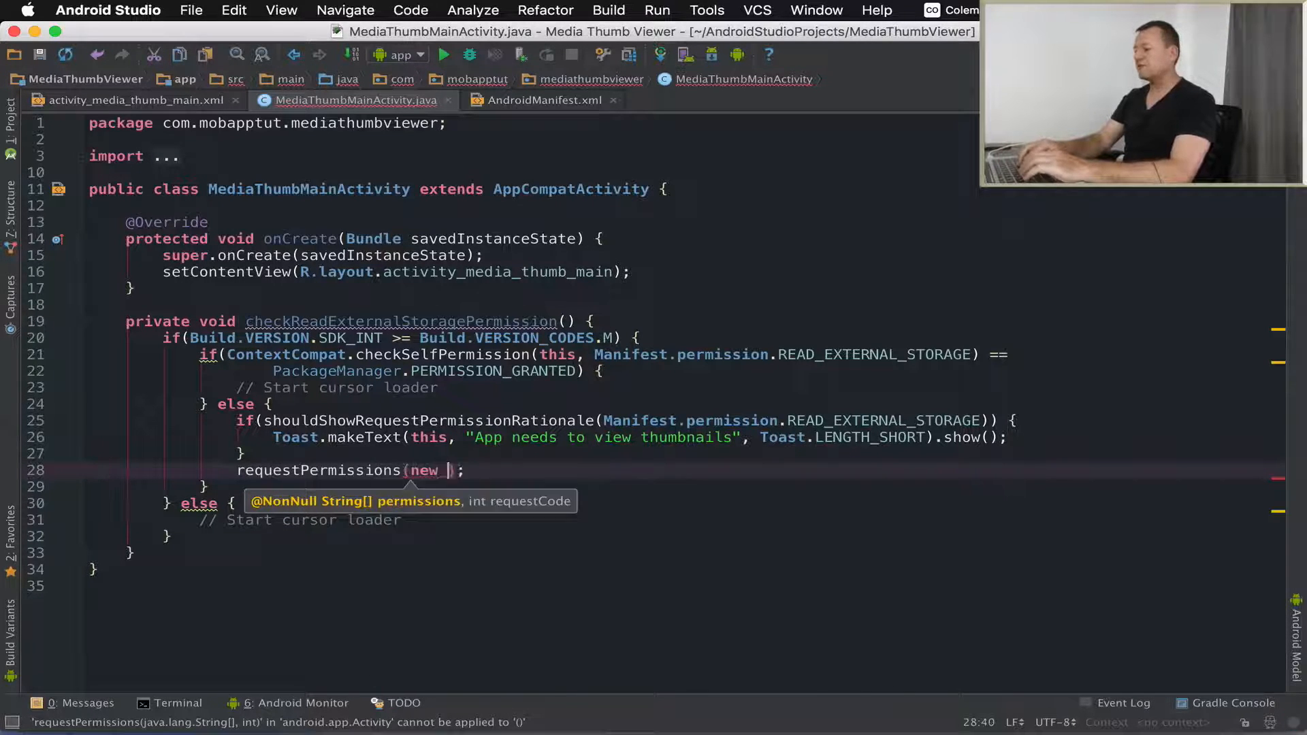
type("String[]")
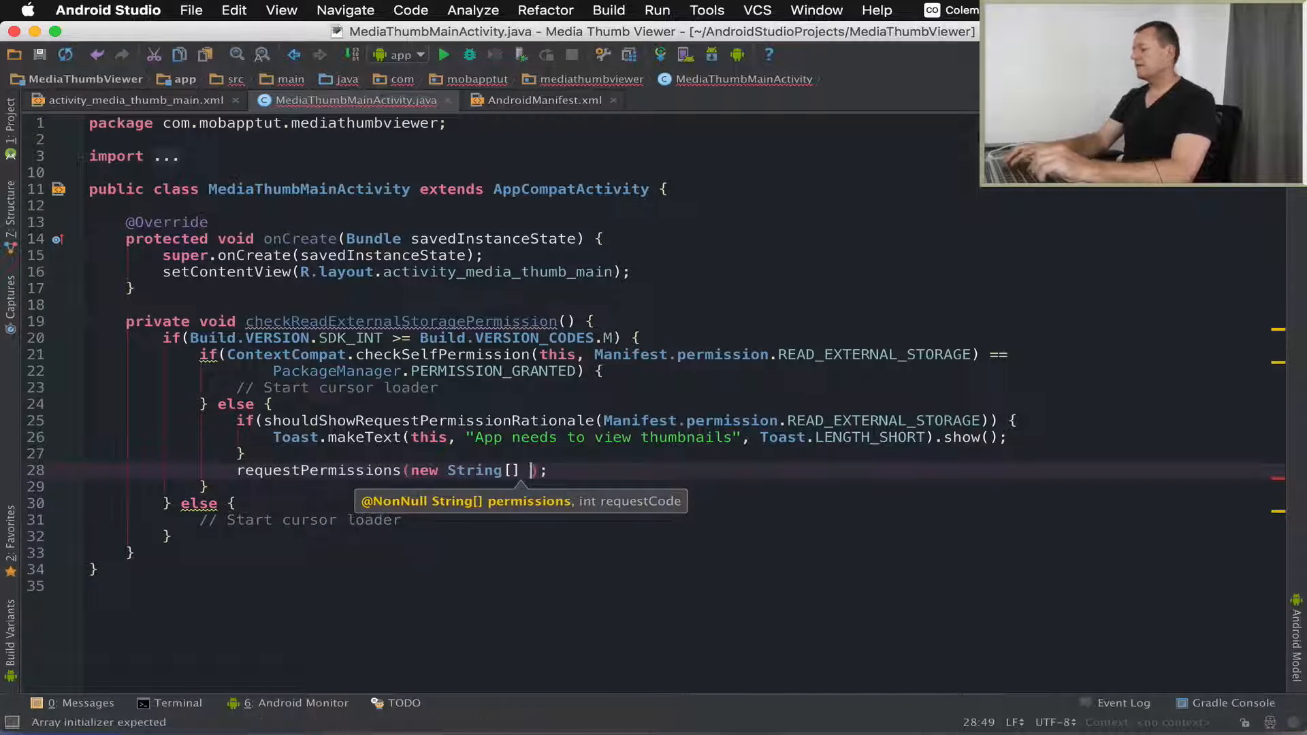
type("{Manifest")
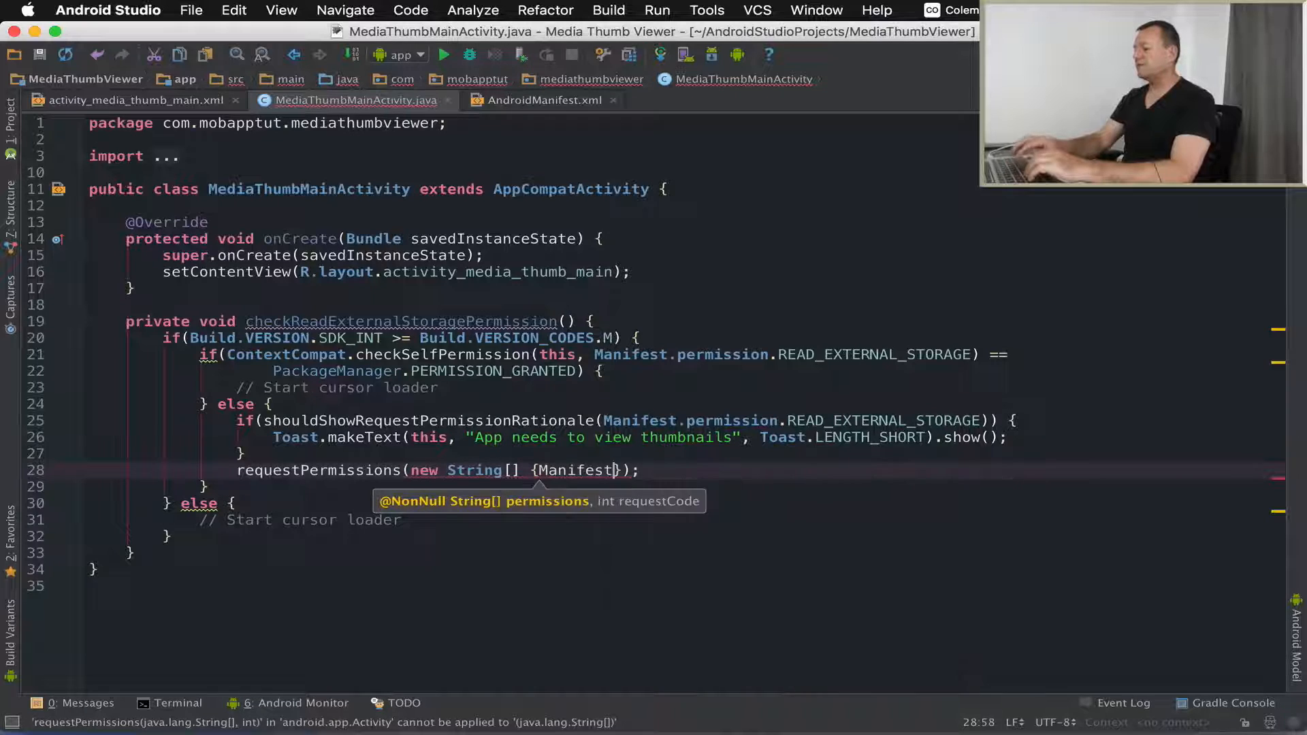
type(".permission.READ_EXTERNAL_STORAGE")
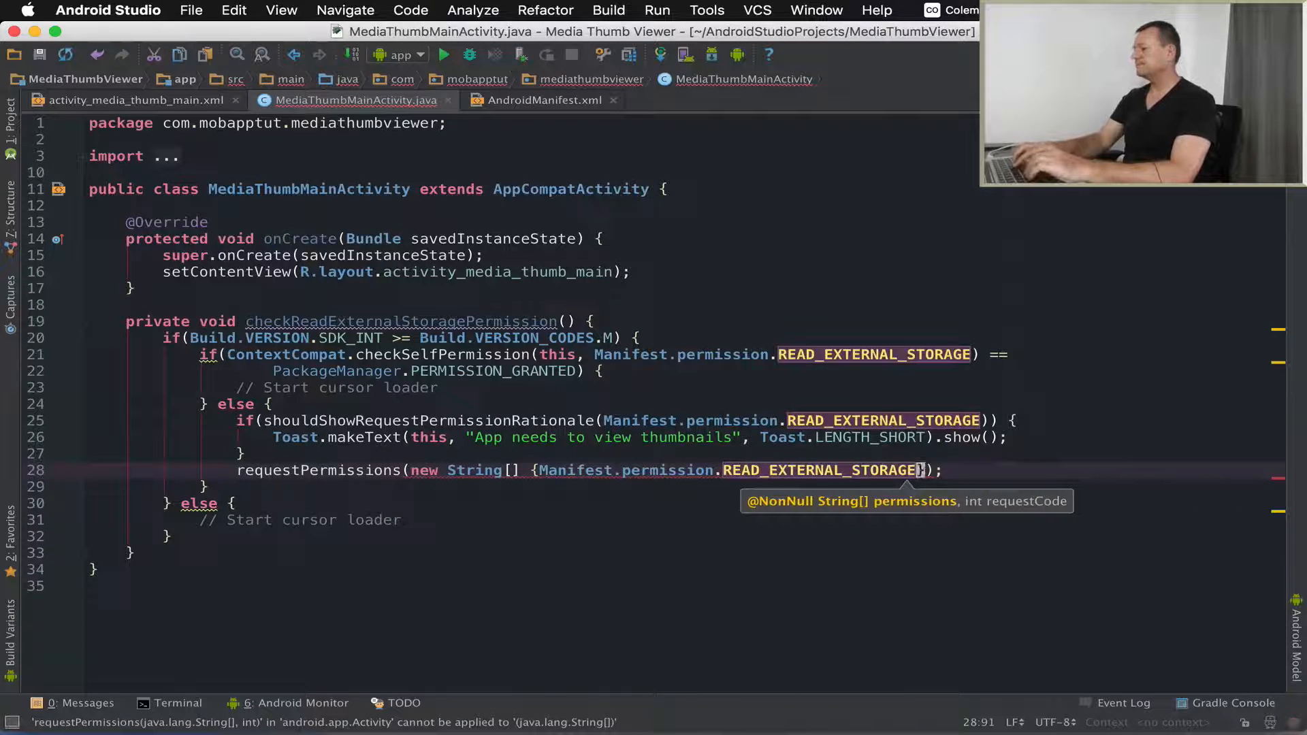
type(",")
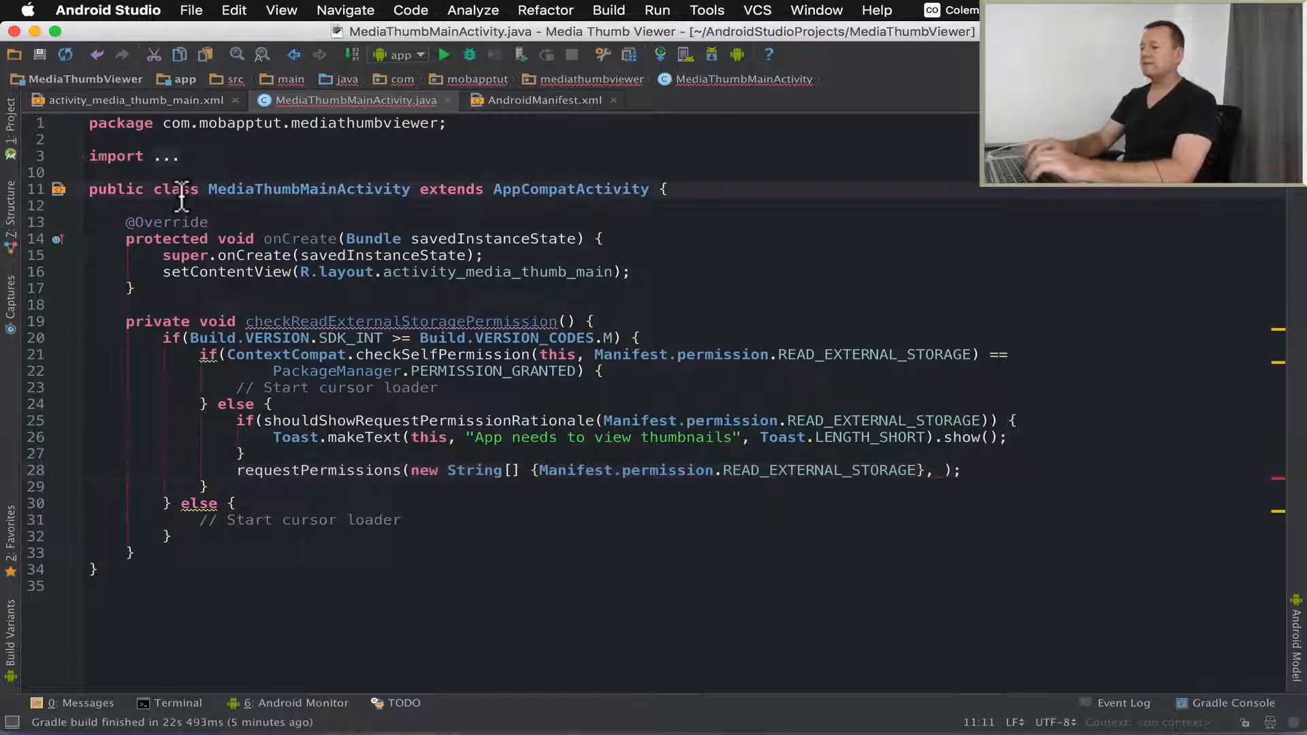
Step: Declare private final static int READ_EXTERNAL_STORAGE_PERMMISSION_RESULT = 0 and pass it as the request code
type("private f")
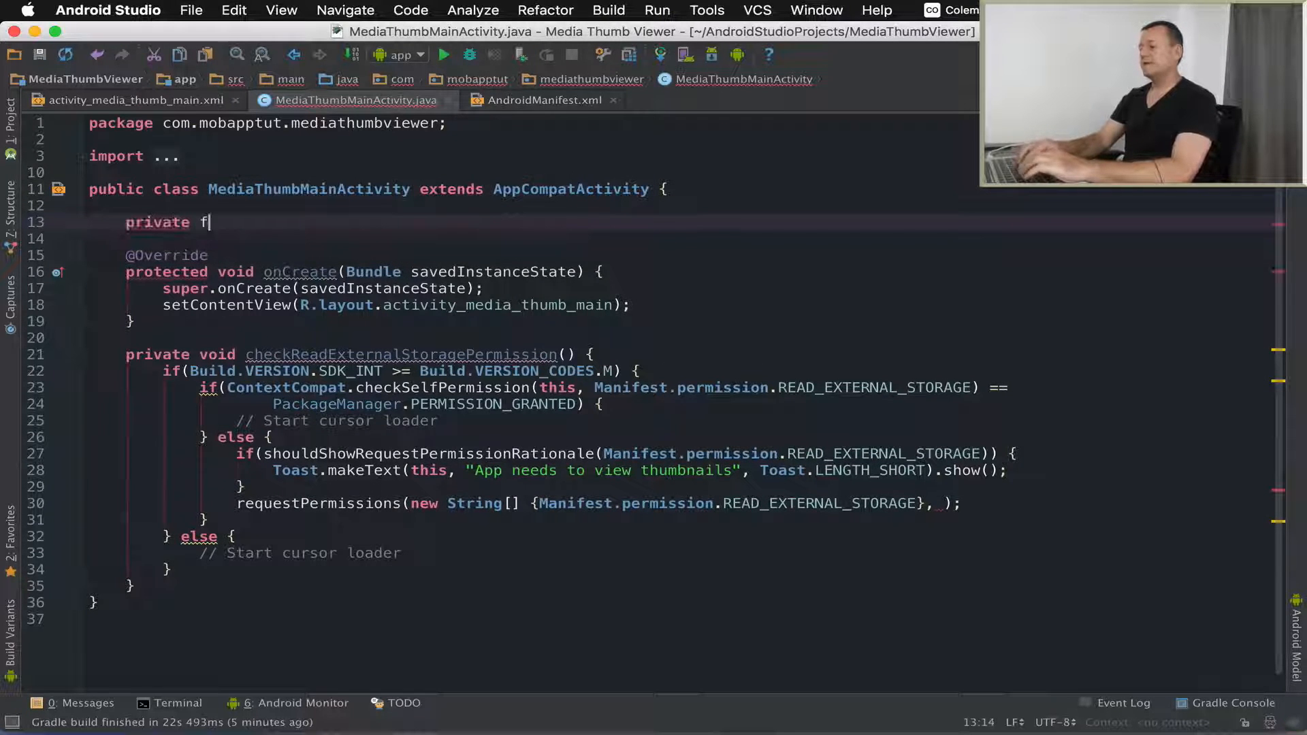
type("inal static")
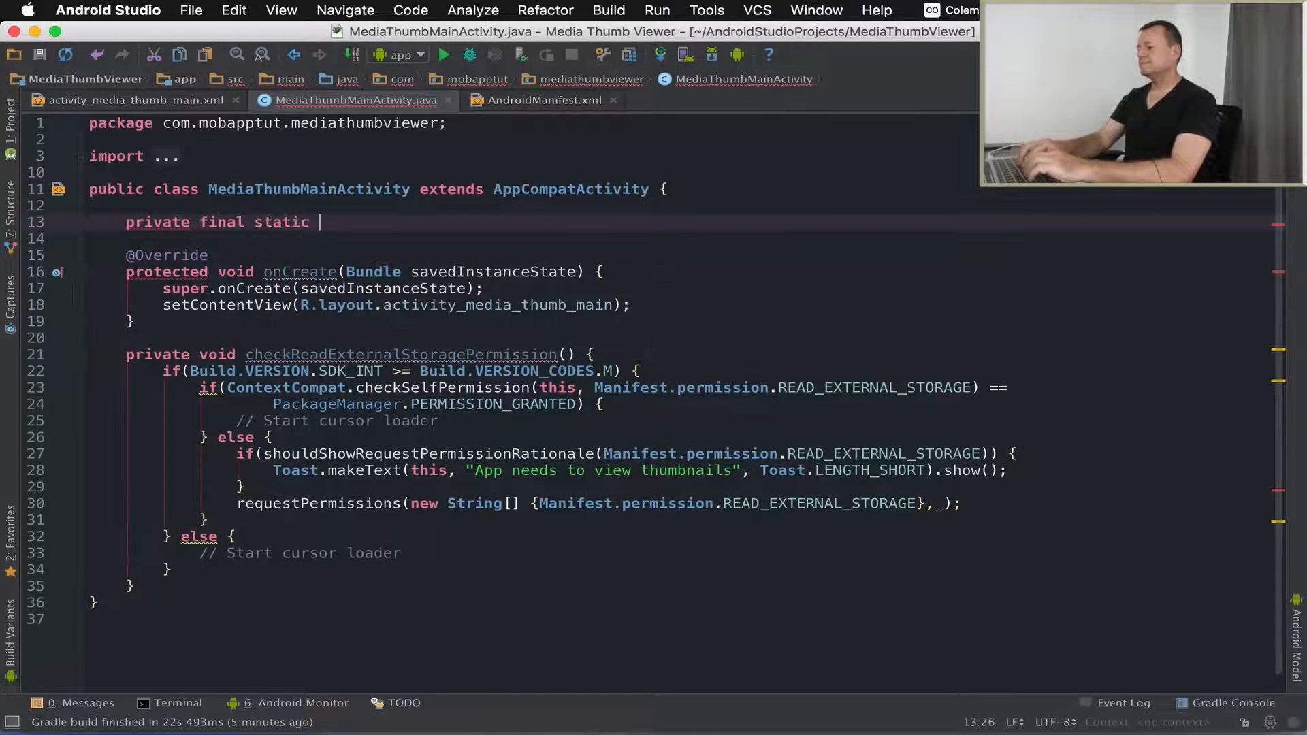
type("int")
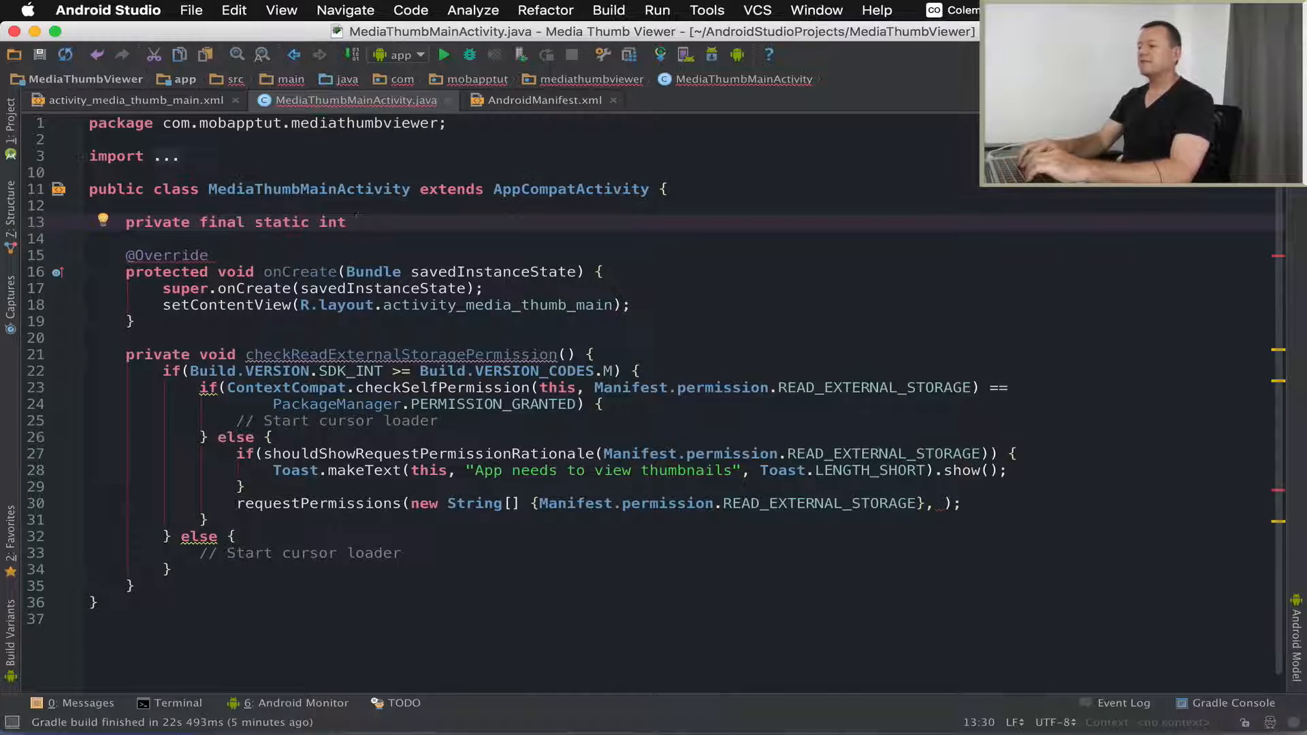
type("REQUE")
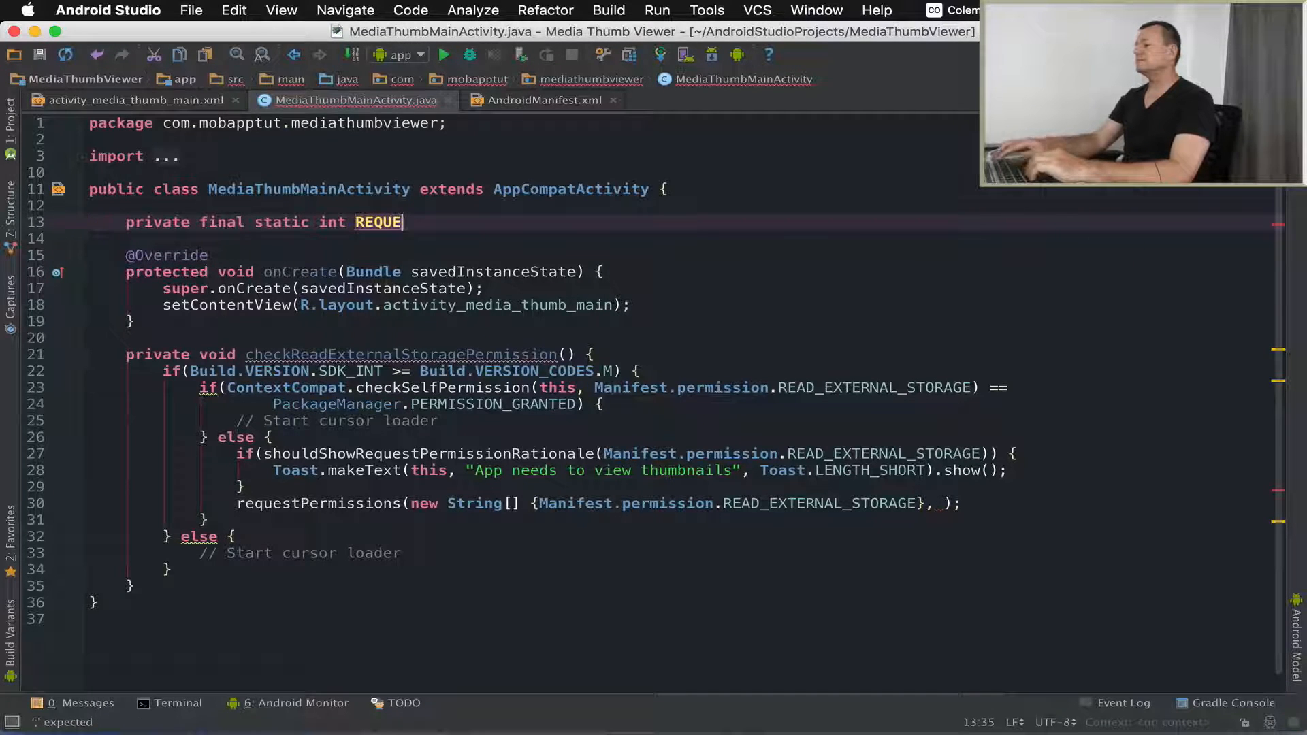
key("backspace")
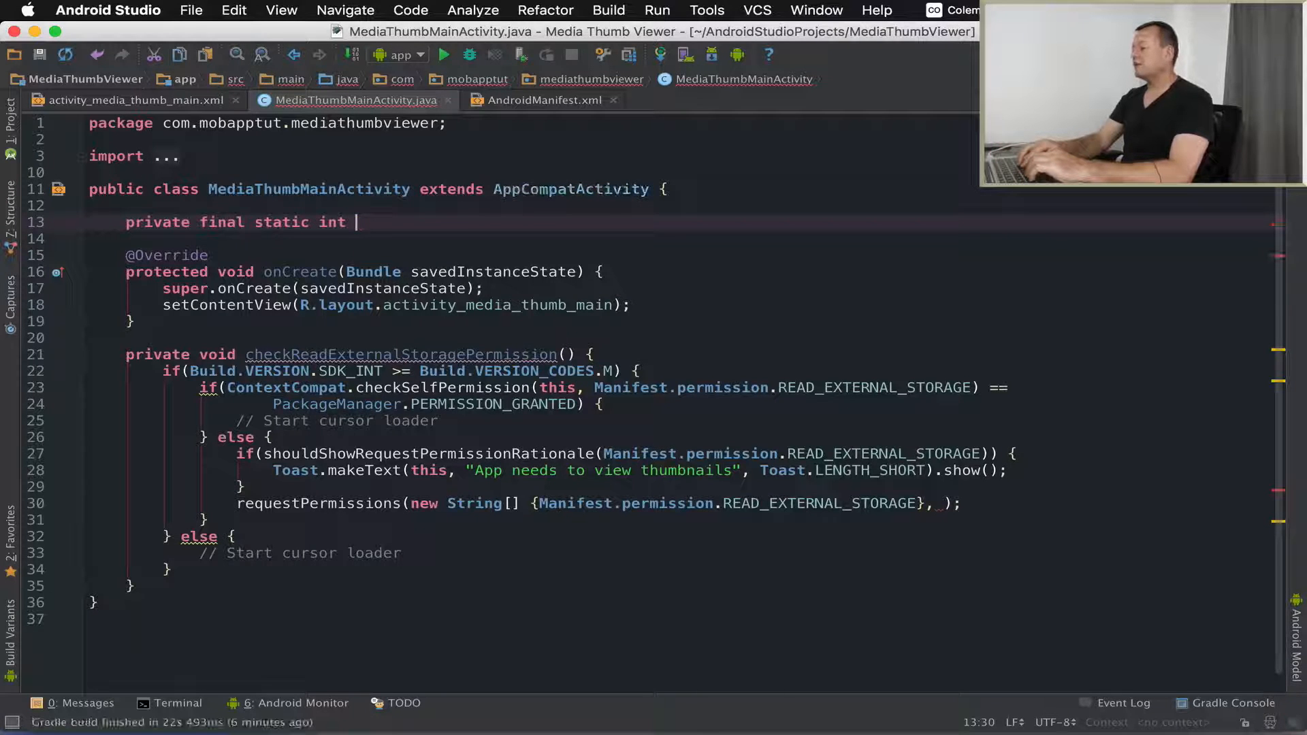
type("READ")
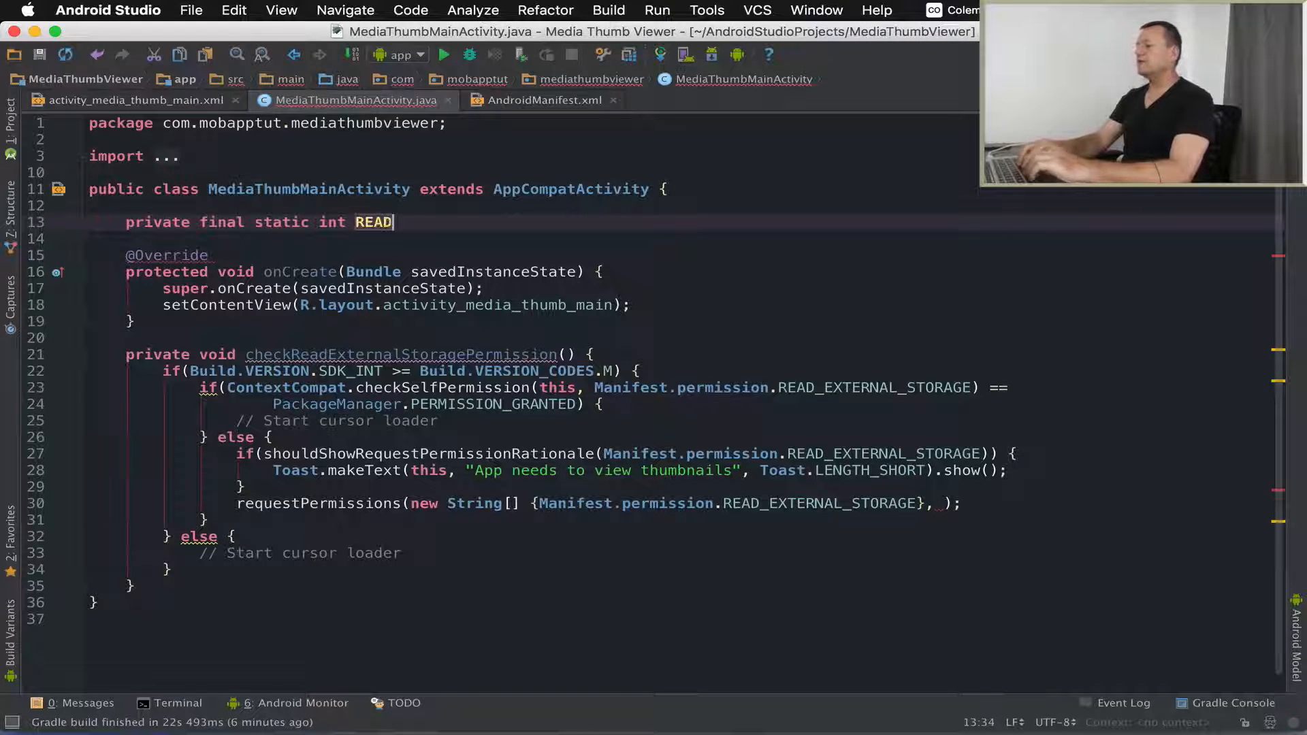
type("_")
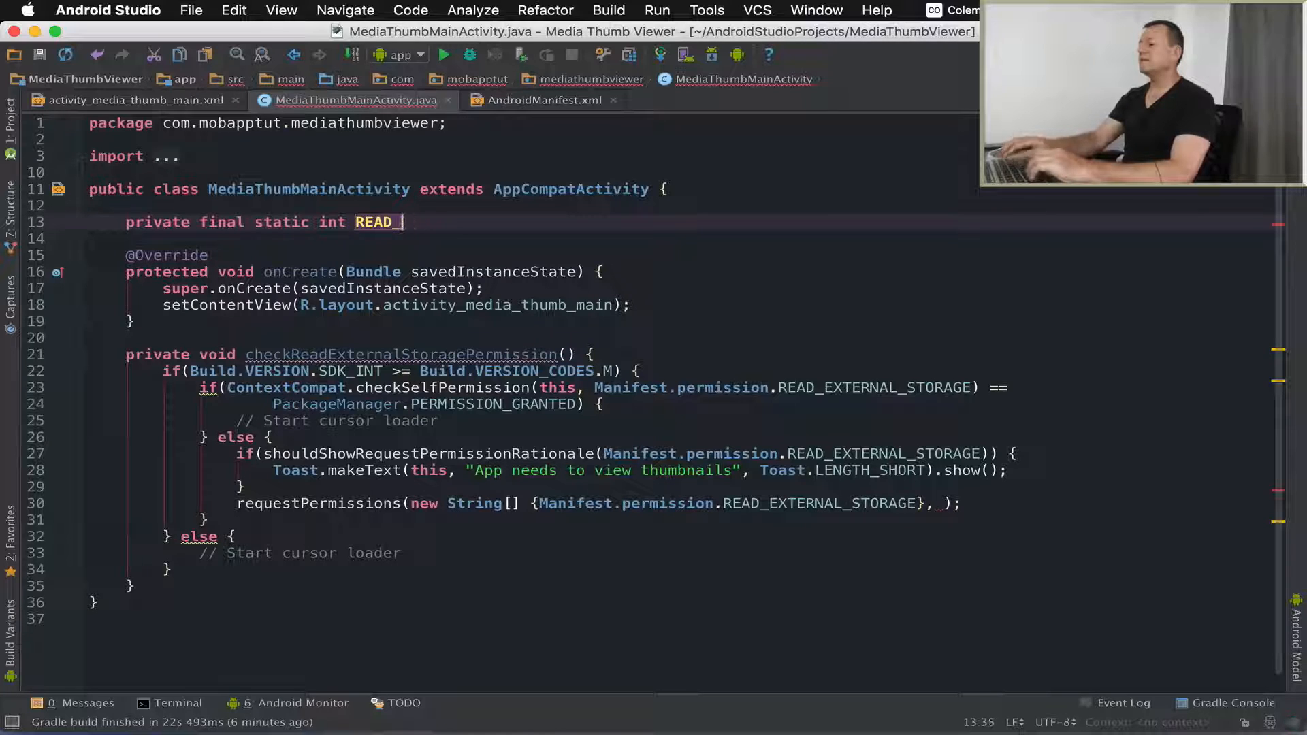
type("EXTERNAL")
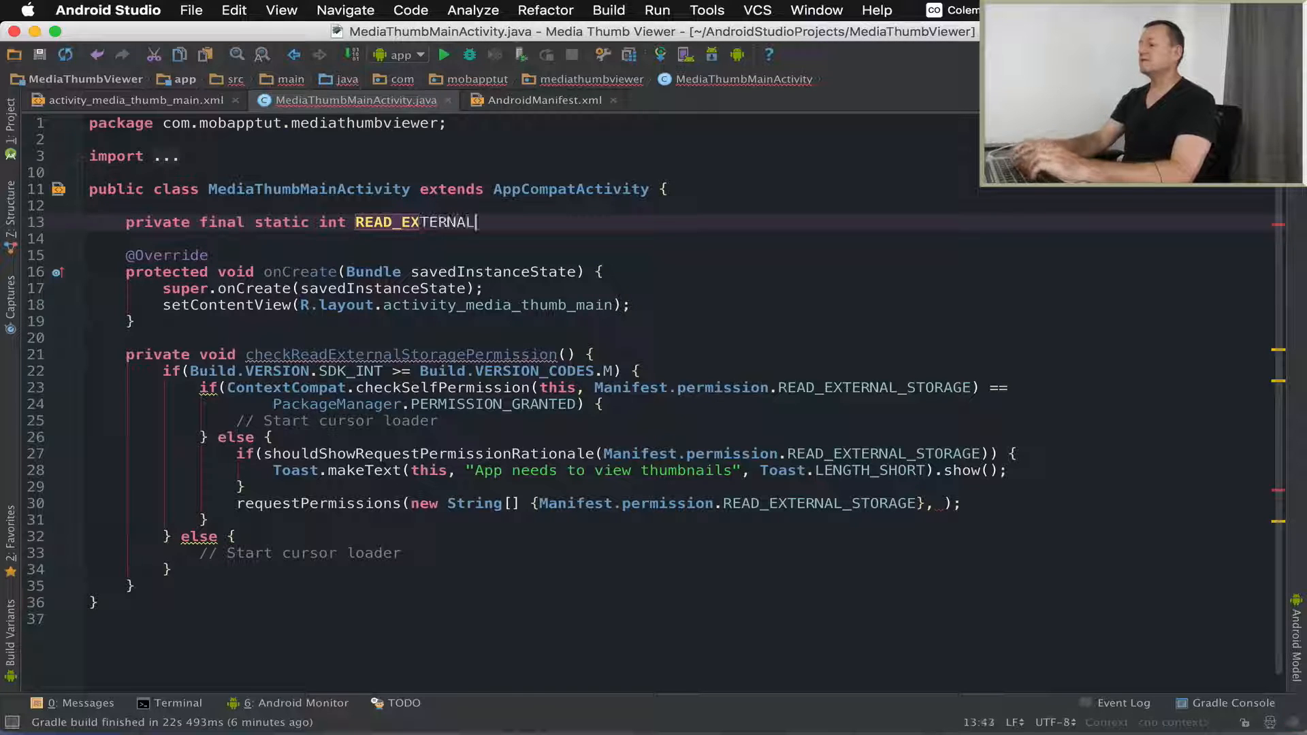
type("_STORAGE")
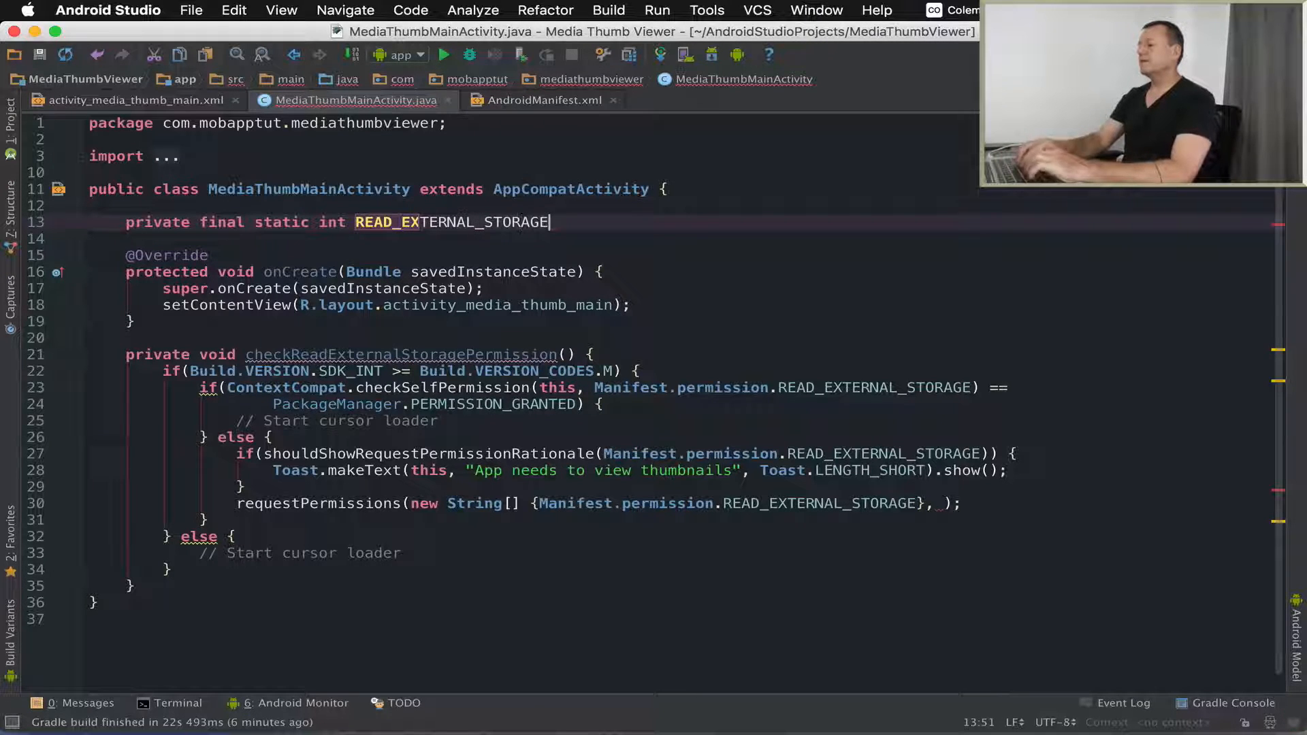
type("_PER")
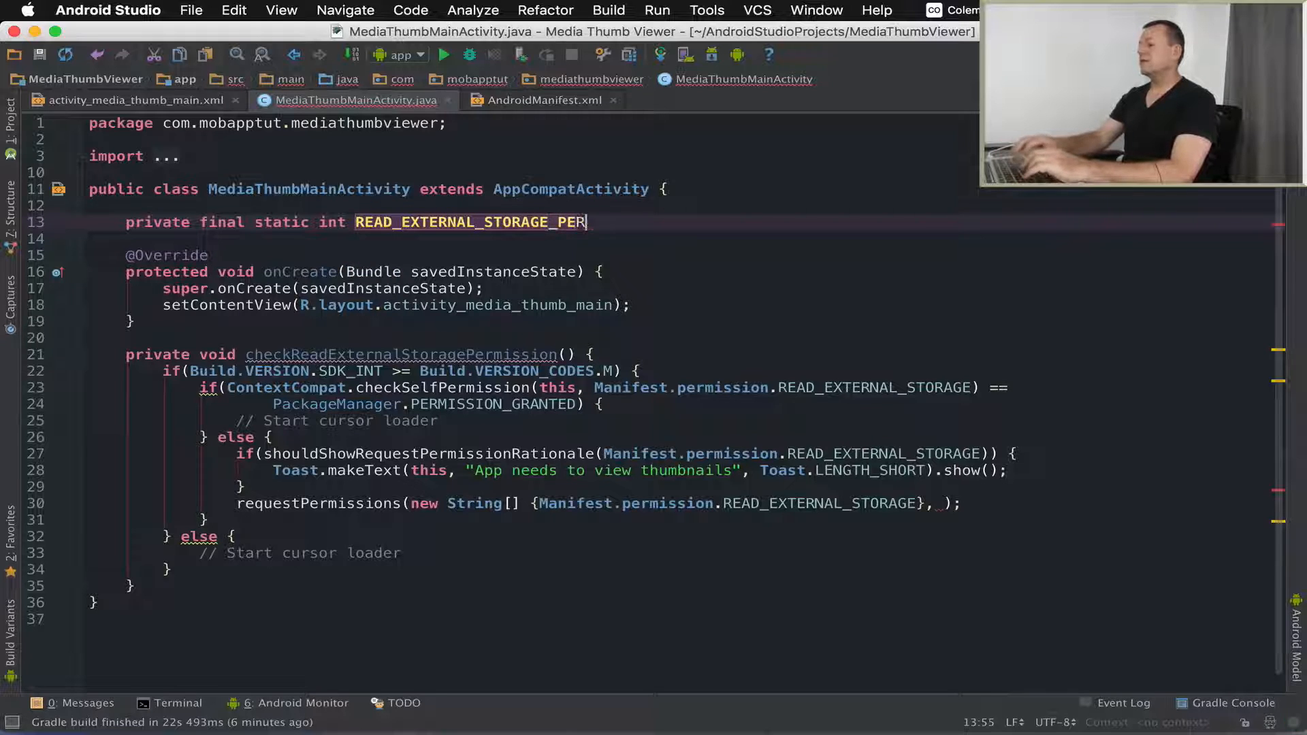
type("MM")
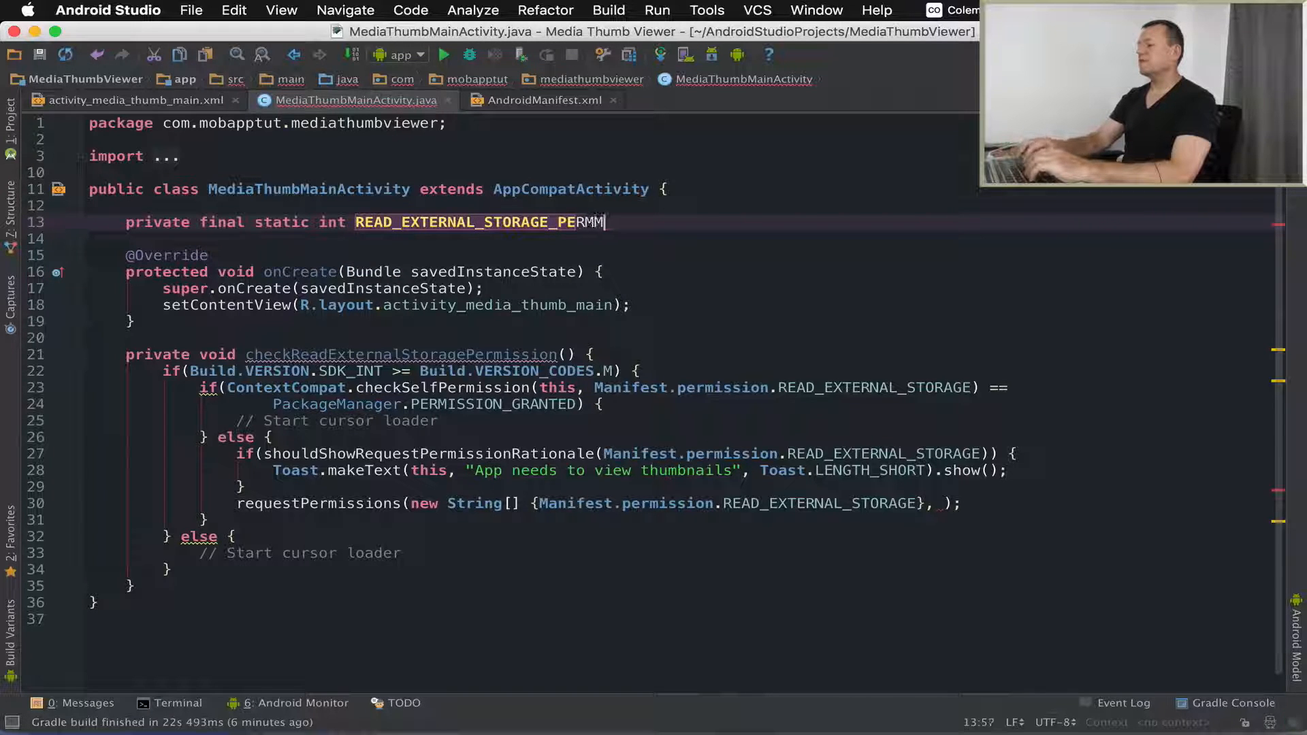
type("MISSION")
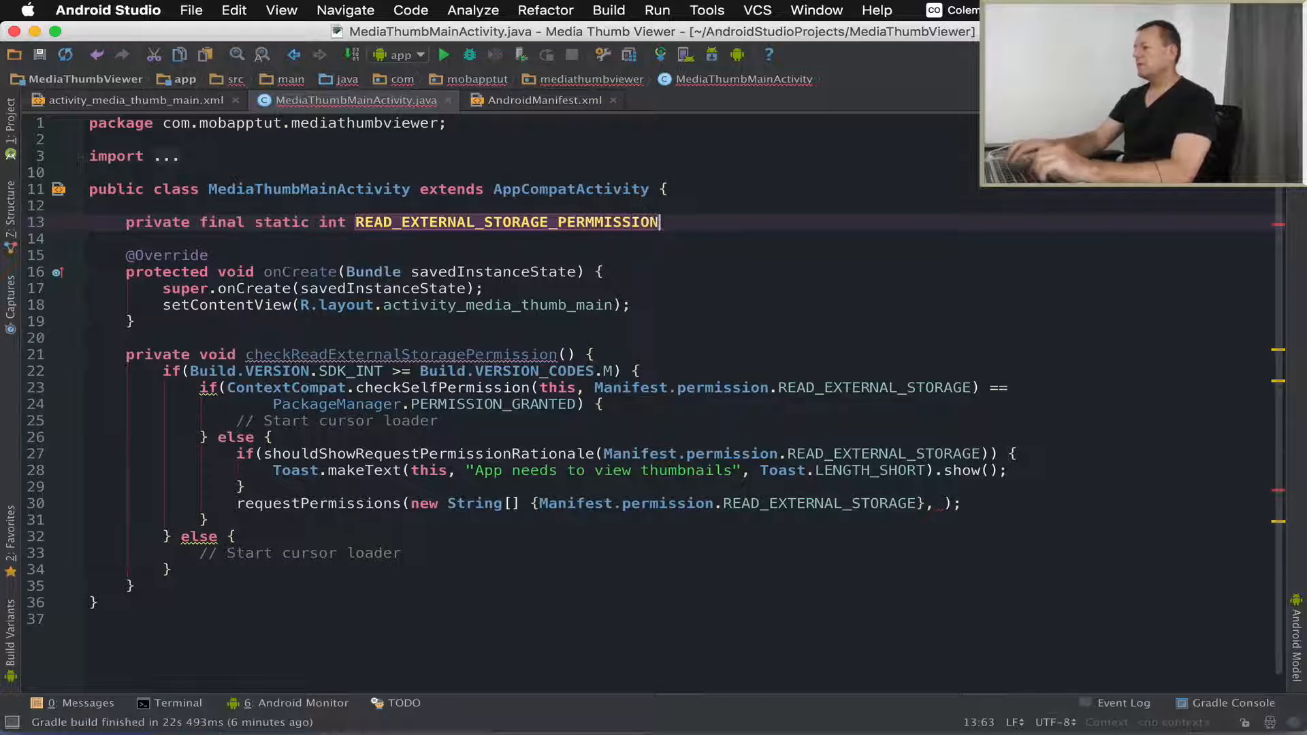
type("_RESULT")
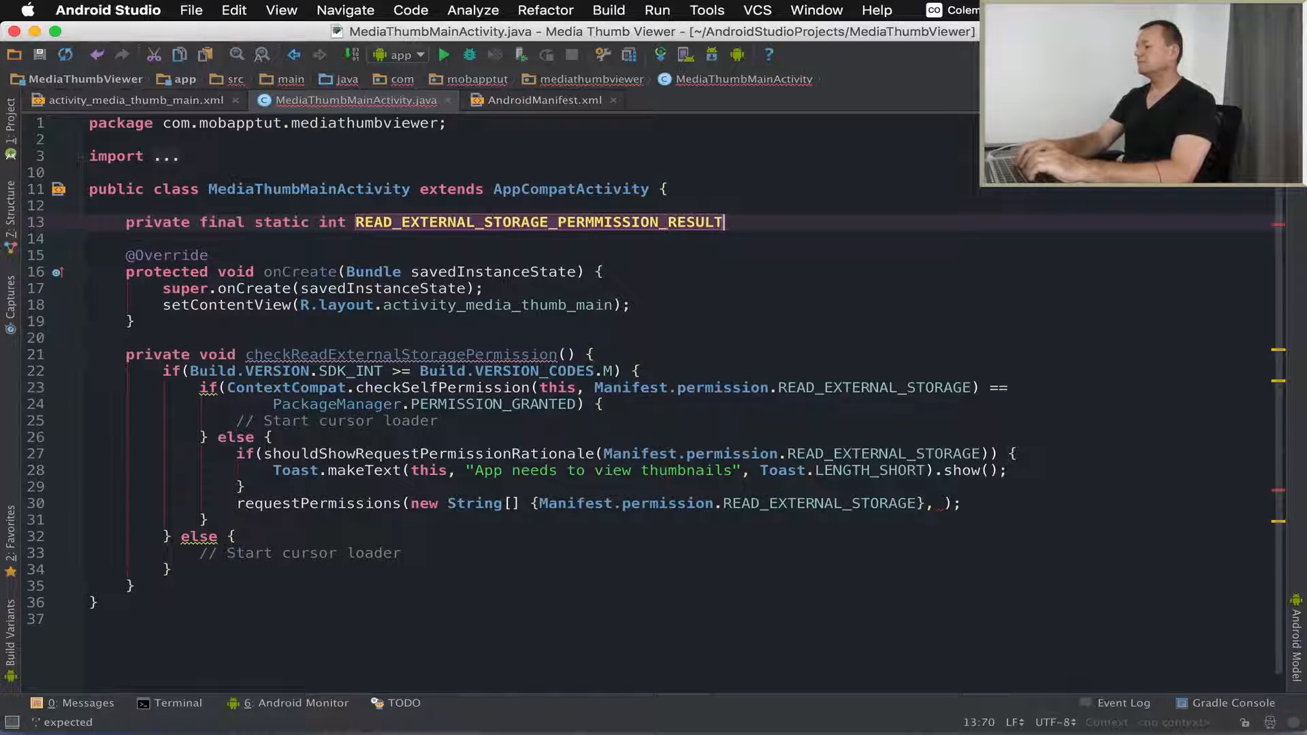
type("=")
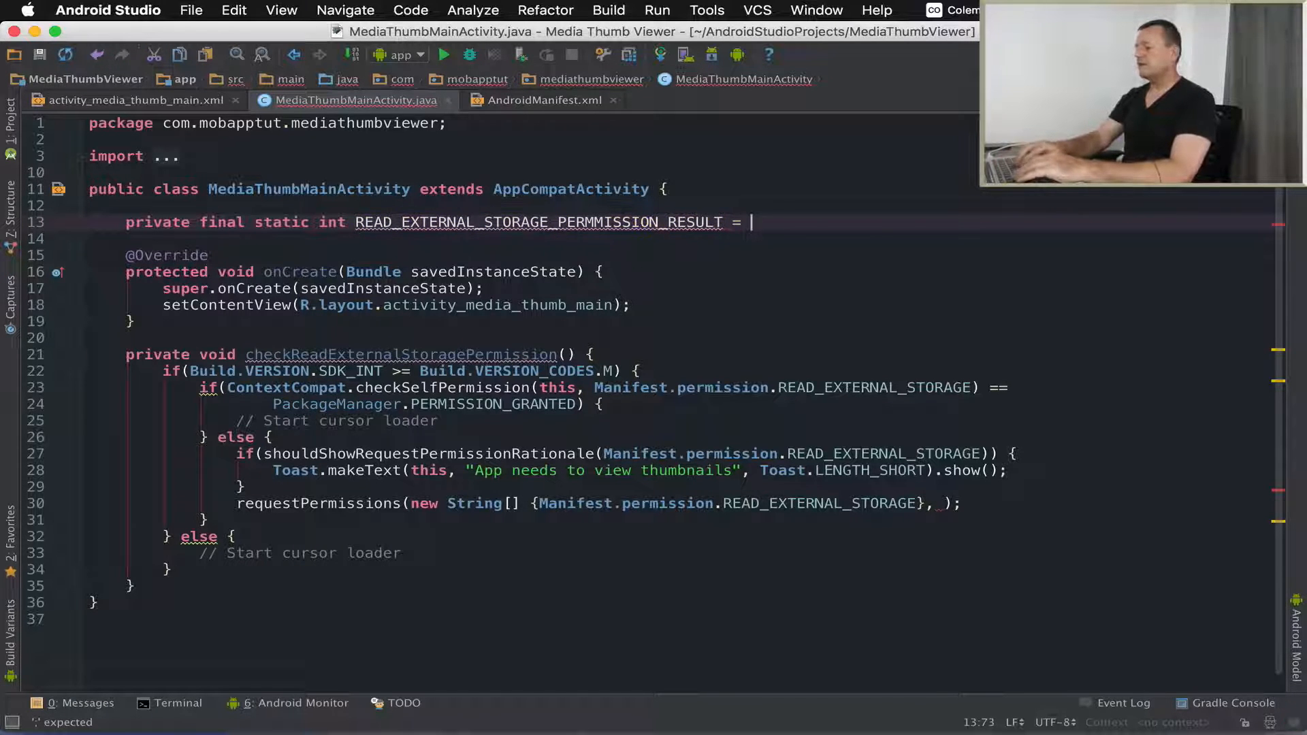
type("0;")
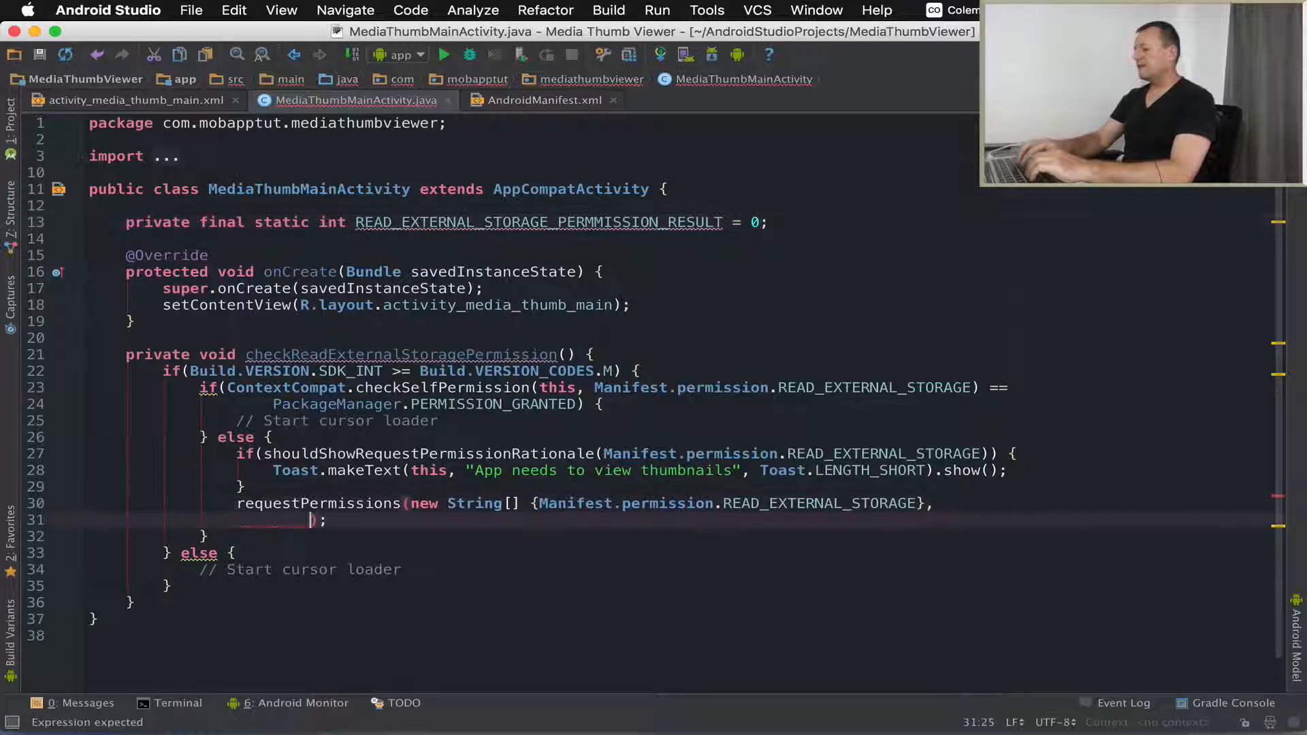
type("RE")
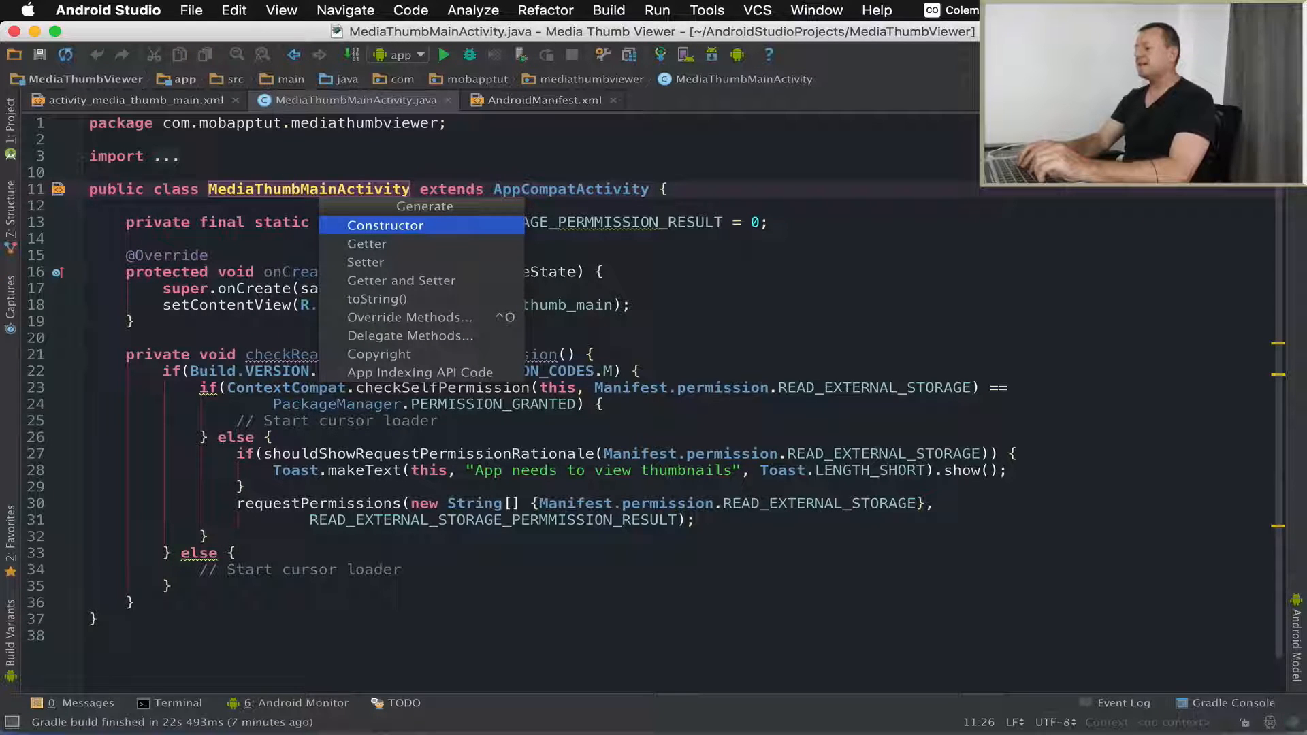
Step: Override onRequestPermissionsResult in MediaThumbMainActivity via the Override Methods dialog
left_click(410, 318)
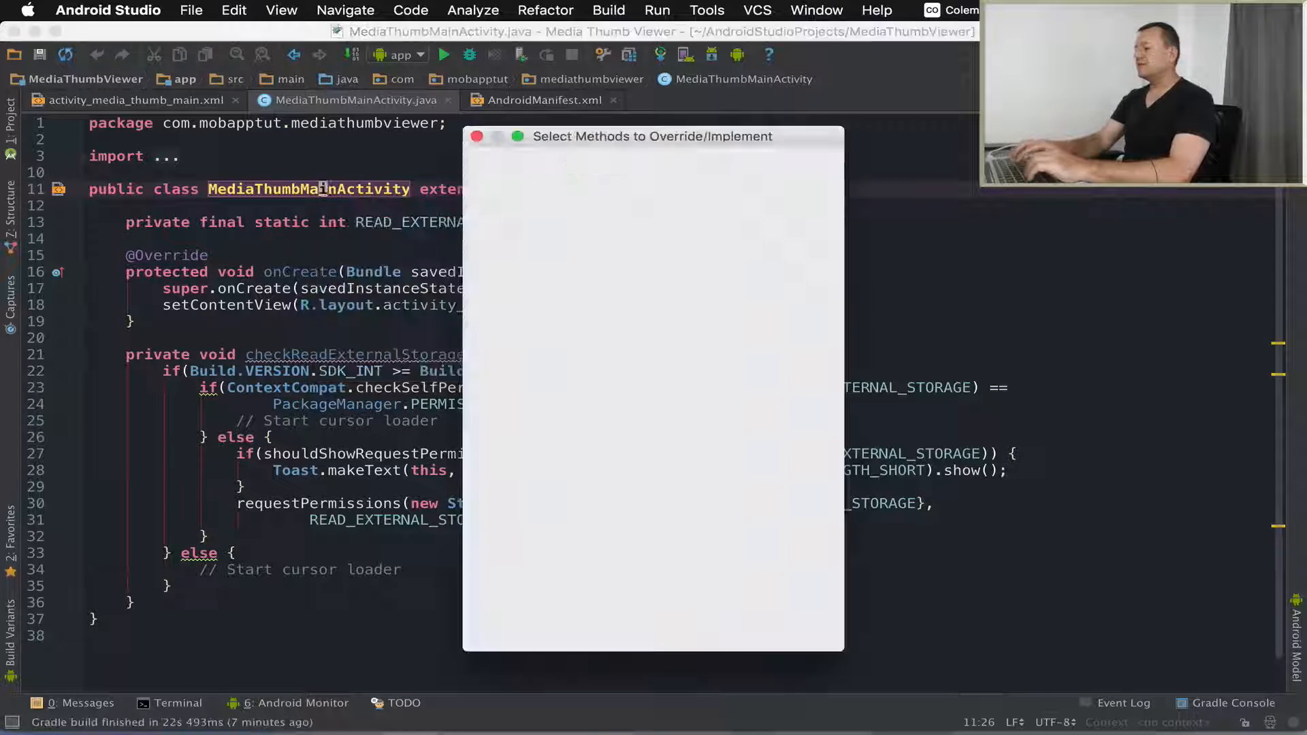
type("onReq")
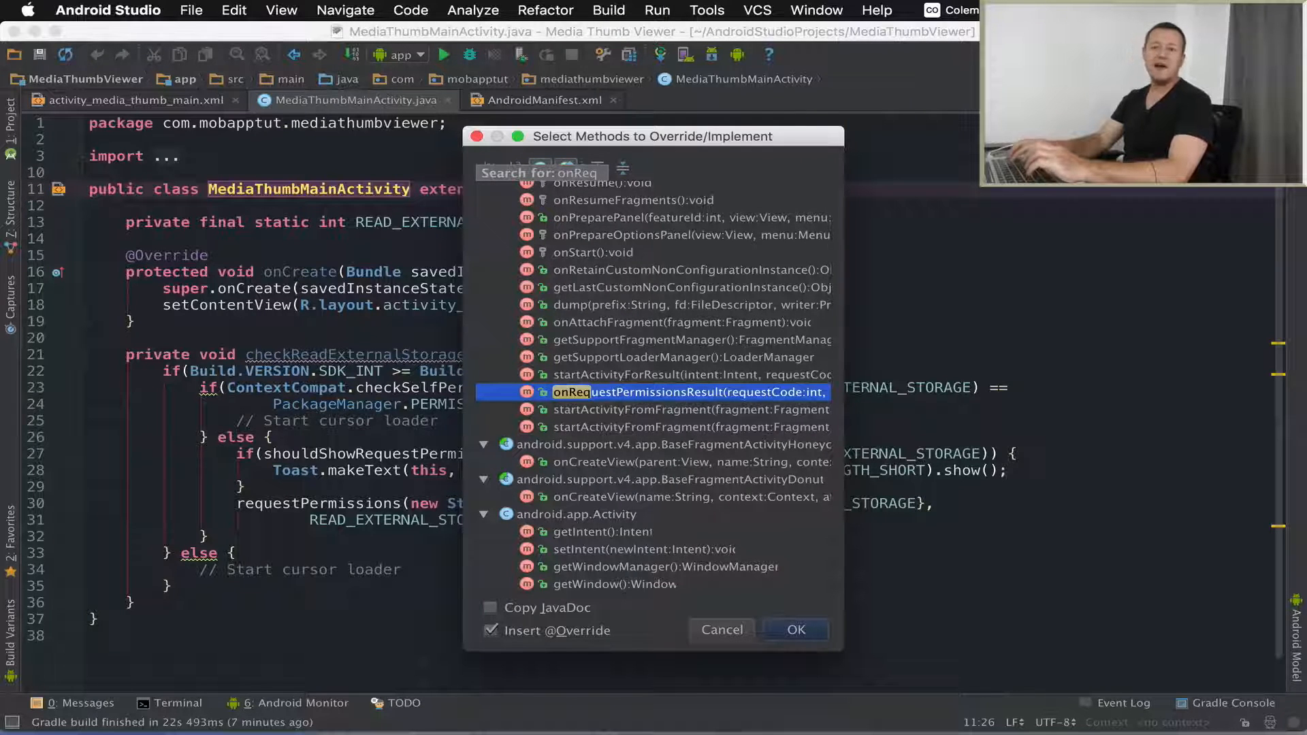
left_click(794, 629)
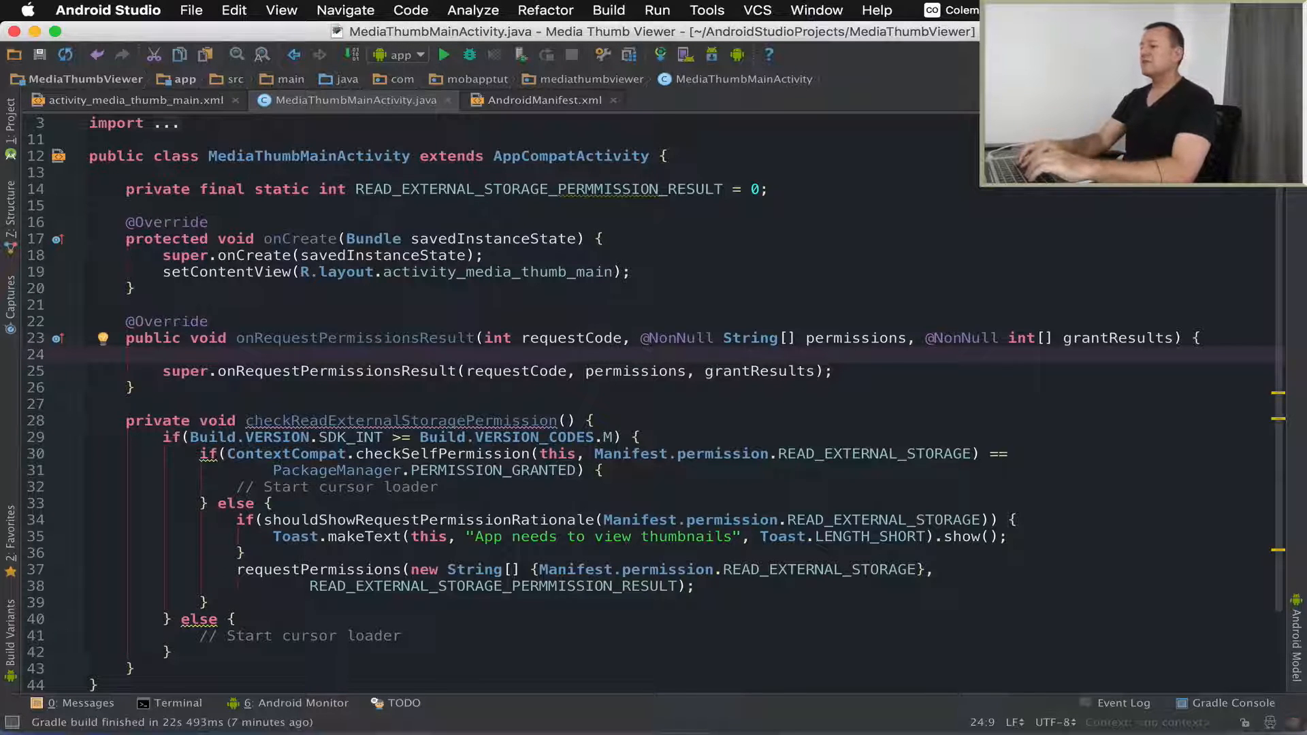
Step: Wrap the super call in switch(requestCode) under a default: case inside onRequestPermissionsResult
type("switch")
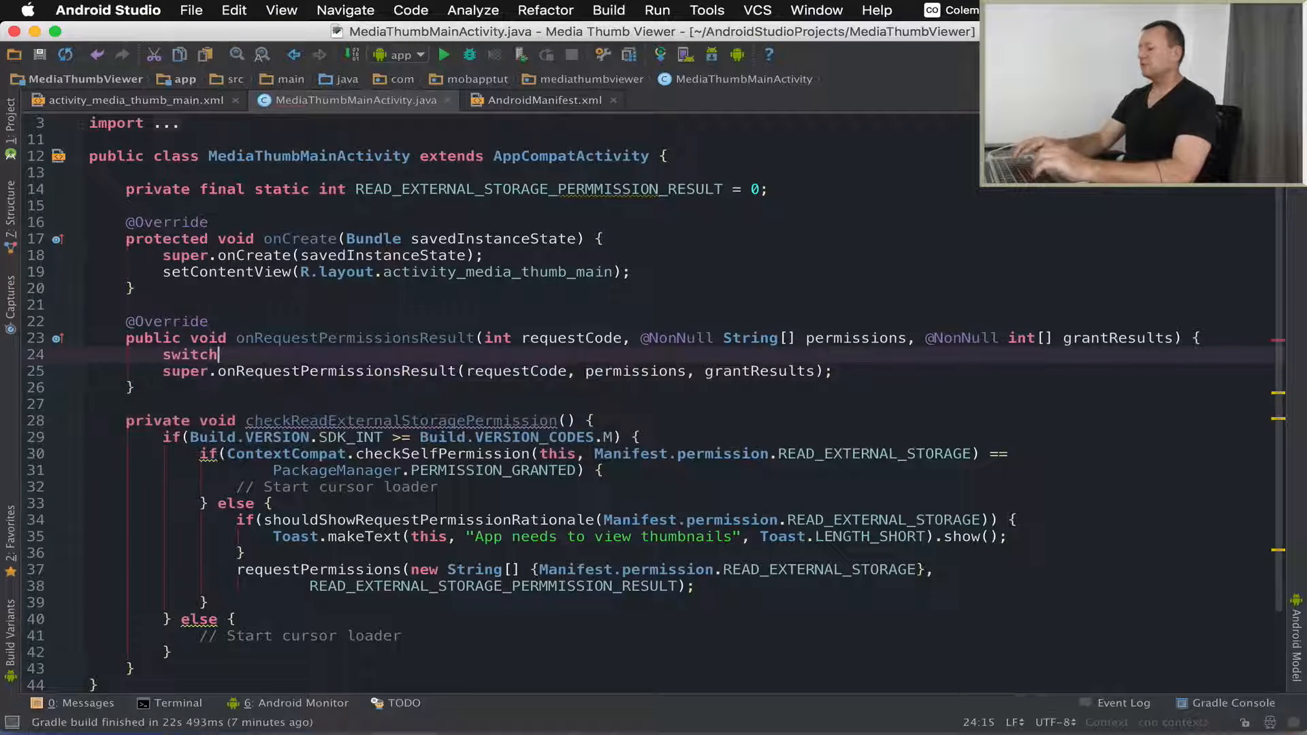
type("()")
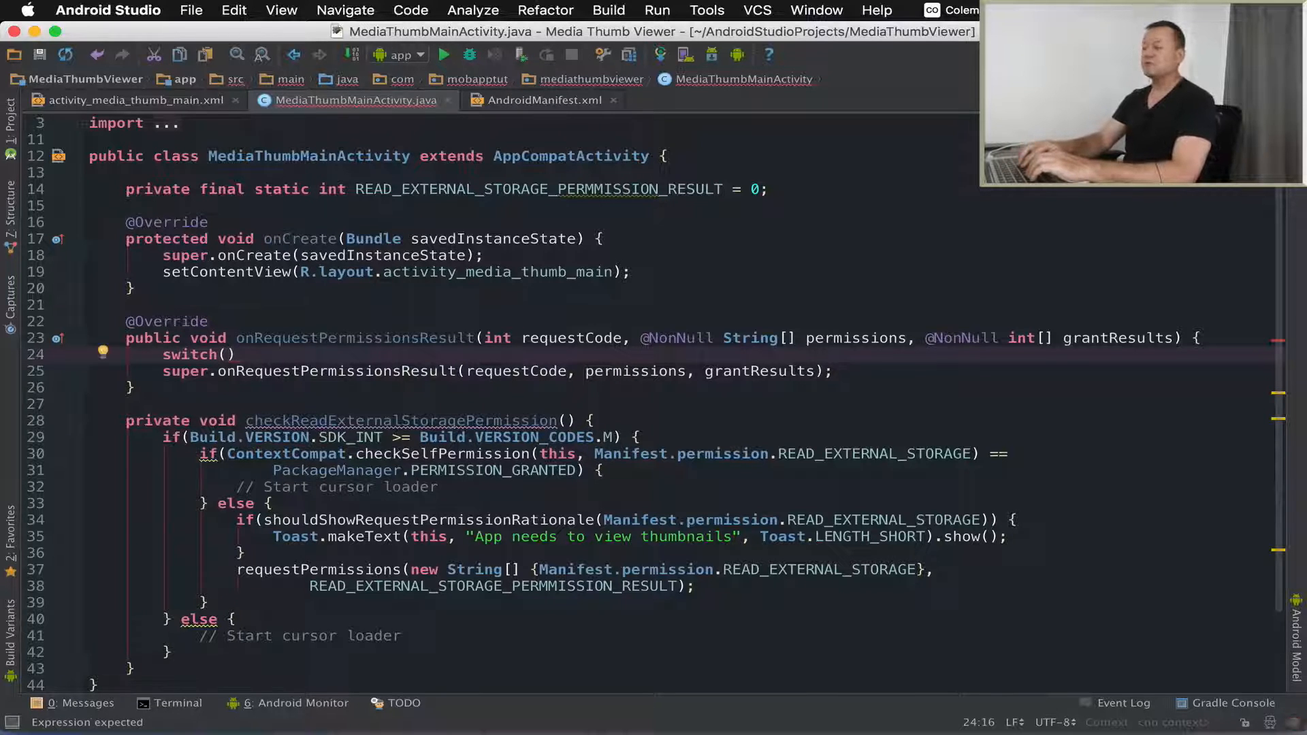
type("requestCode")
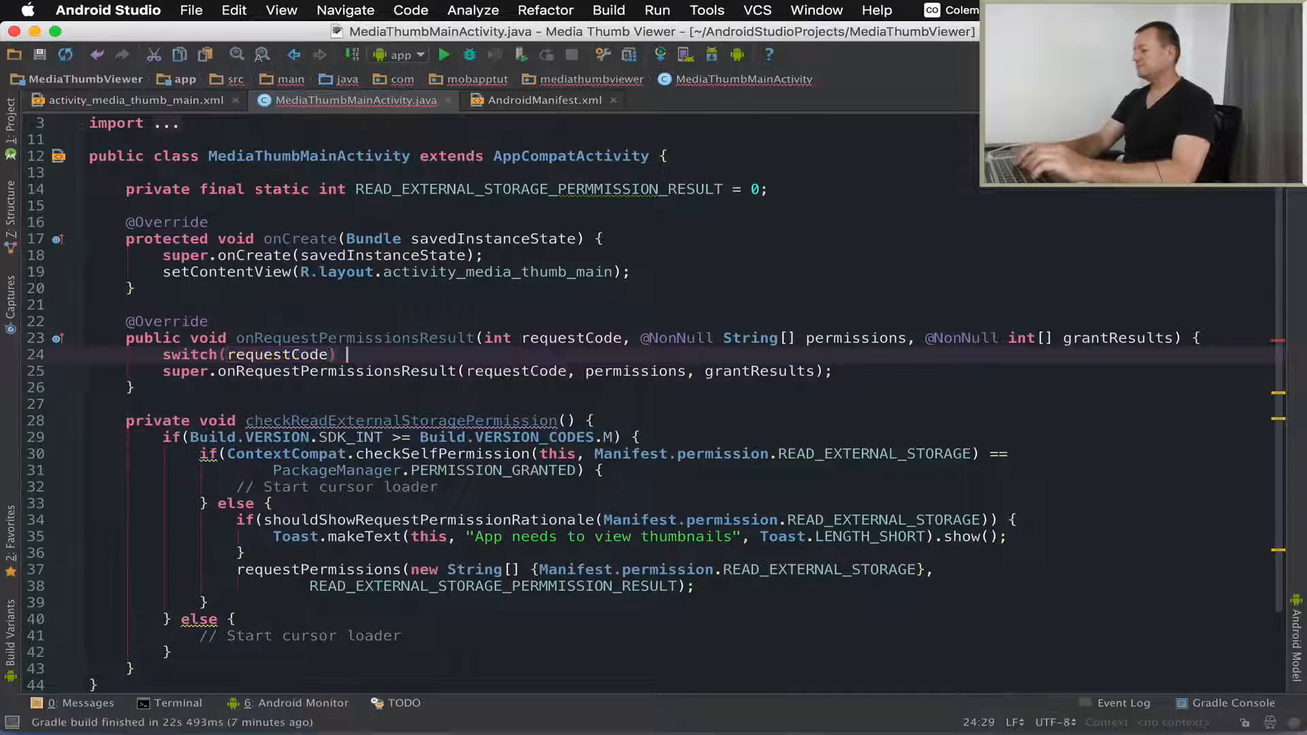
type("{")
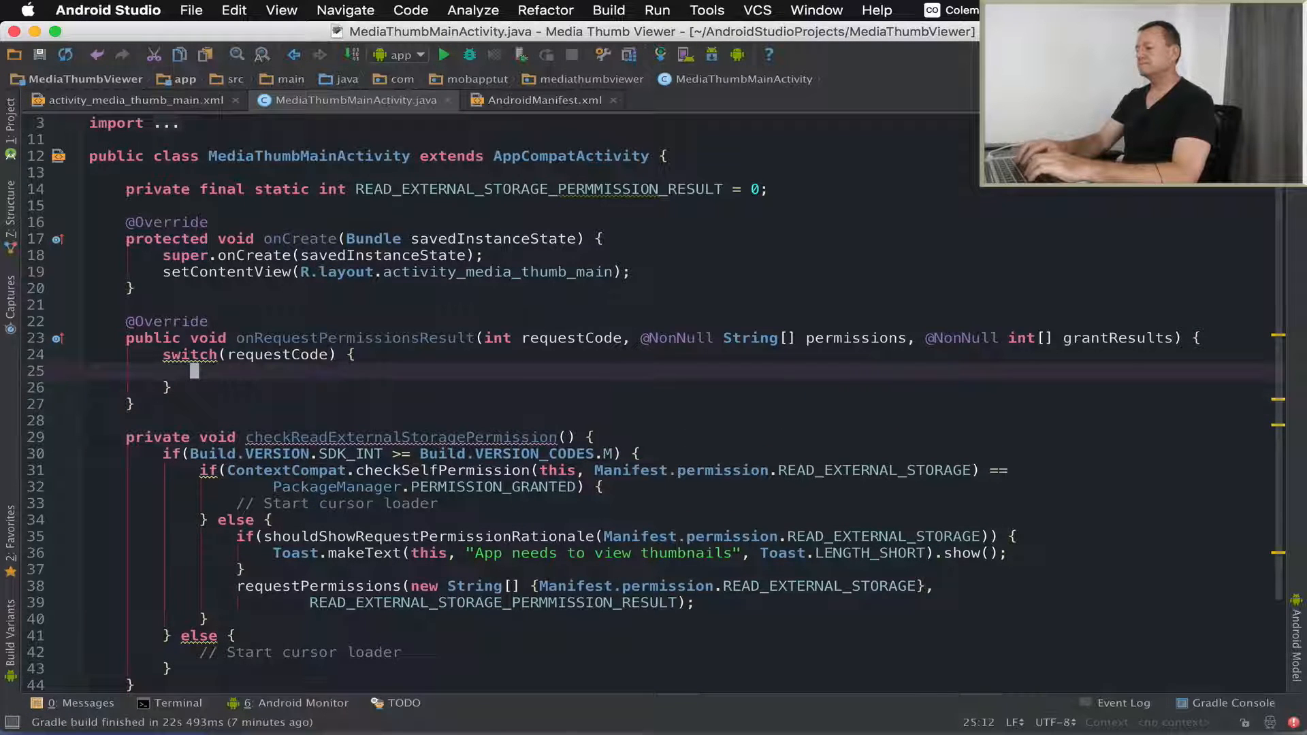
type("default:")
type("case")
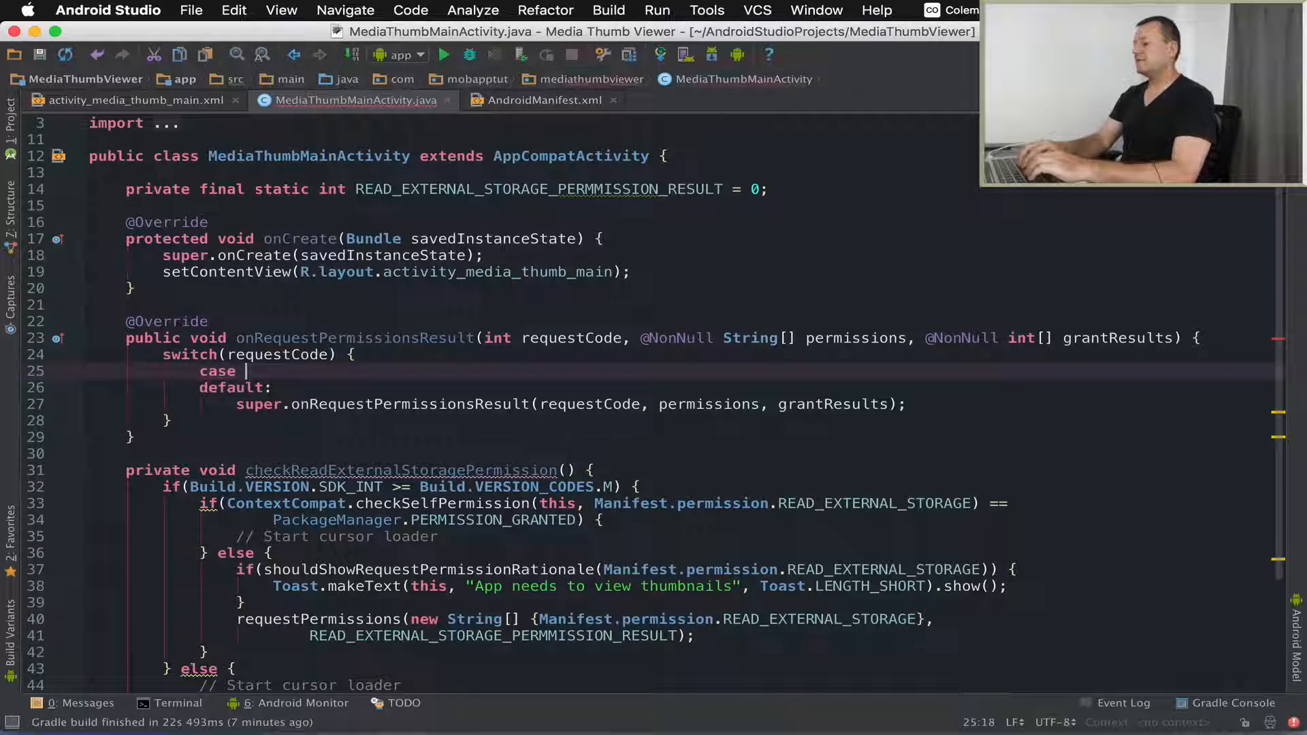
Step: Add case READ_EXTERNAL_STORAGE_PERMMISSION_RESULT with if(grantResults[0] == PERMISSION_GRANTED), a cursor-loader comment and break
type("READ_EXTERNAL_STORAGE_PERMMISSION_RESULT:")
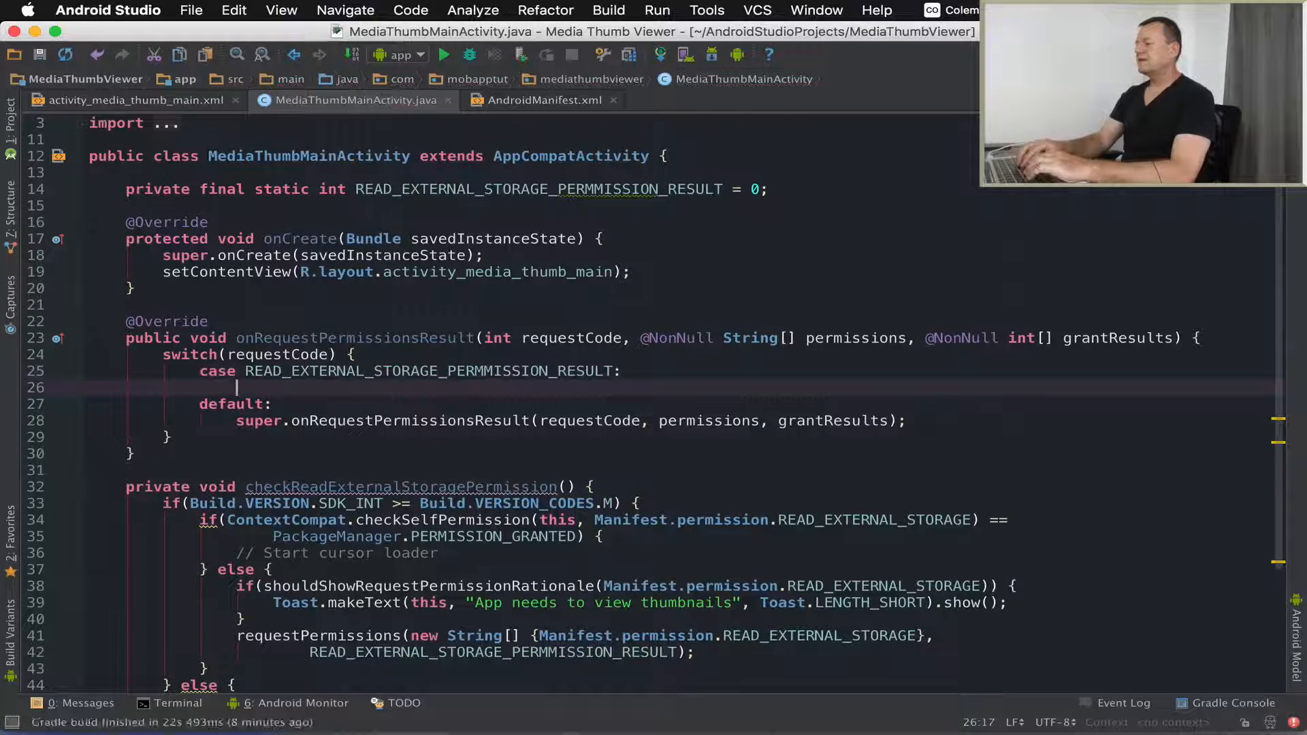
type("break;")
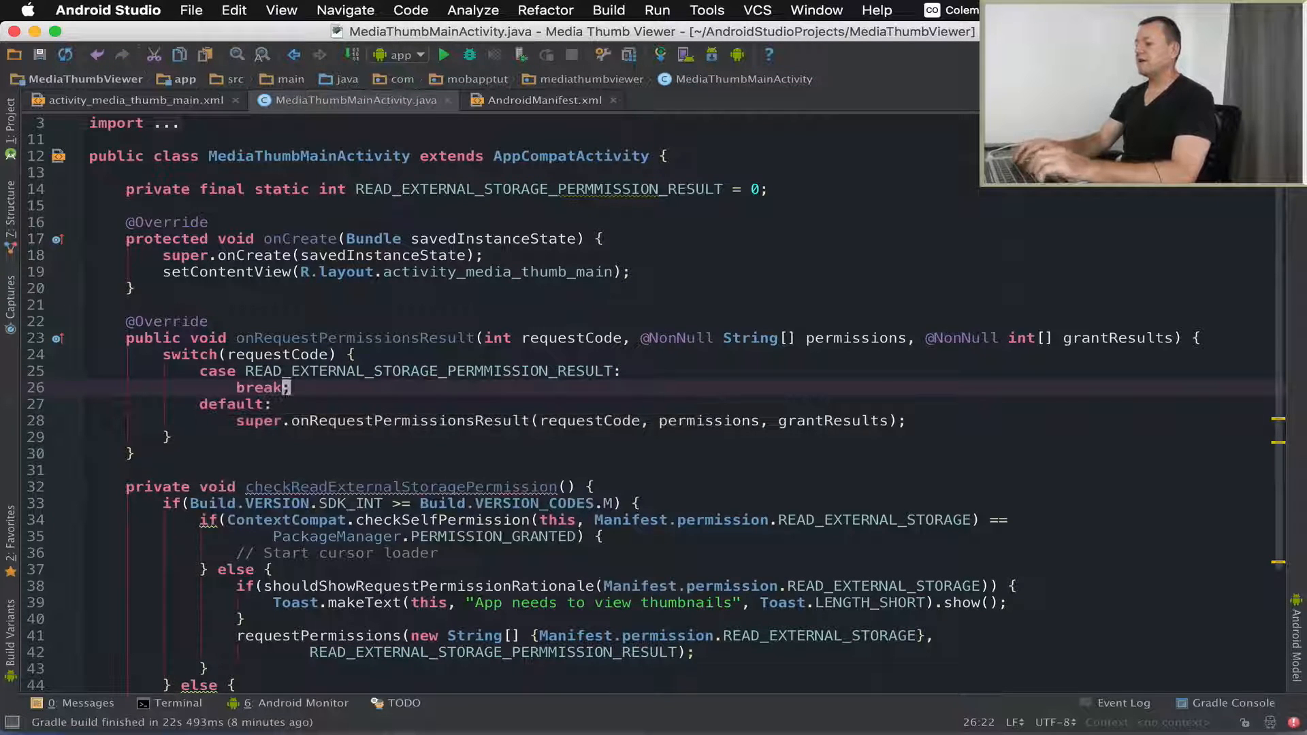
type("if(")
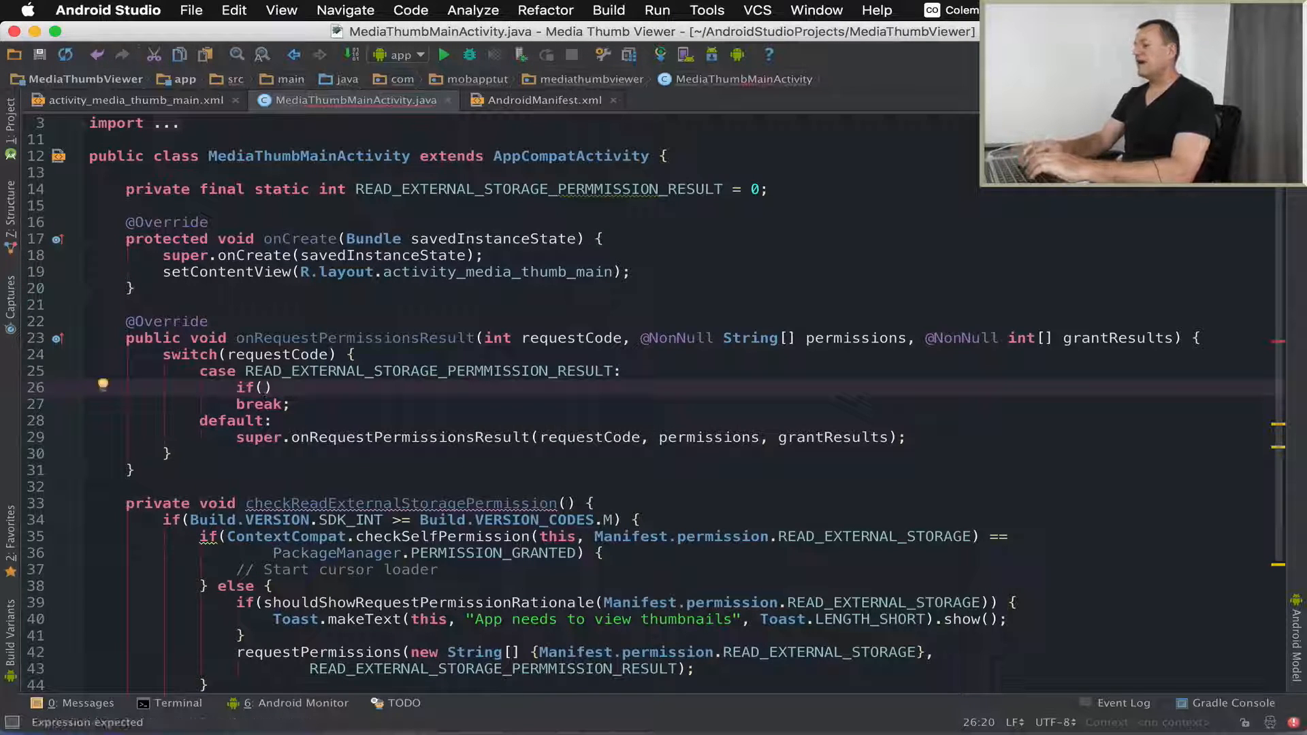
type("grantResults[")
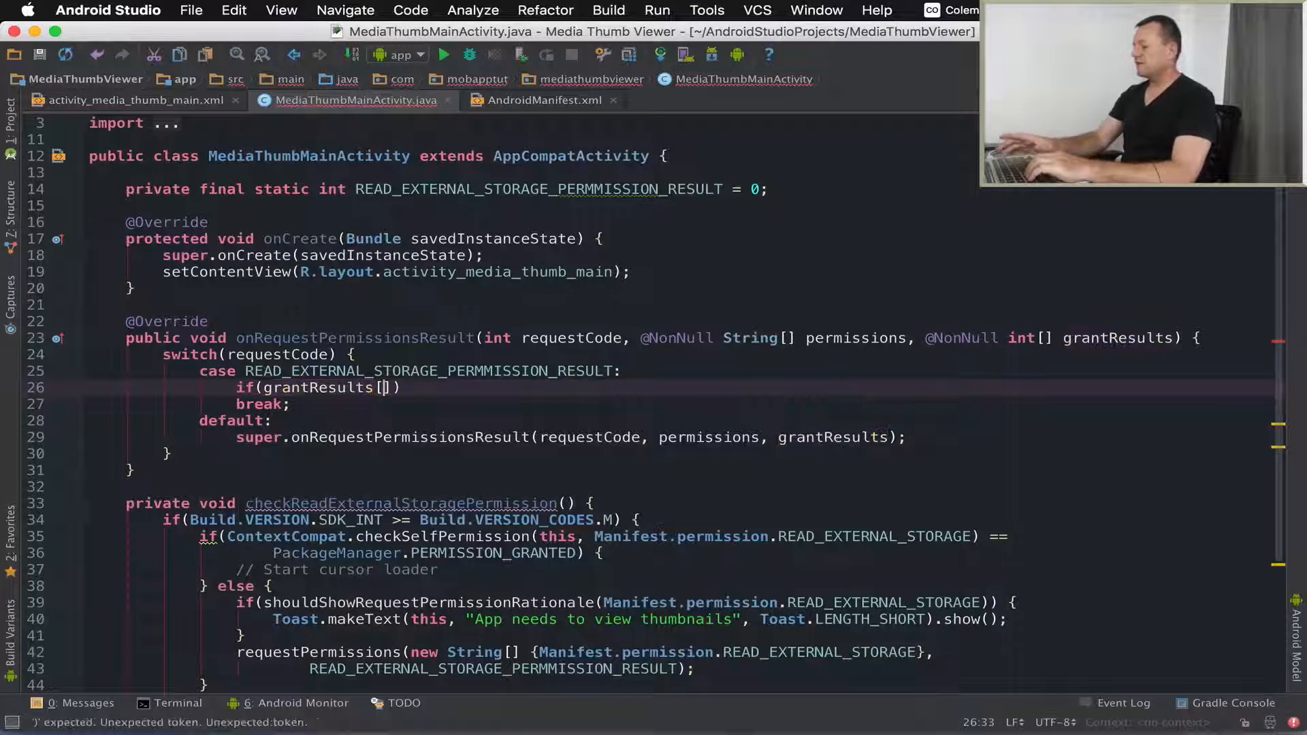
type("0")
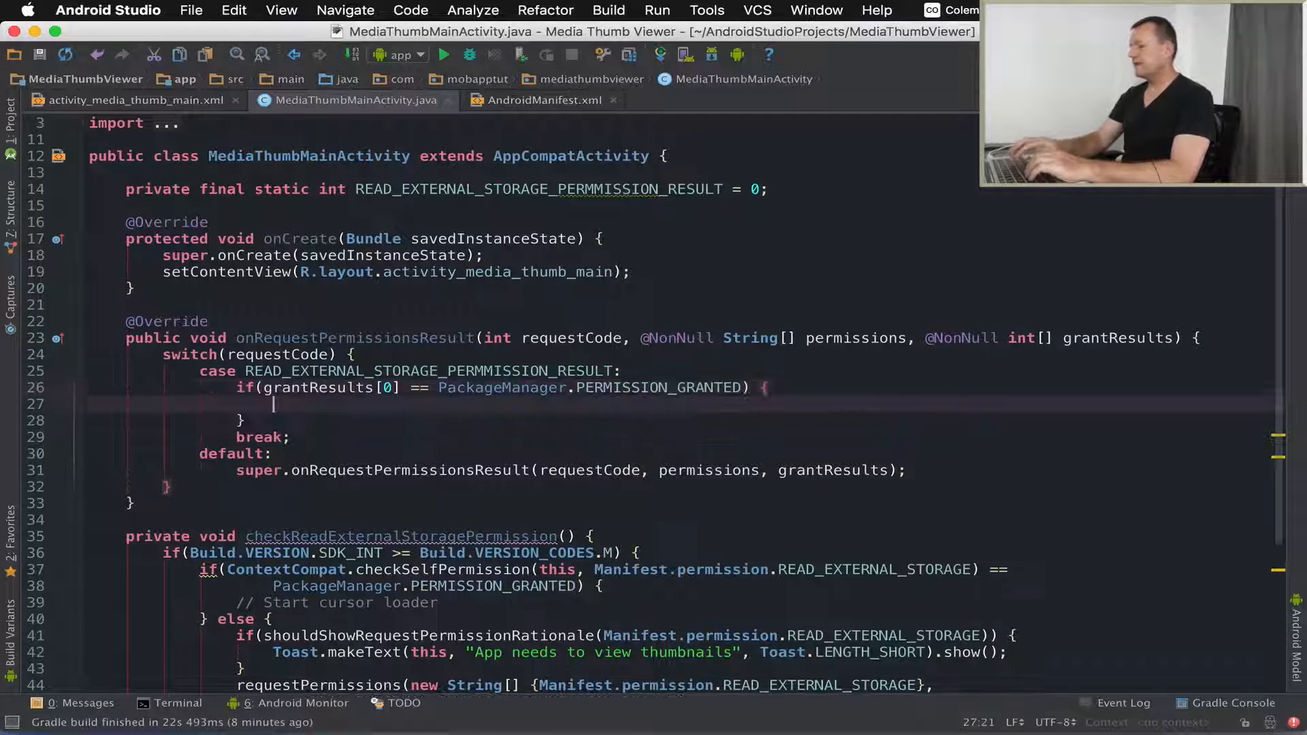
type("//Call cursor loader")
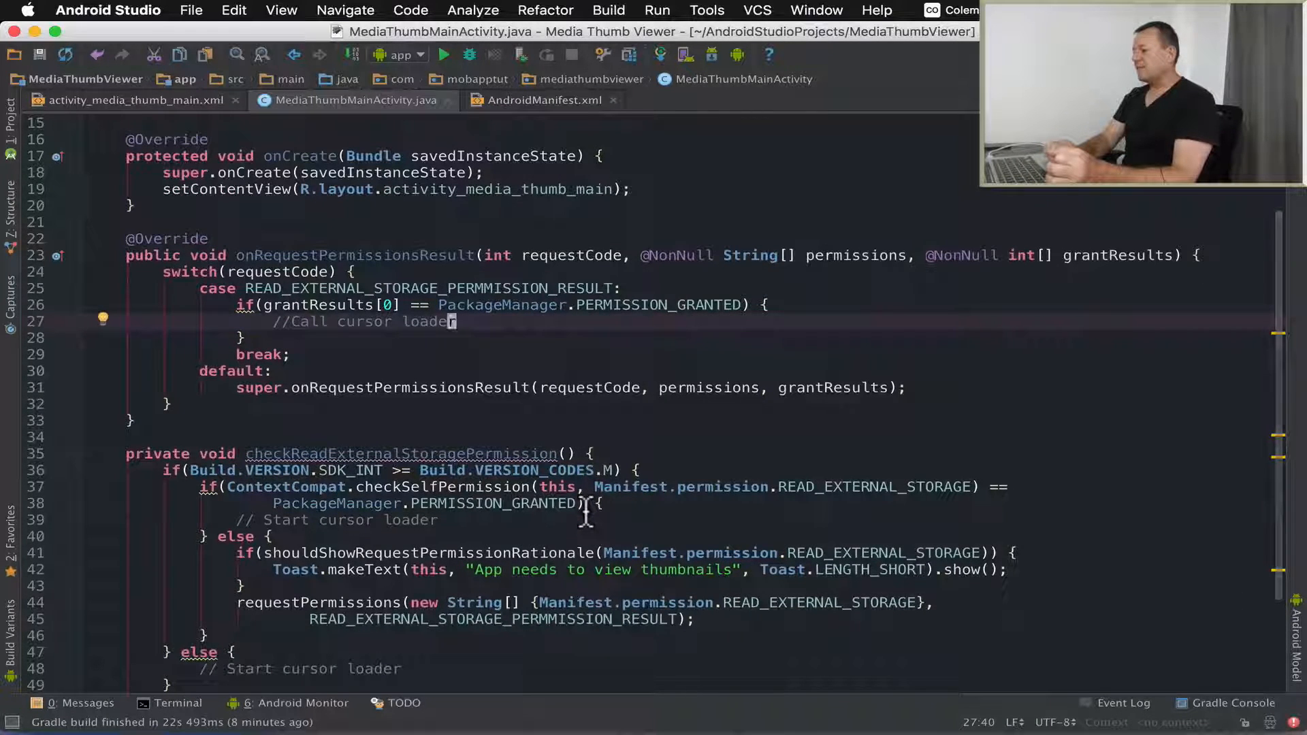
Step: Show Toast.makeText(this, "Now have access to view thumbs", Toast.LENGTH_SHORT) in the granted branch
scroll("up", 3)
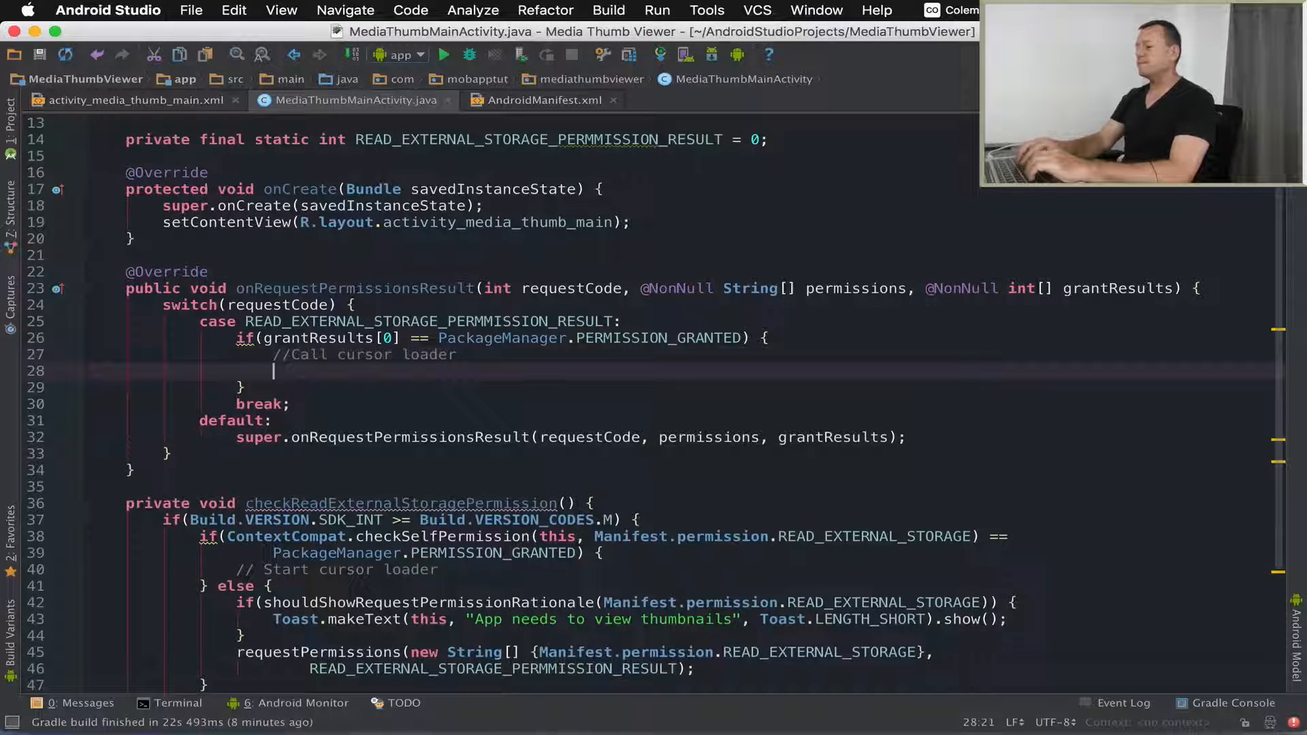
type("Toast")
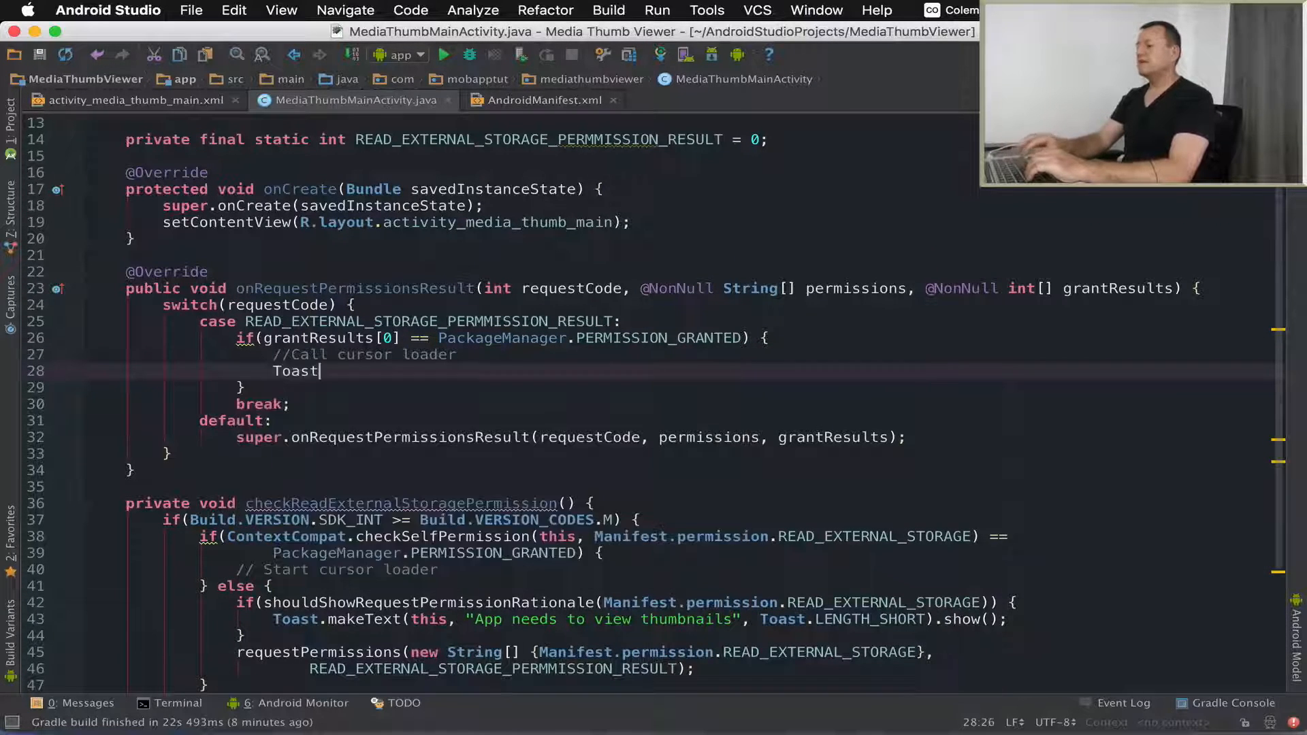
type(".")
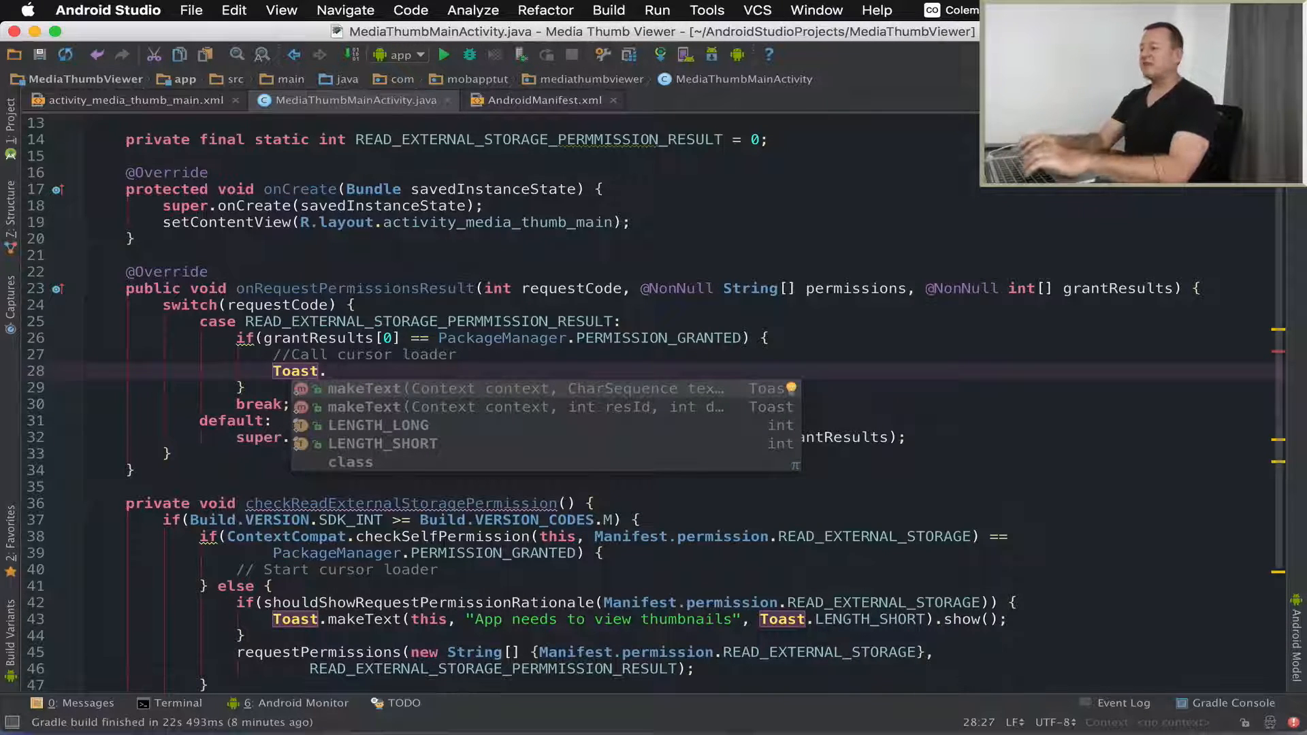
type("makeText(this")
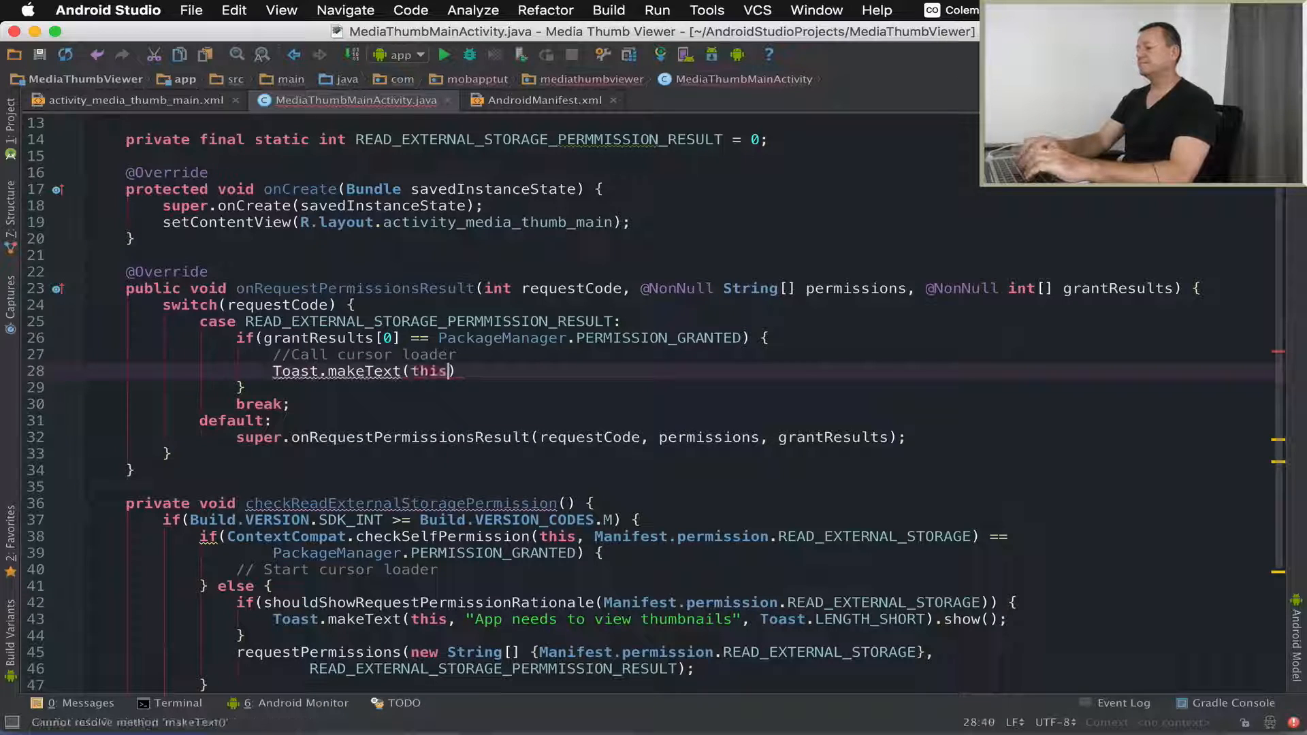
type(", \"C")
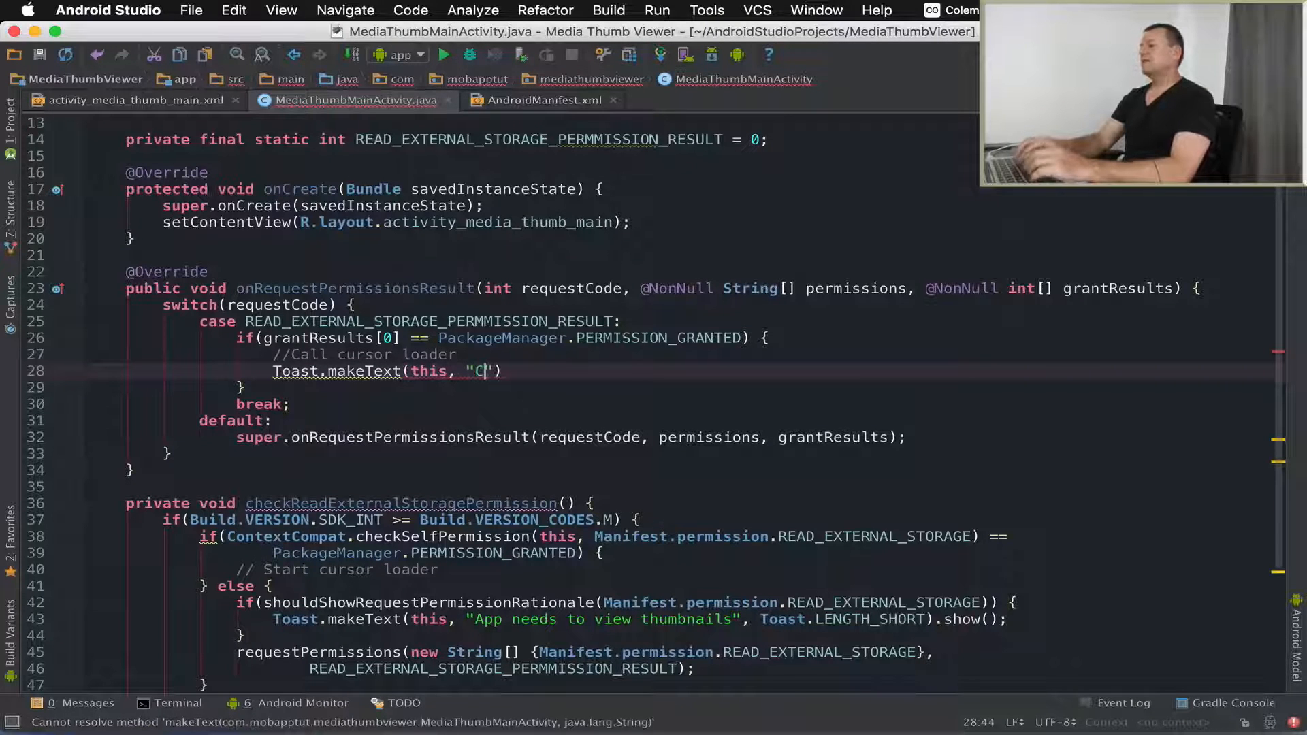
type("an")
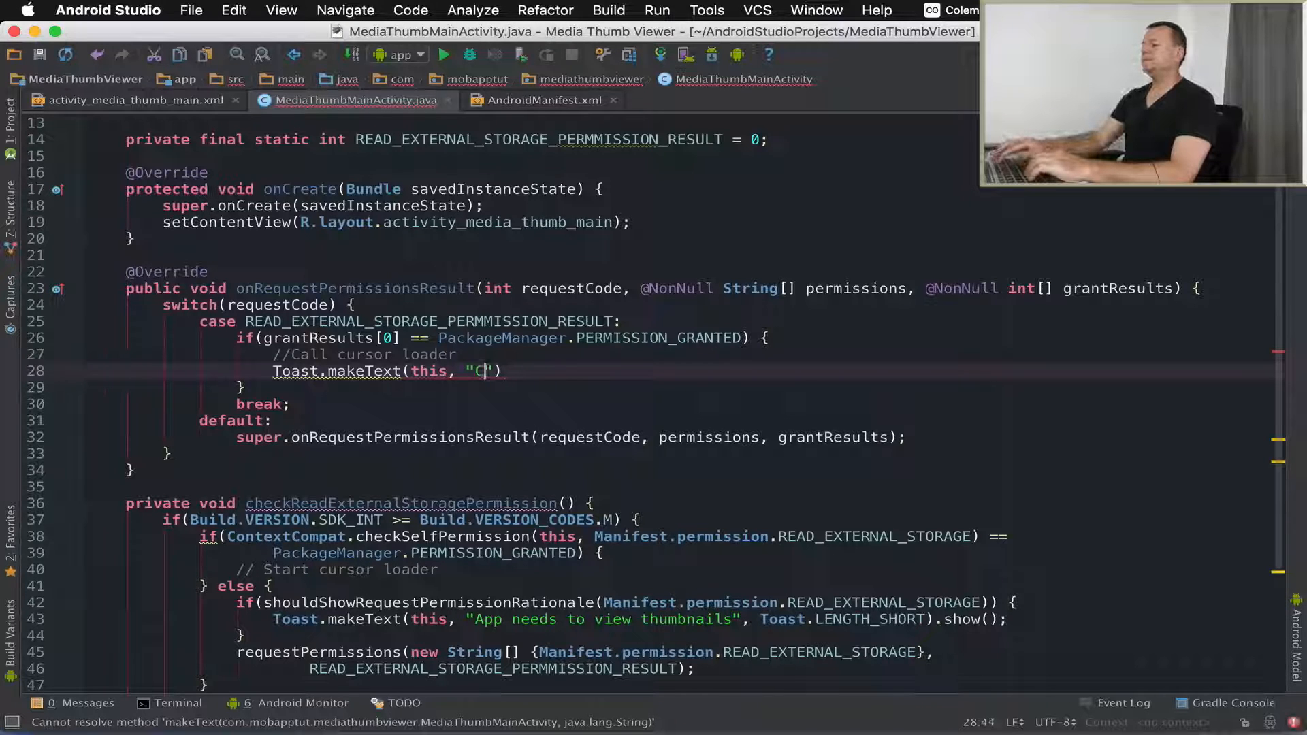
type("Now have")
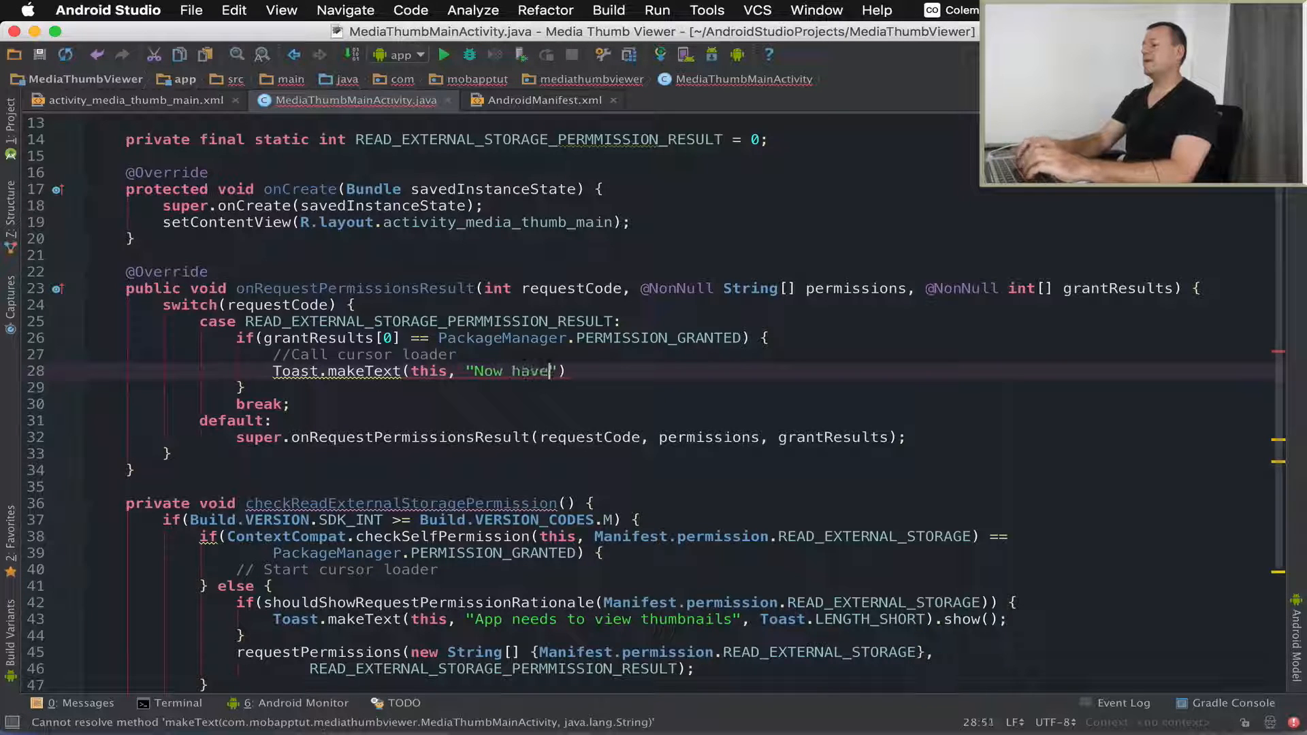
type("access to")
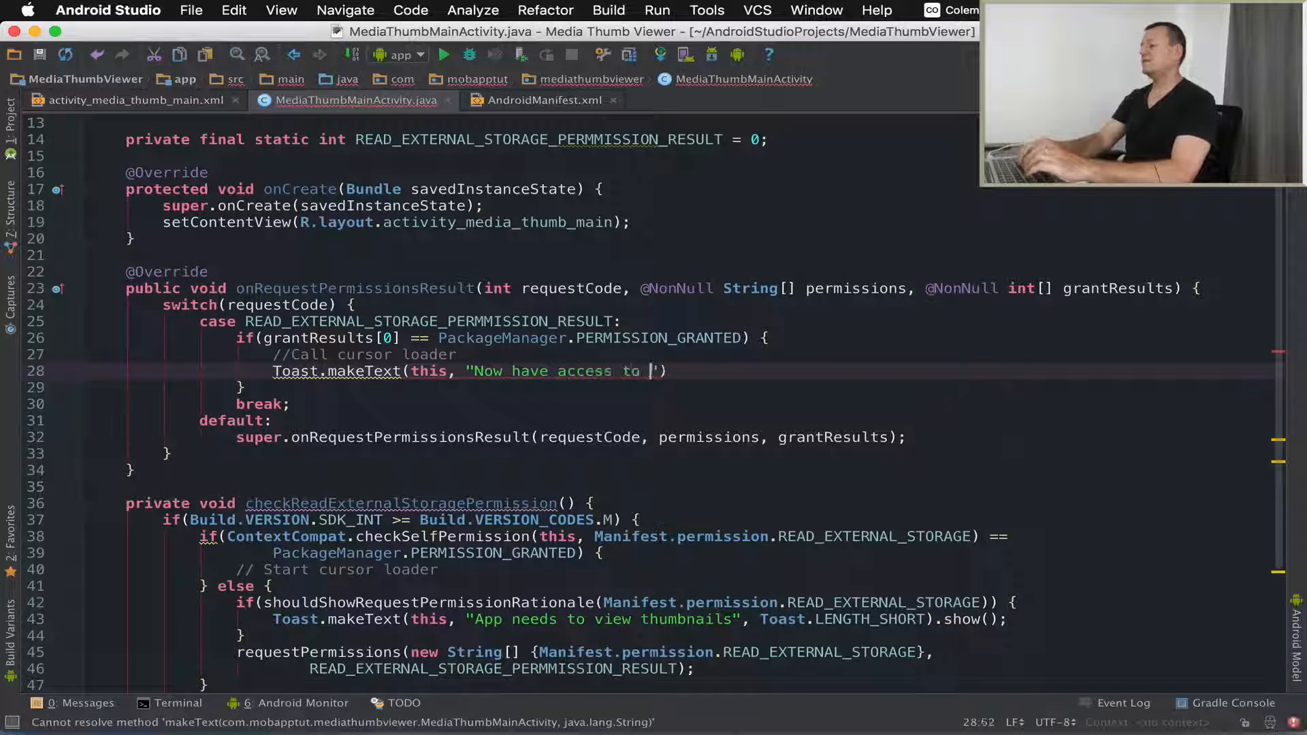
type("view thumbs")
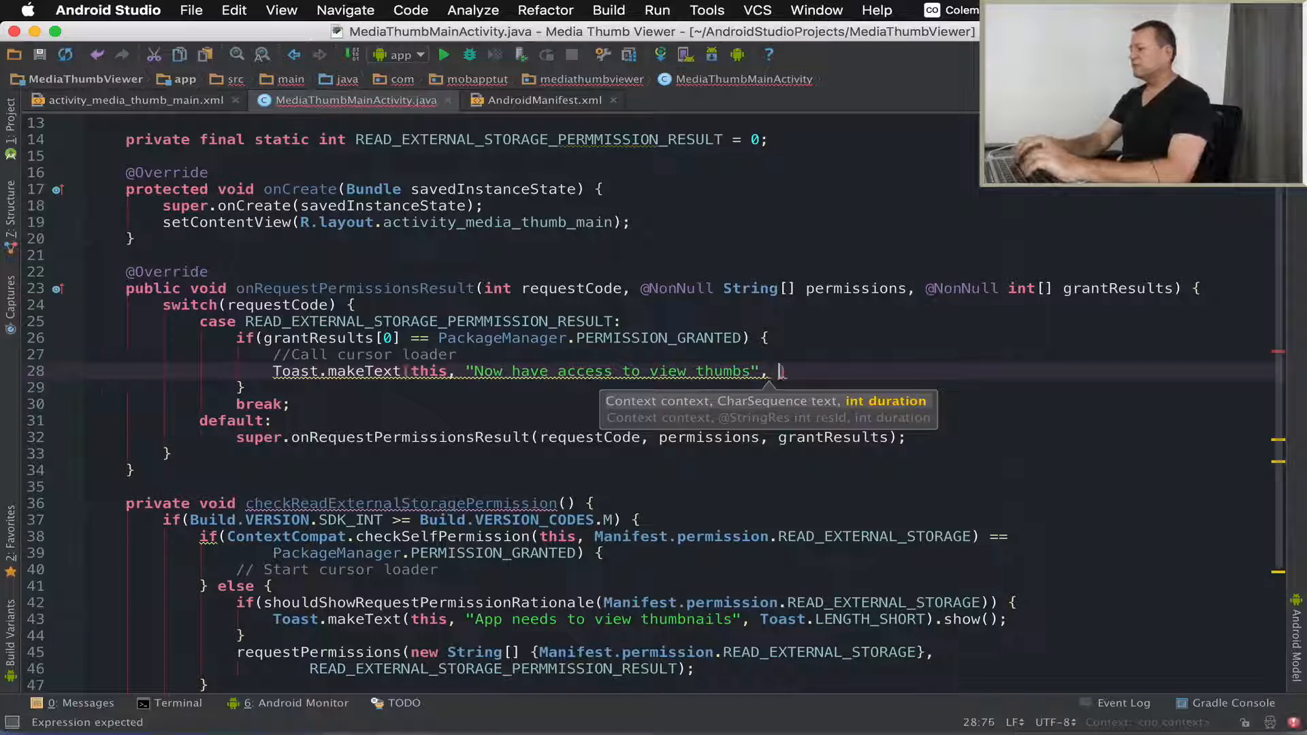
type("Toast.LENGTH_SHORT).show();")
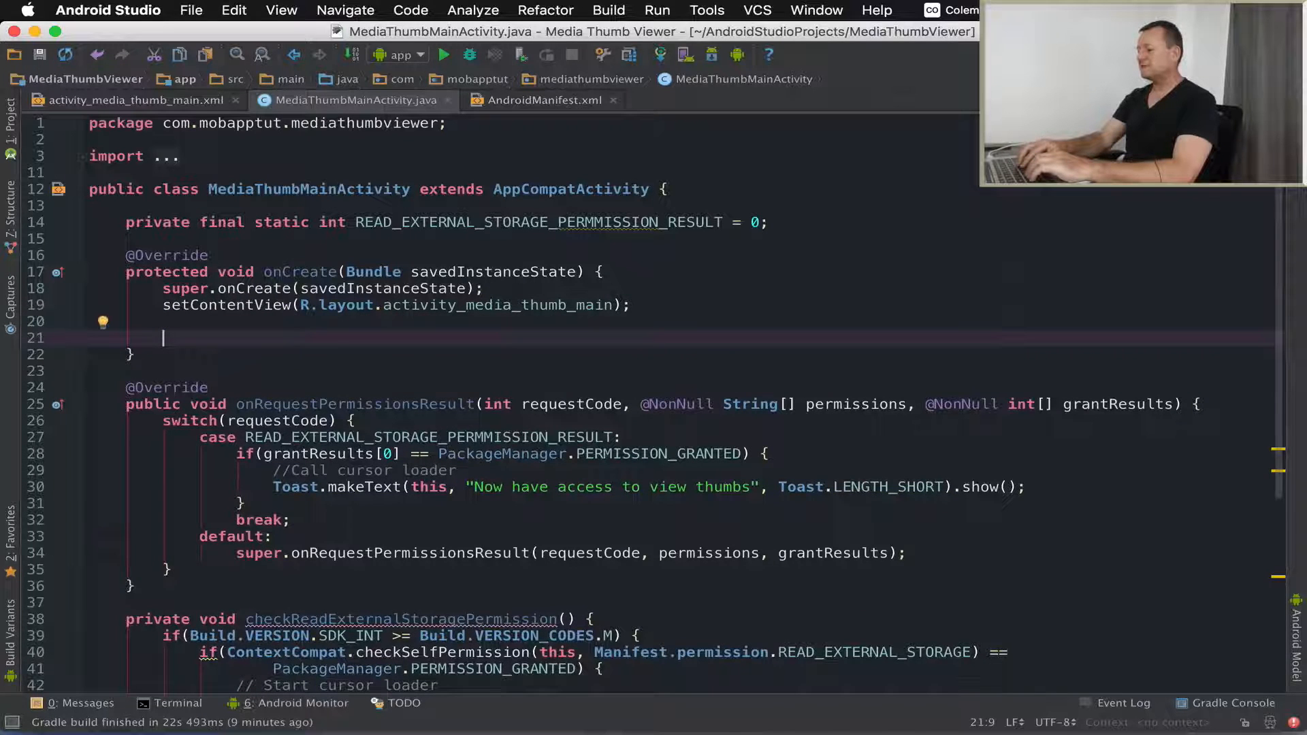
Step: Call checkReadExternalStoragePermission() in onCreate after setContentView
type("che")
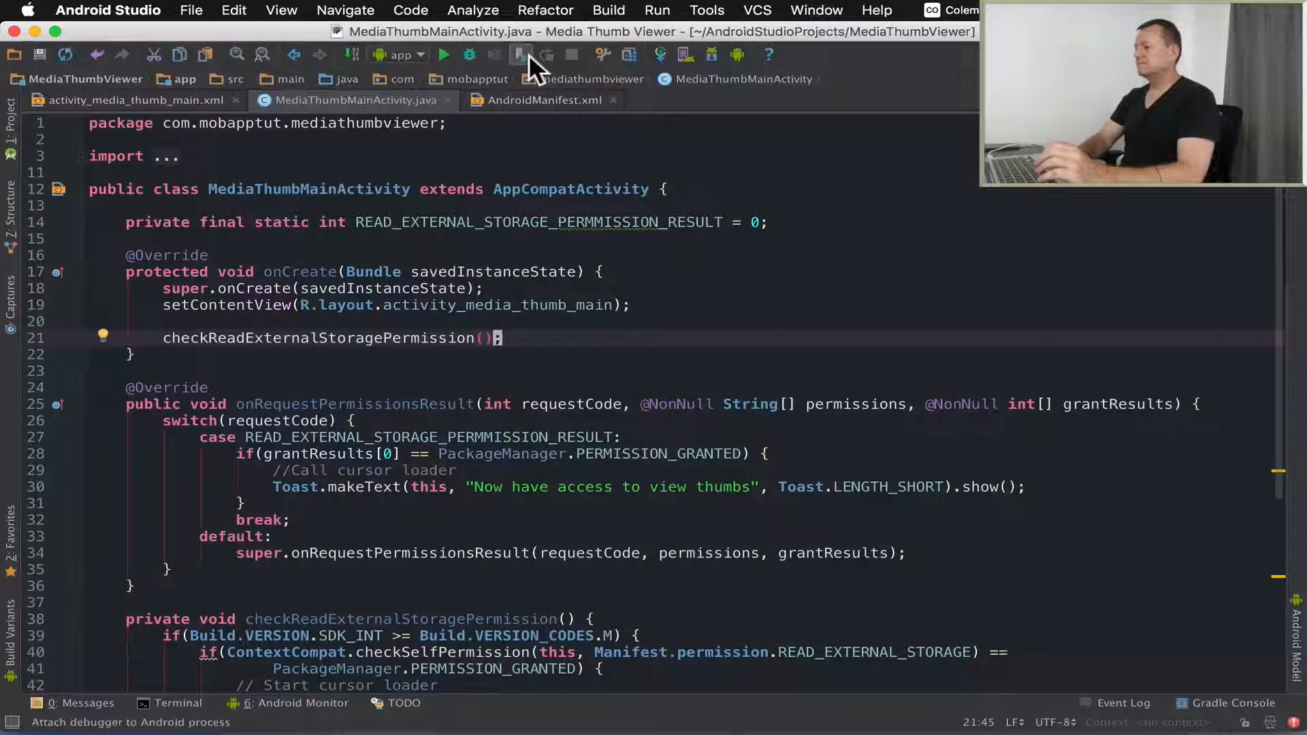
Step: Run the app on the LGE Nexus 5X and bring up the screen recording options
left_click(444, 55)
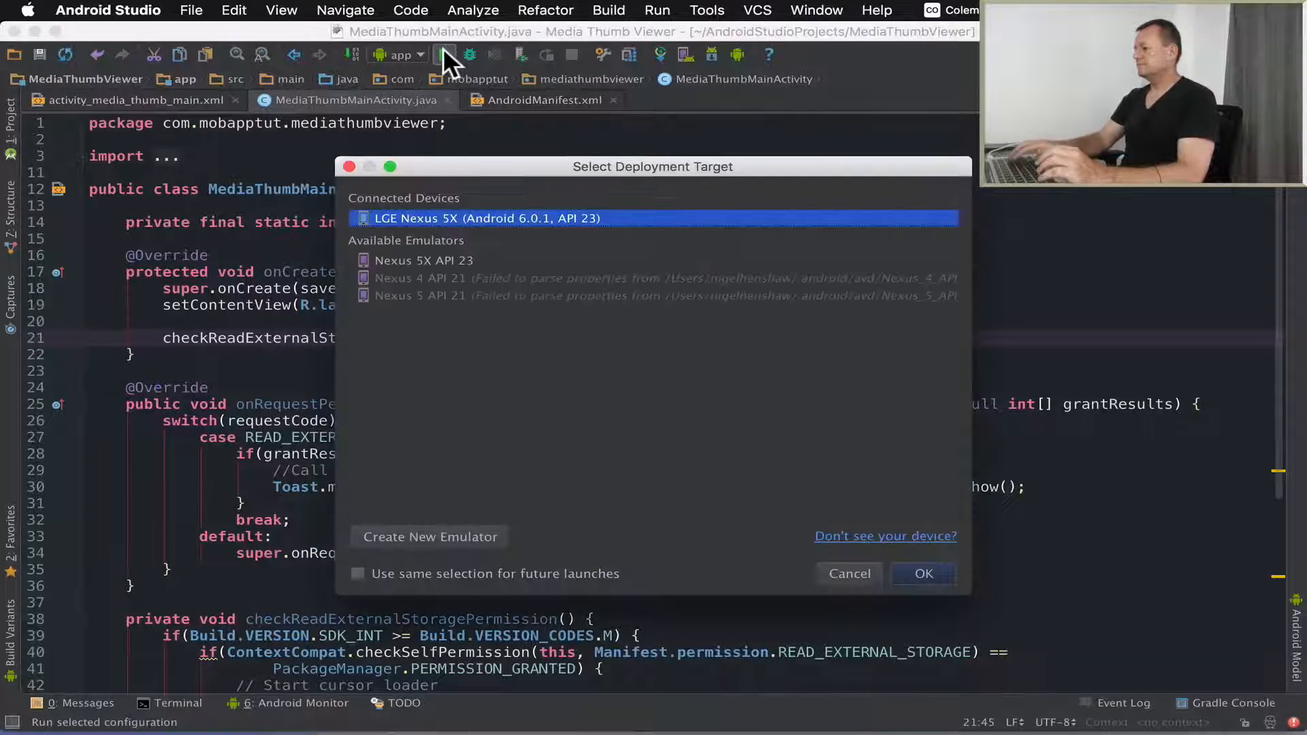
left_click(922, 573)
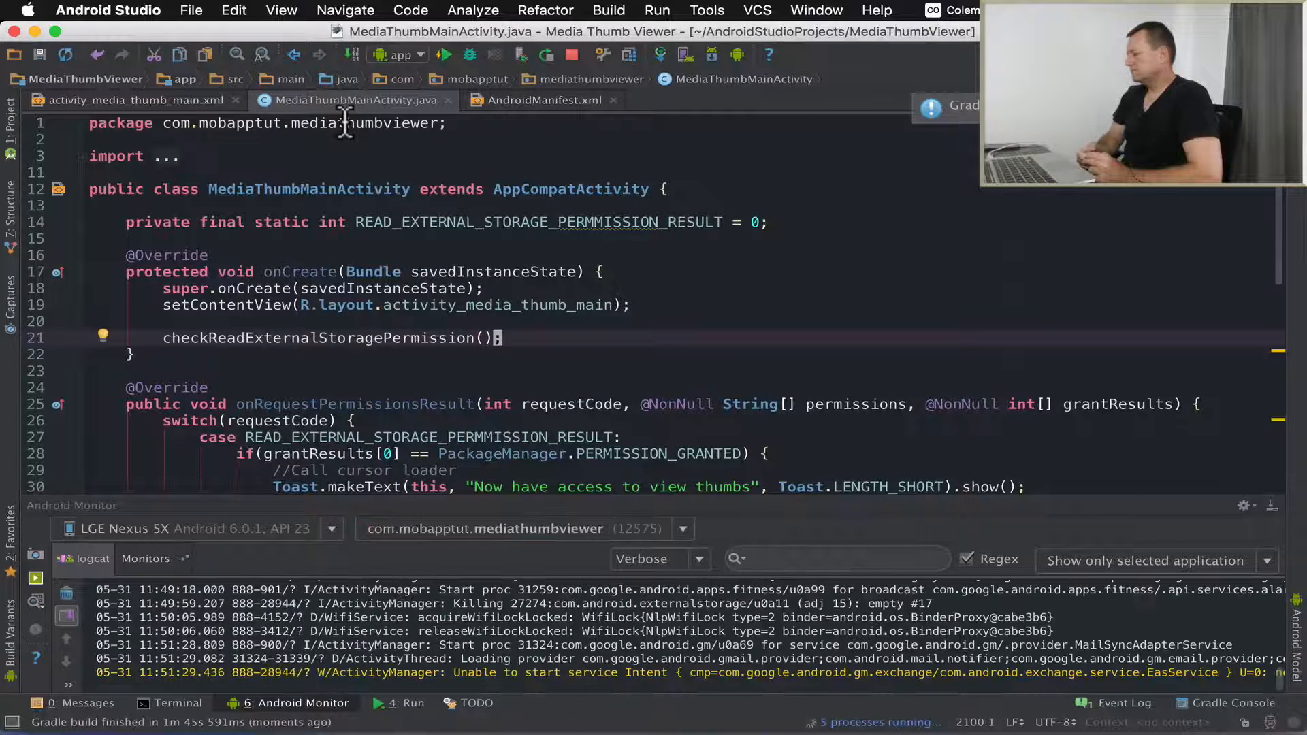
left_click(443, 54)
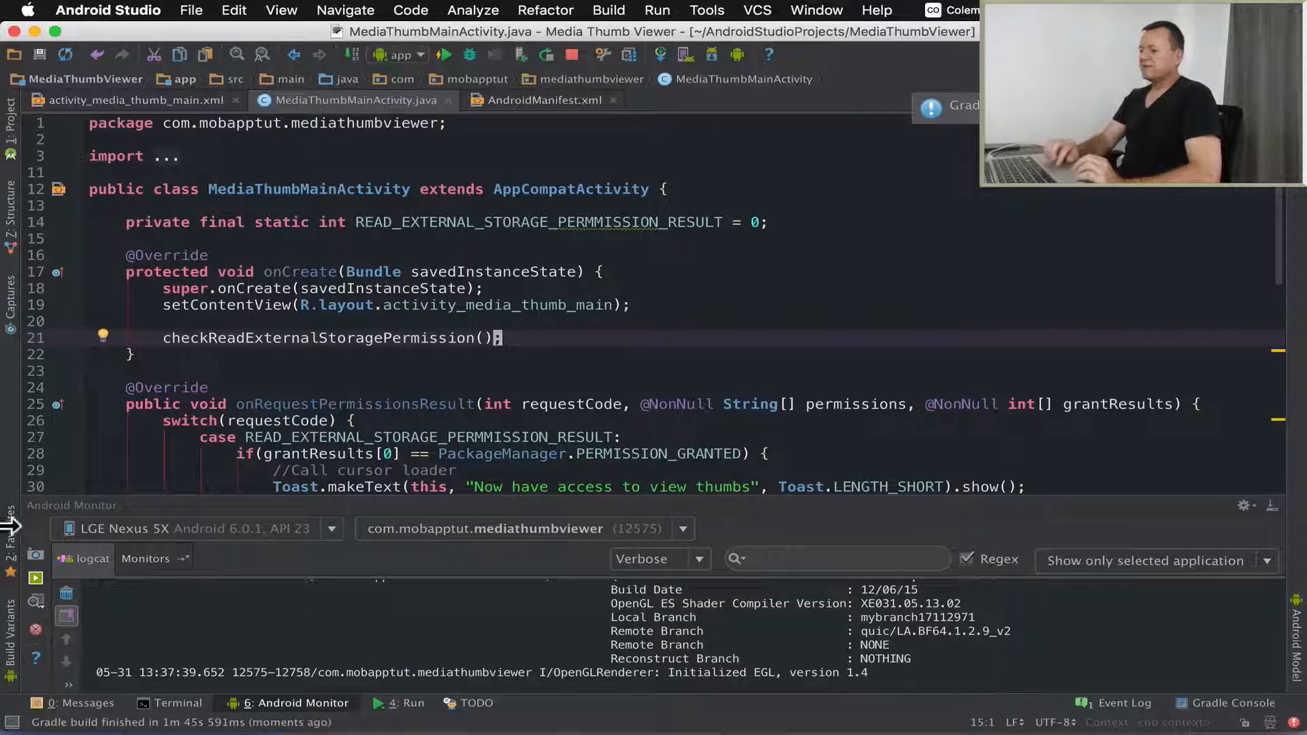
left_click(35, 577)
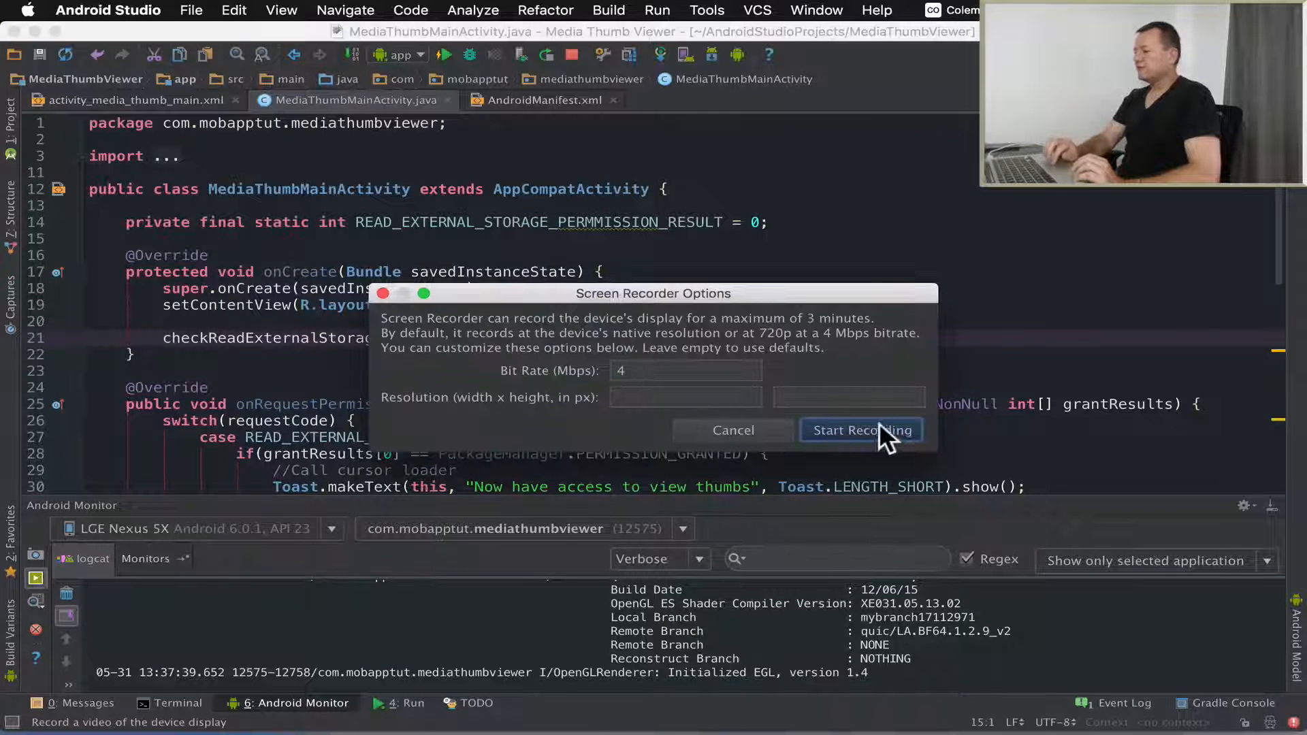
Step: Start recording and allow media access on the phone so the access toast appears
left_click(860, 430)
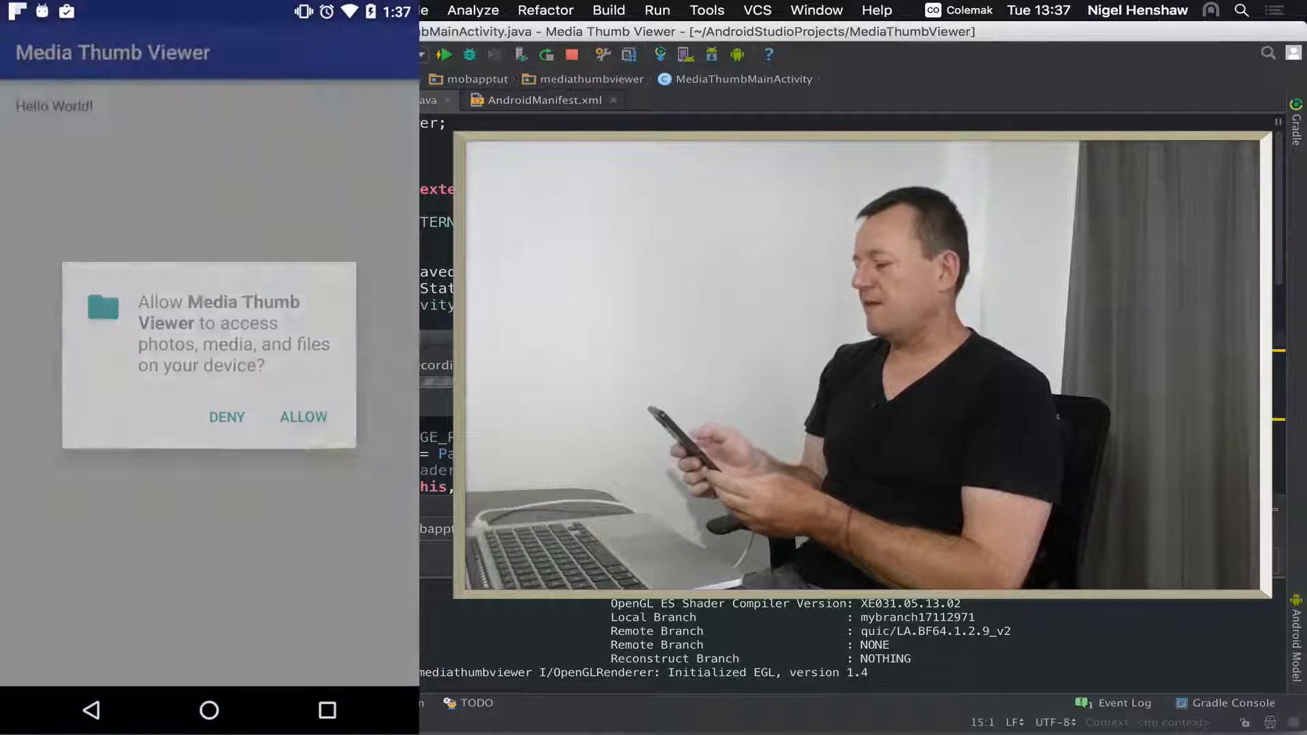
left_click(303, 416)
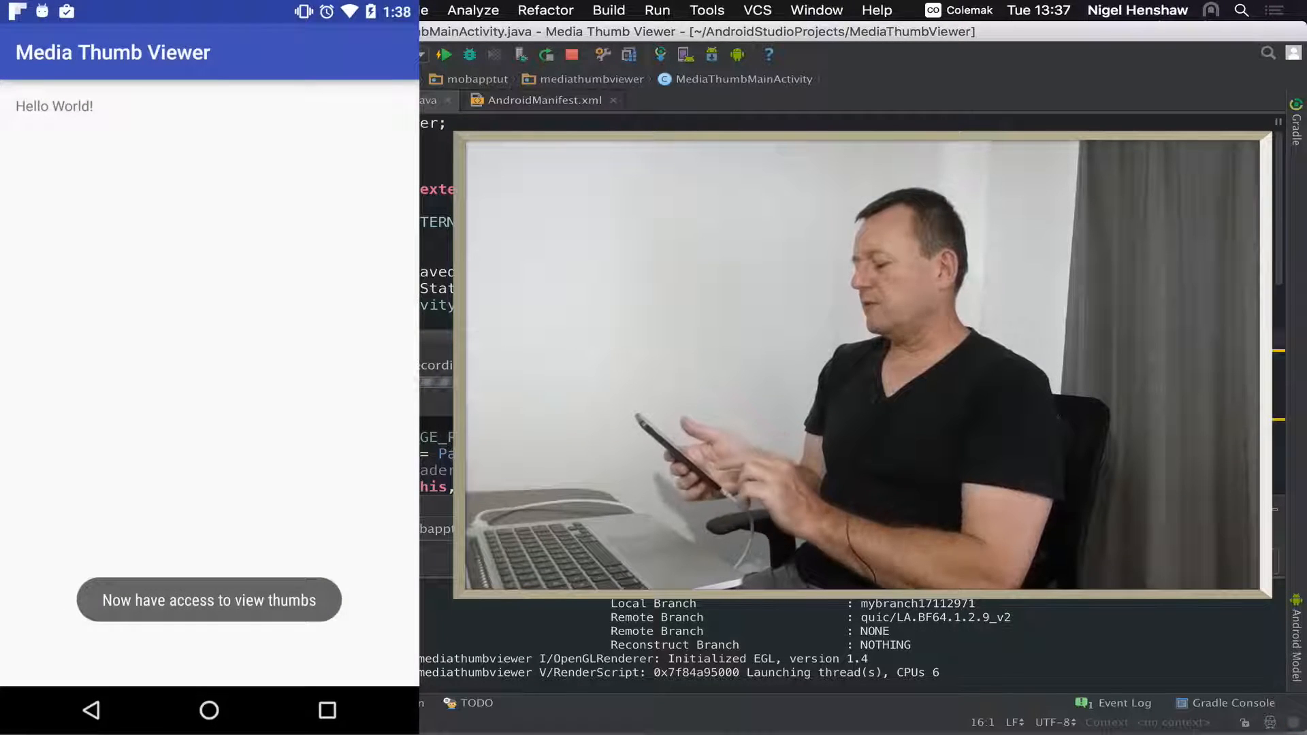